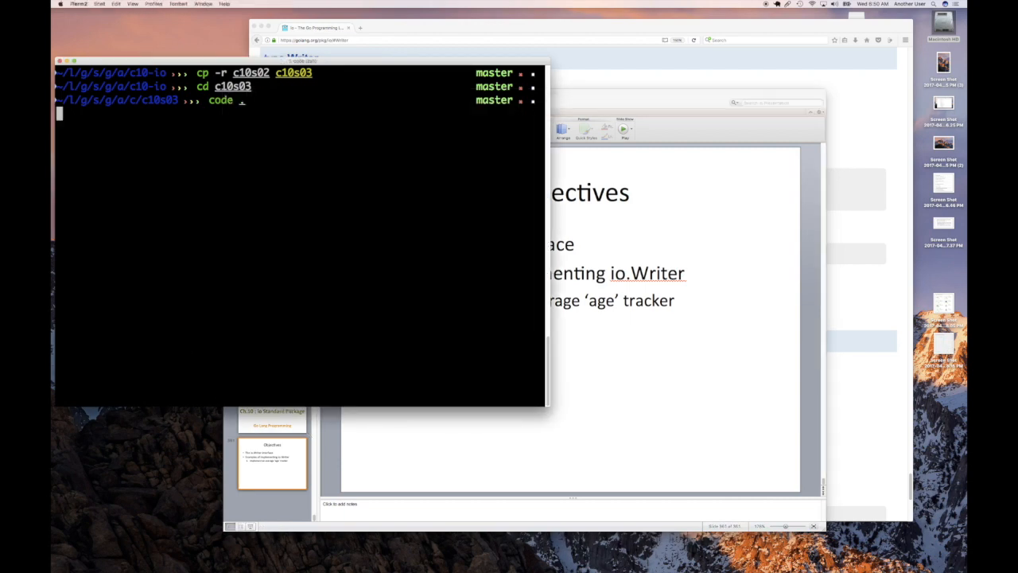
Launch VS Code on the project folder with `code .` and bring up main.go in the editor.
key("Return")
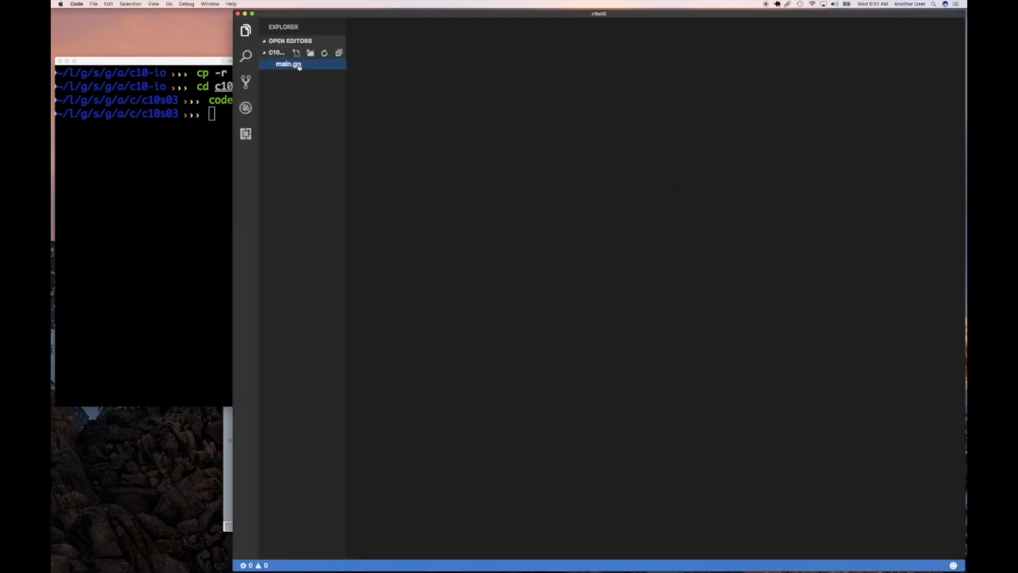
double_click(286, 63)
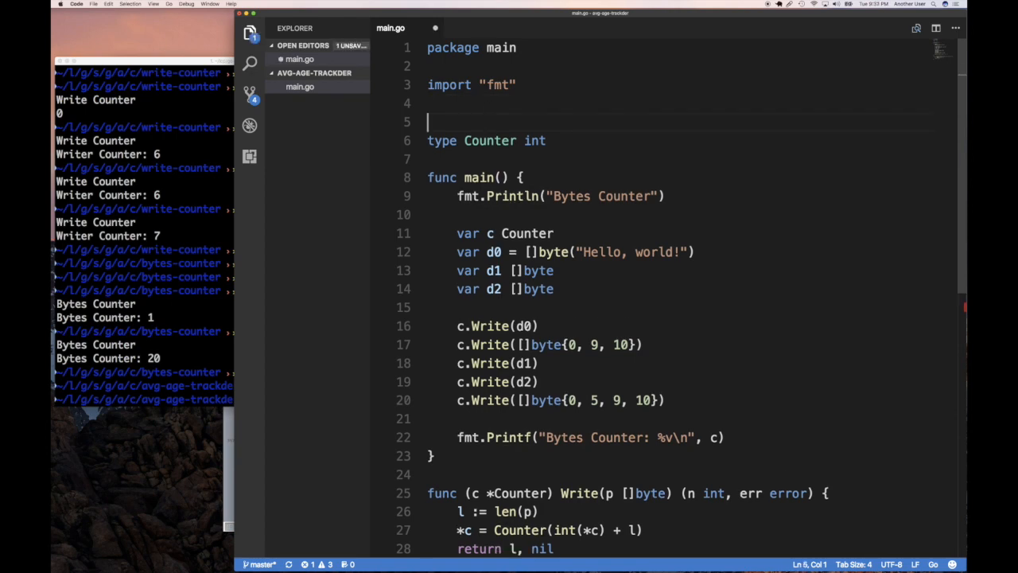
Declare type Person struct with fields name string and age uint8.
type("type")
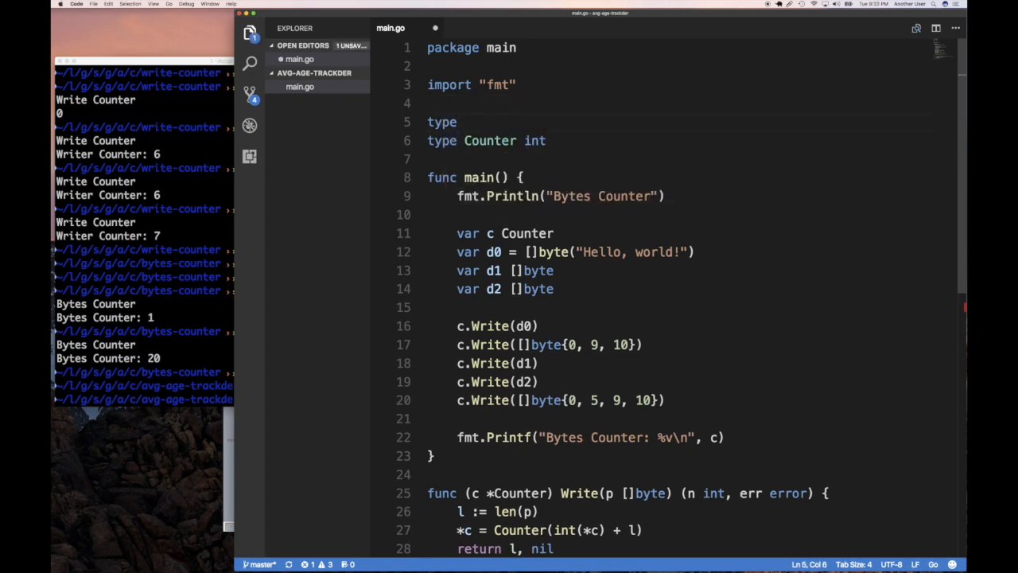
type("Person s")
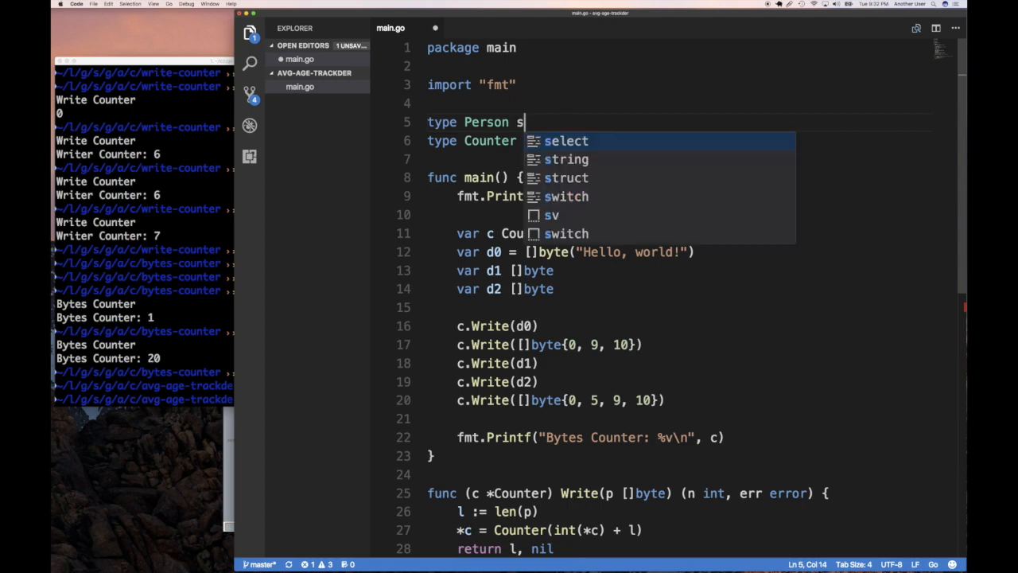
type("truct{")
type("name string")
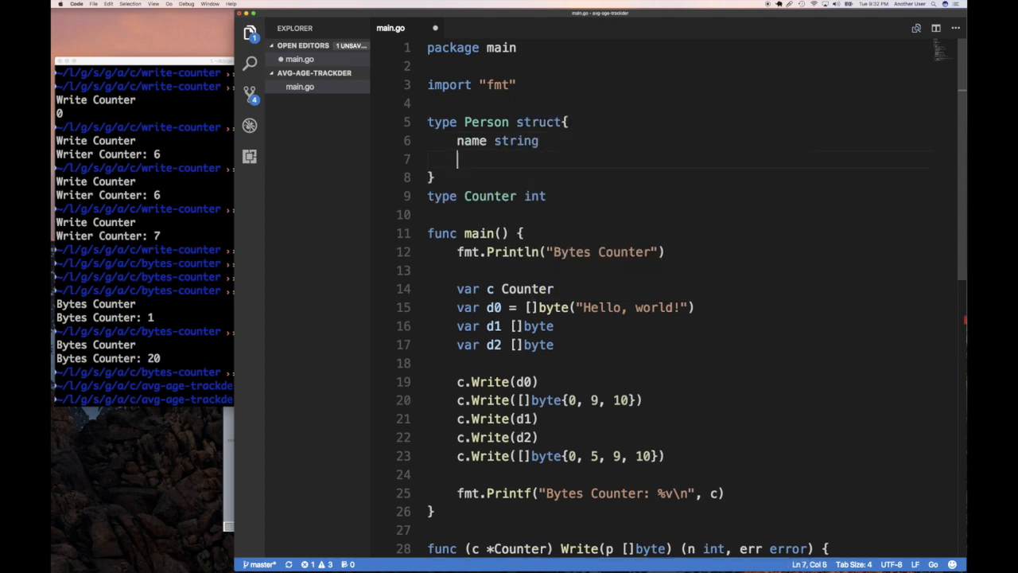
type("age")
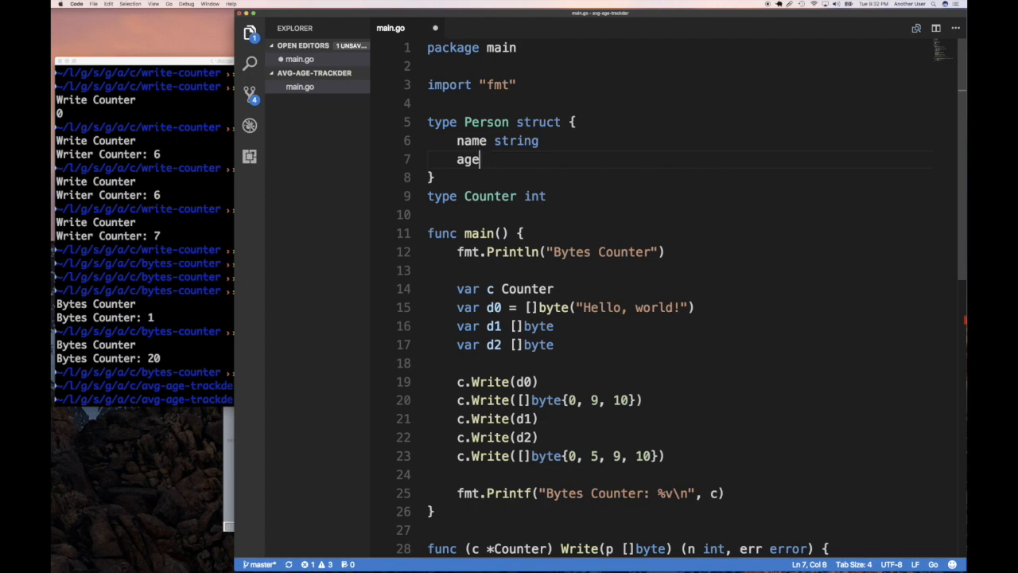
type("un")
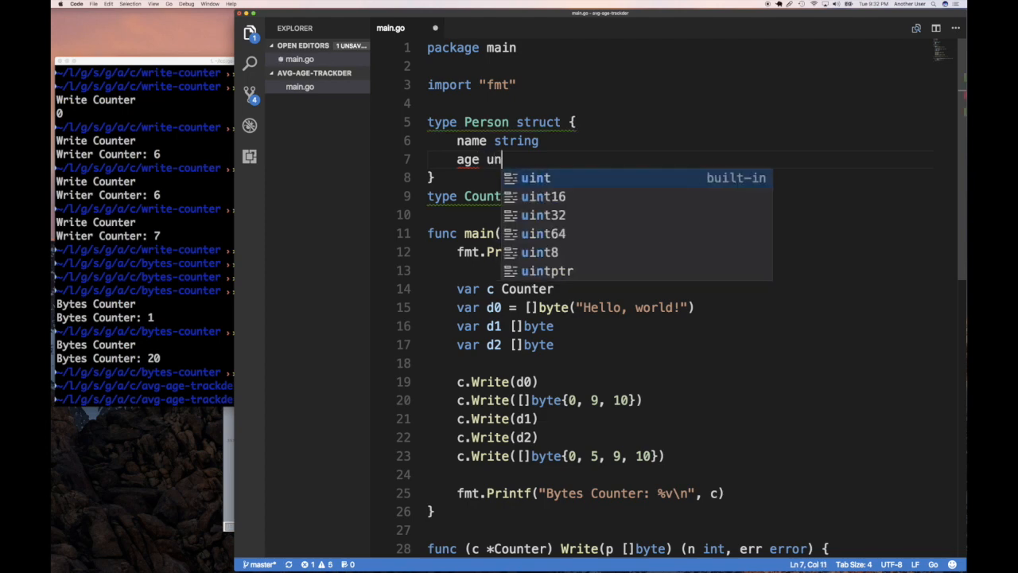
type("int")
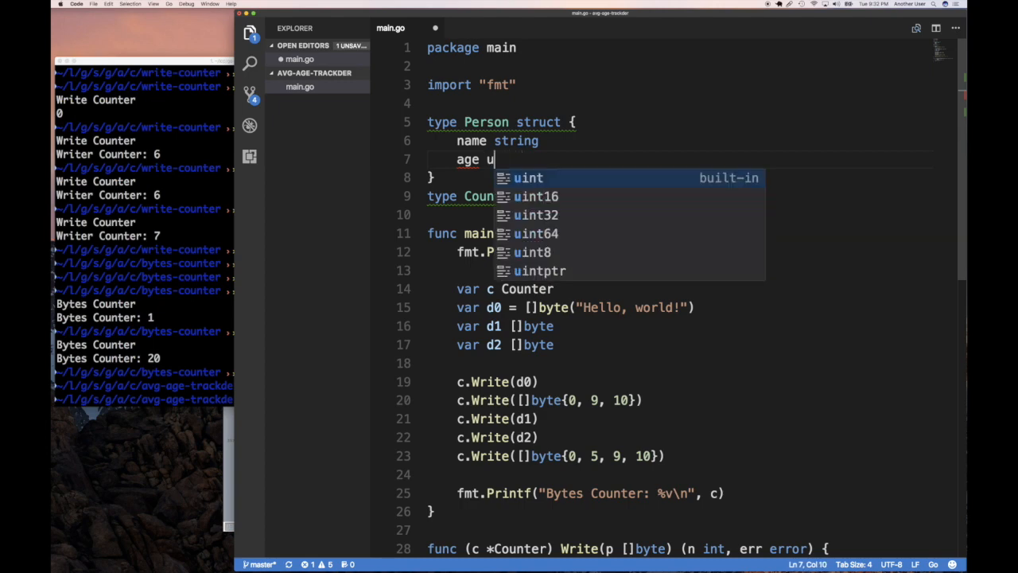
type("int")
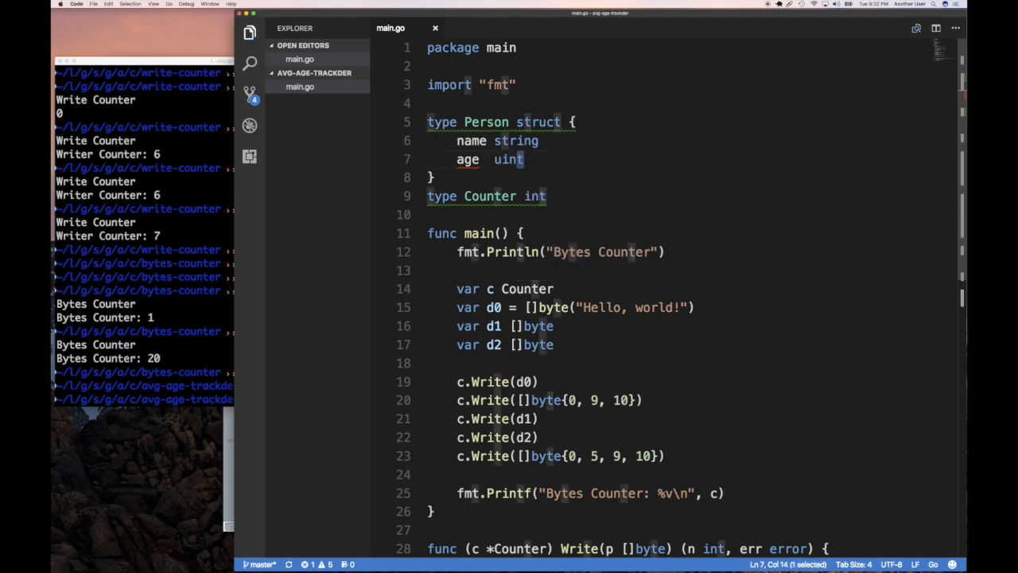
type("8      //")
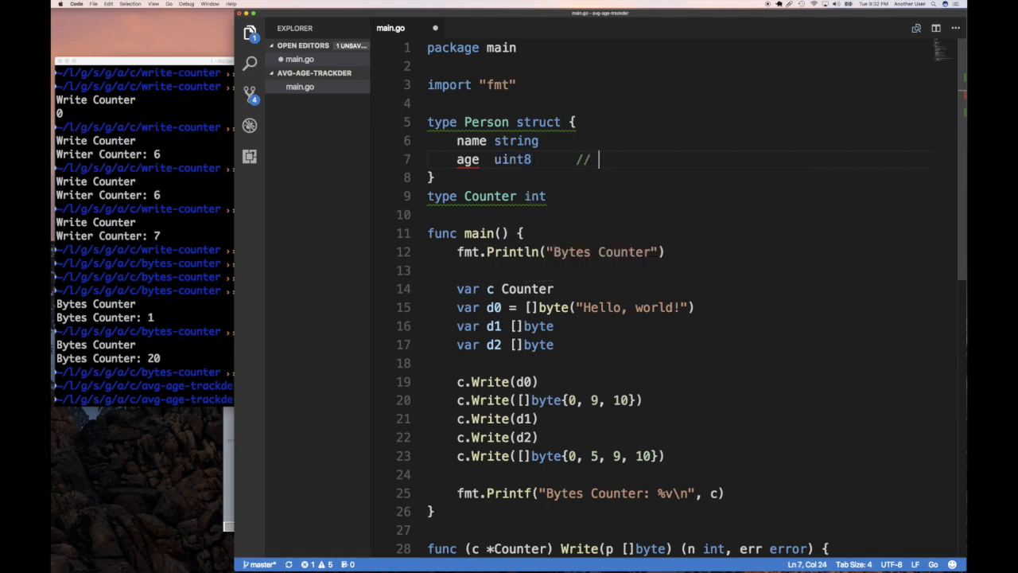
Annotate the age field with the comment // 0 - 127.
type("0 - 2")
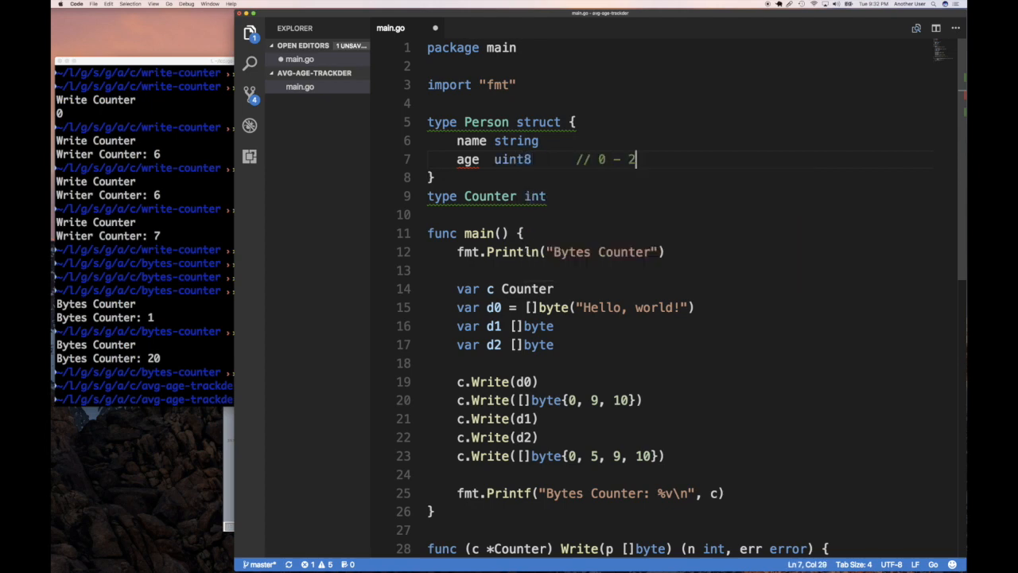
key("Backspace")
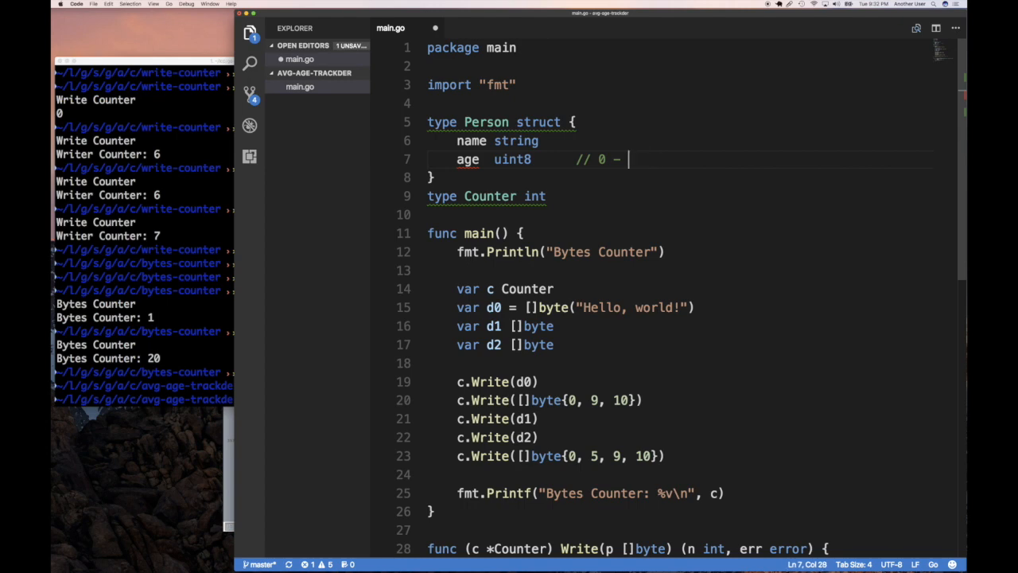
type("127")
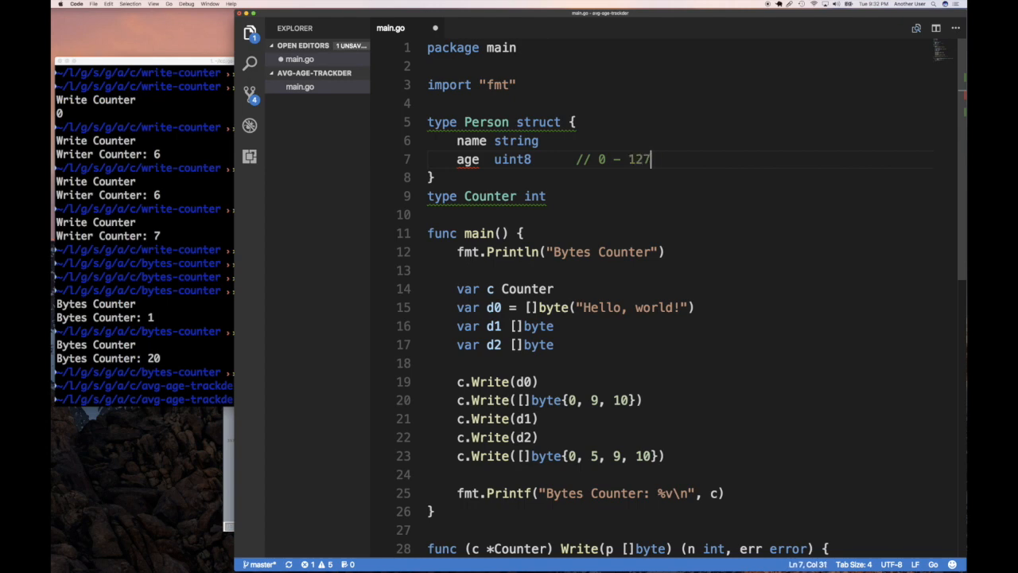
mouse_move(585, 186)
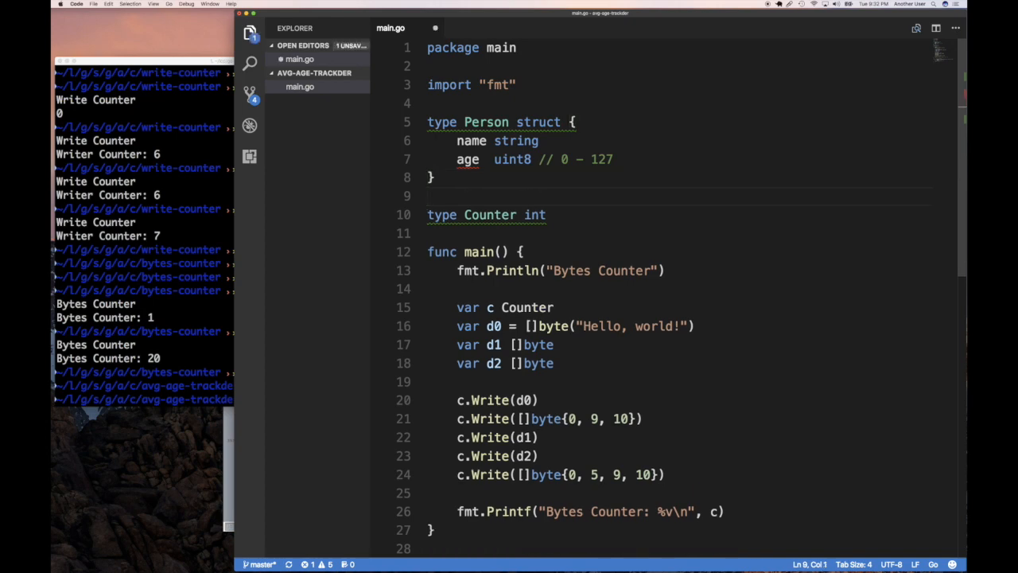
Rename the Counter type to AgeAverager across all its occurrences.
scroll("down", 3)
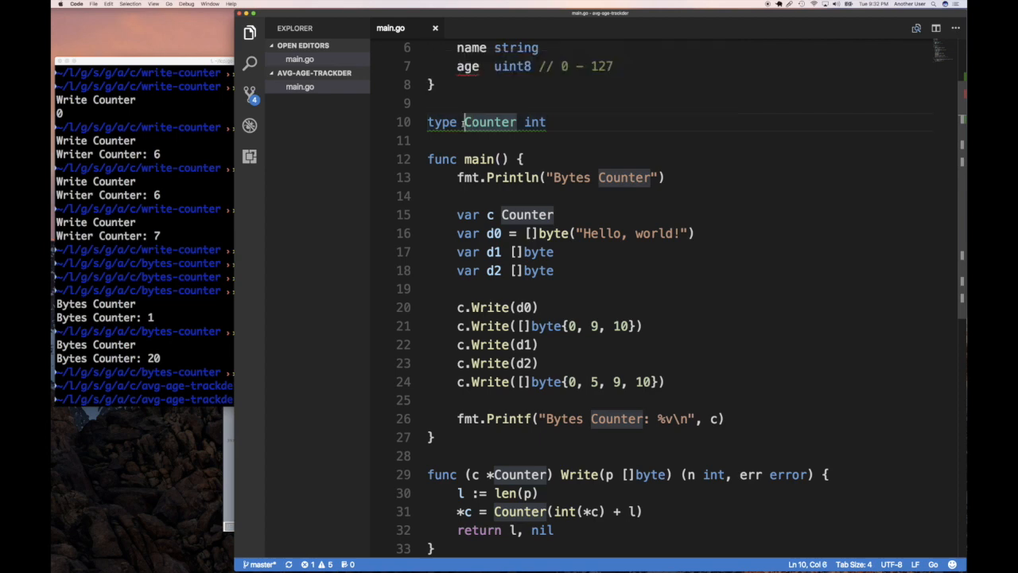
mouse_move(489, 121)
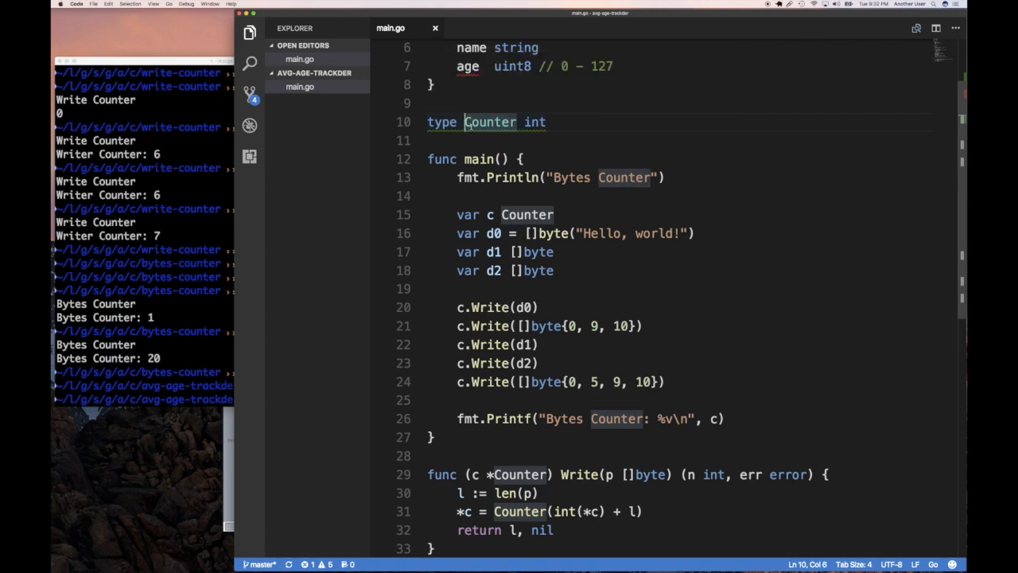
double_click(490, 121)
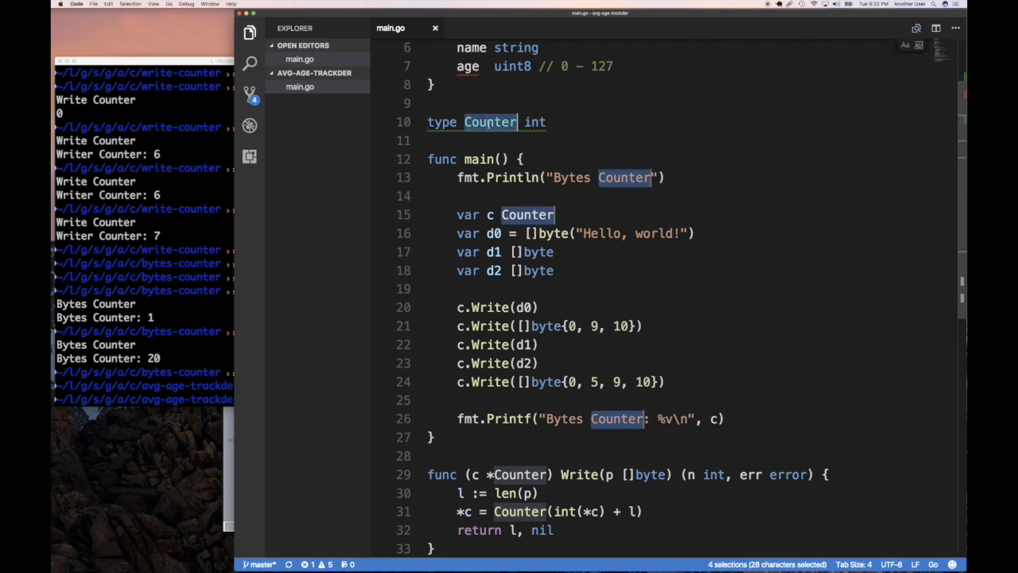
type("A")
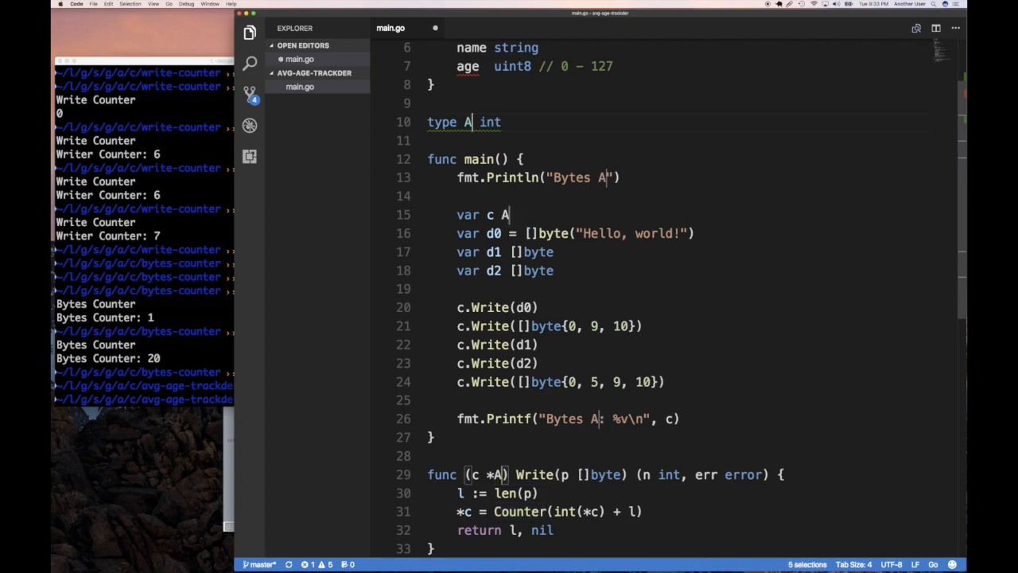
type("geAverager")
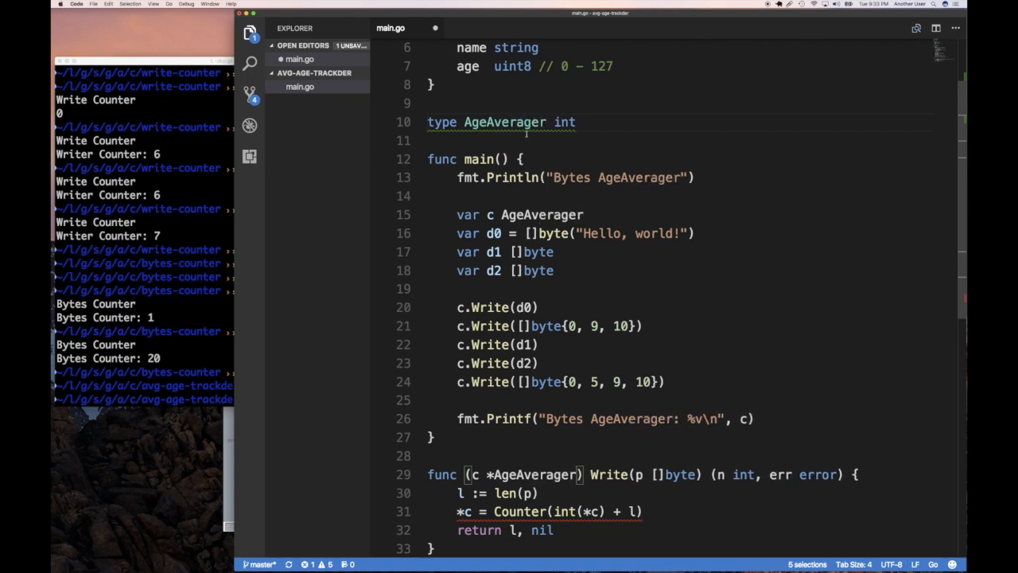
mouse_move(503, 121)
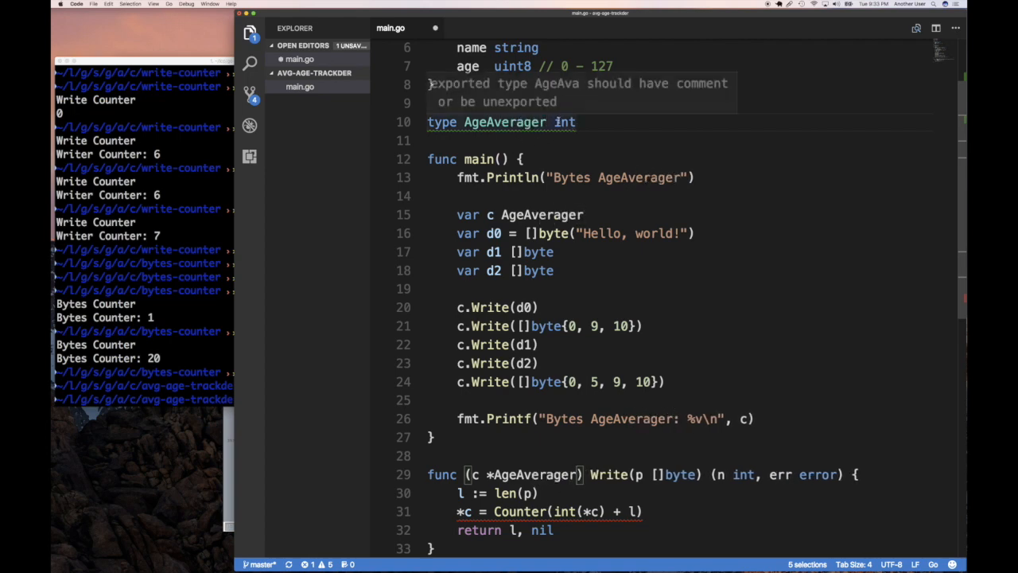
type("{")
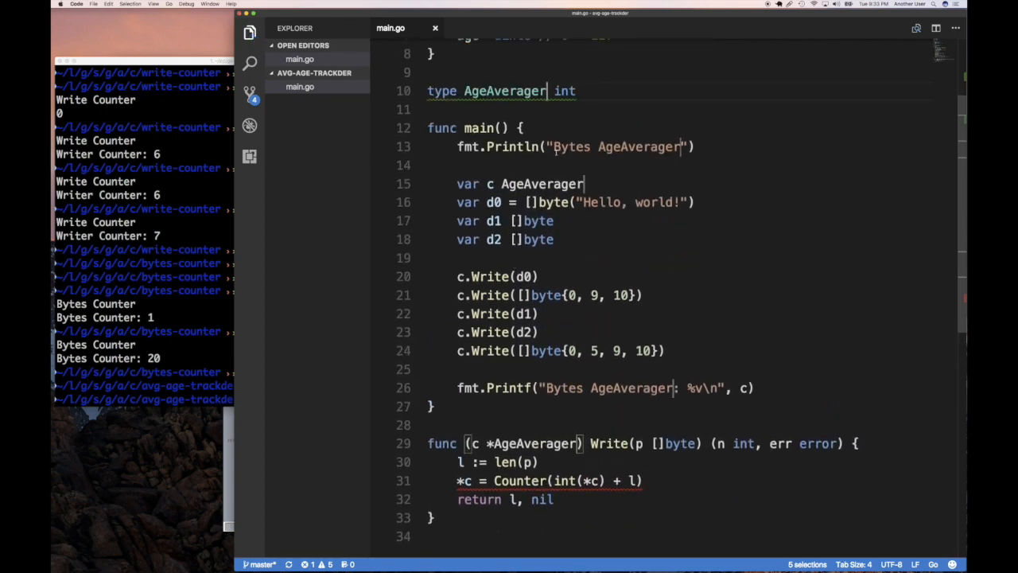
Change the opening Println heading to "Age Averager Writer".
left_click(575, 146)
type("Age ")
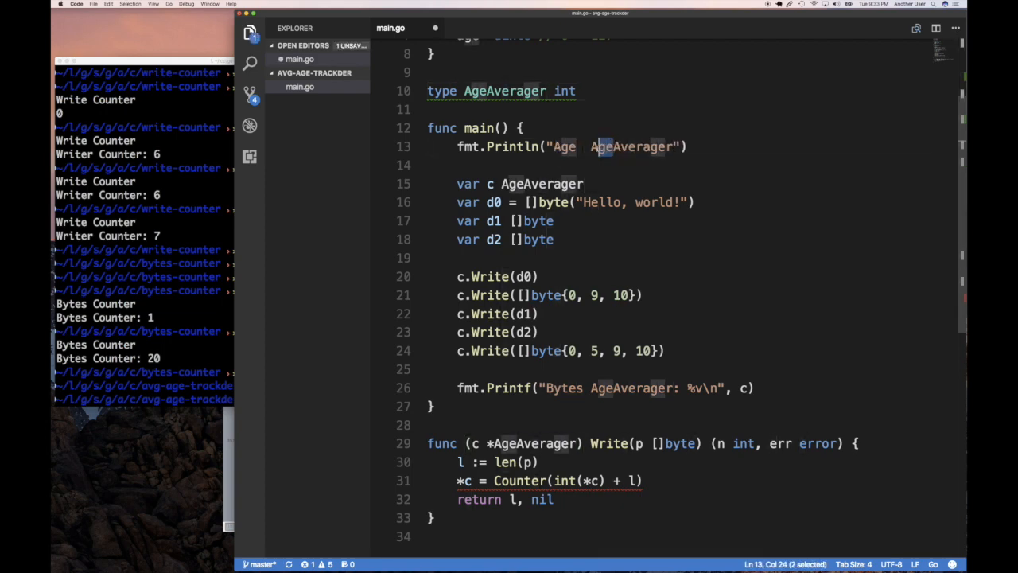
type("Averager")
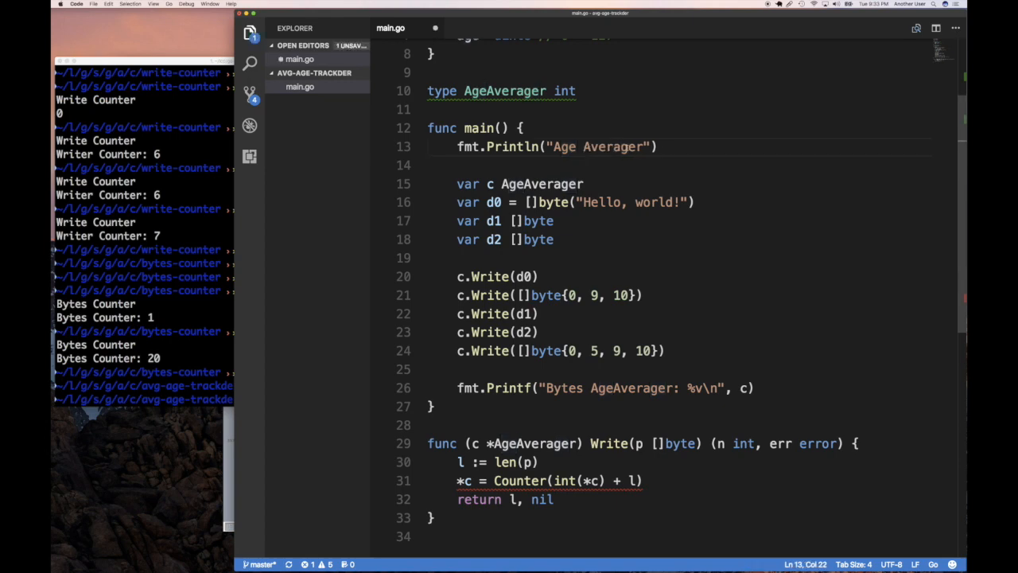
type("Writer")
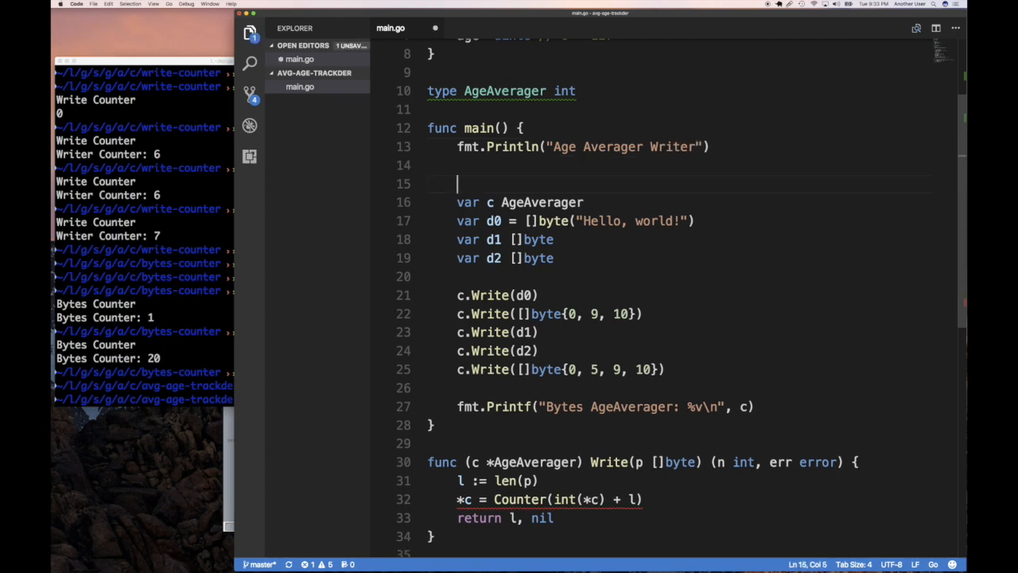
Declare bob := Person{"Bobby", 15} in main.
type("bob := Perso")
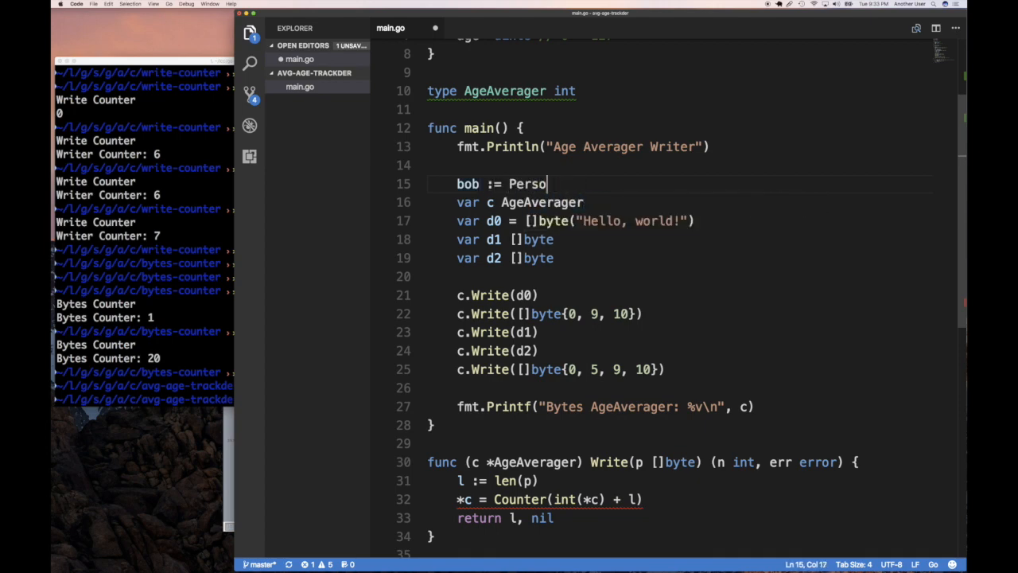
type("n{\"\"}")
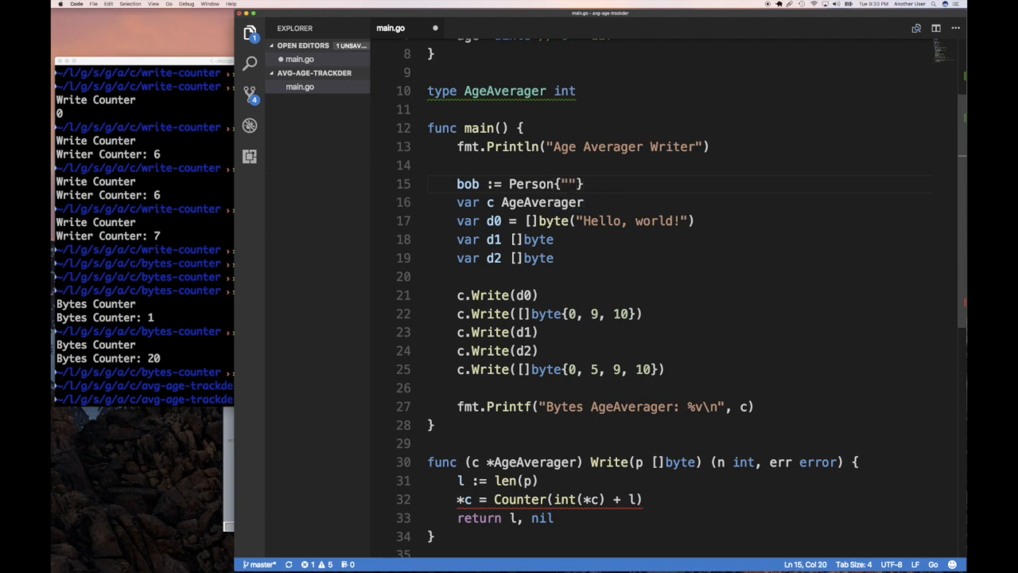
type("Bobby")
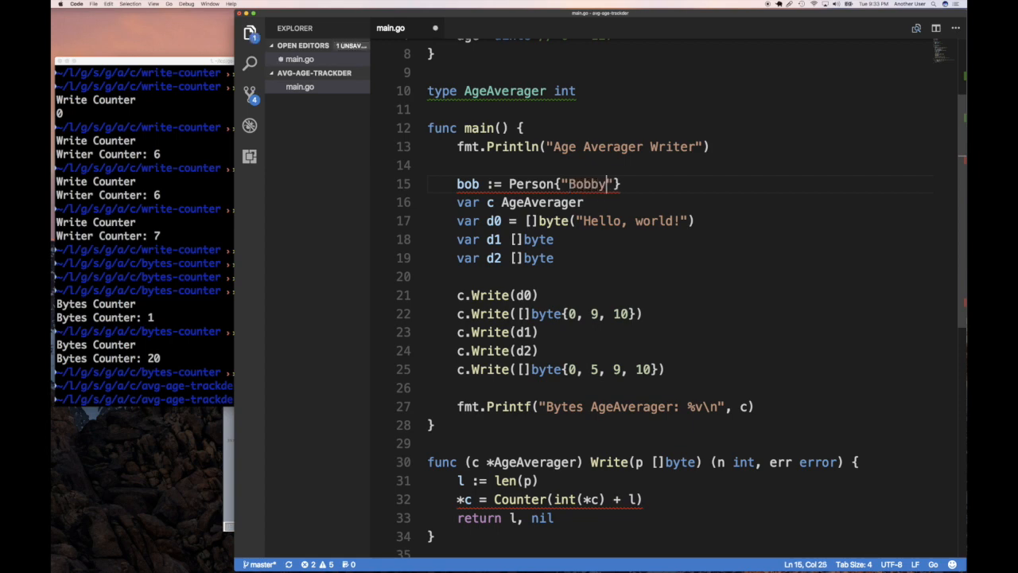
type(", 1")
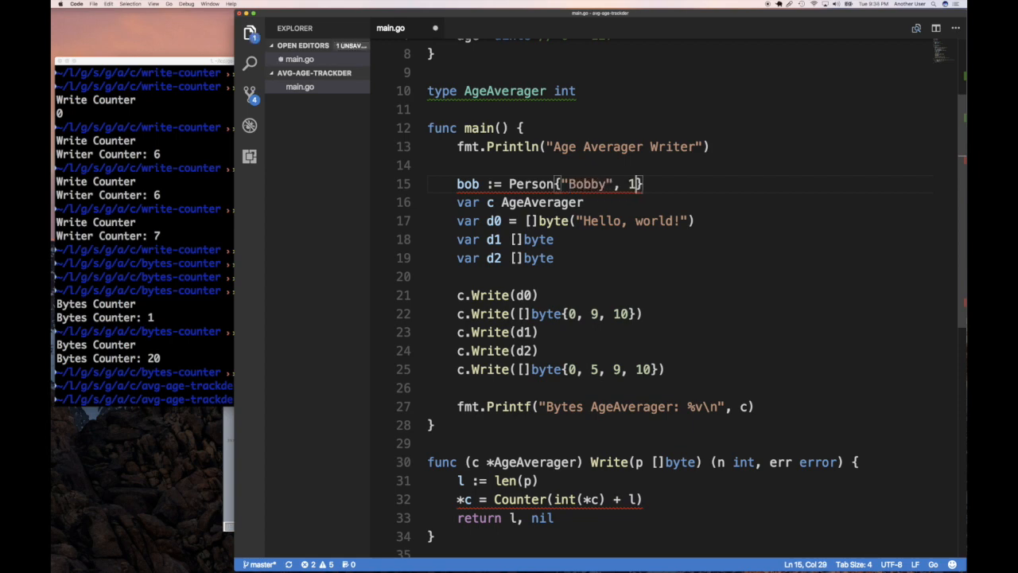
type("5")
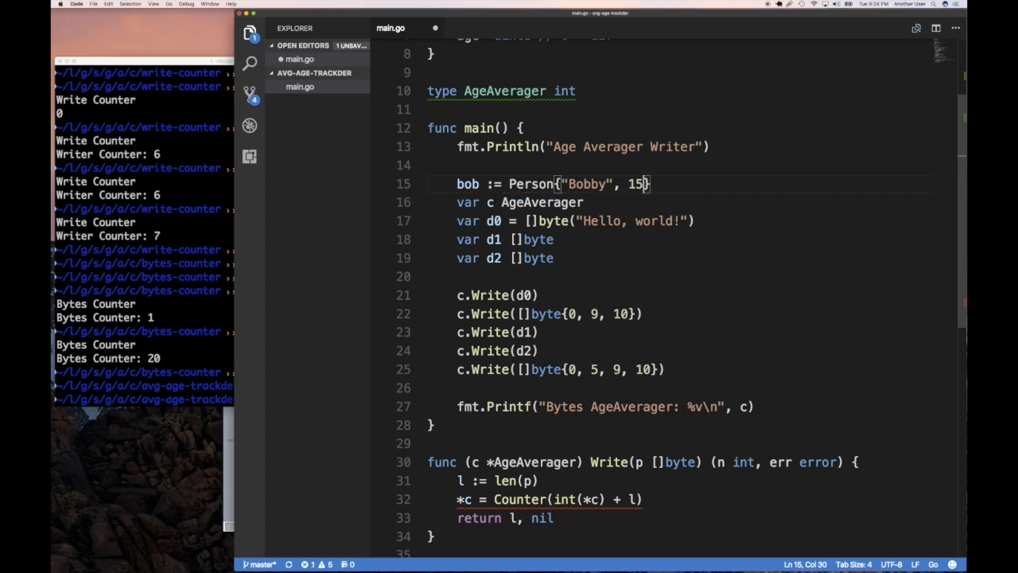
Declare jane := Person{"Jane Doe", 35} on the next line.
key("Enter")
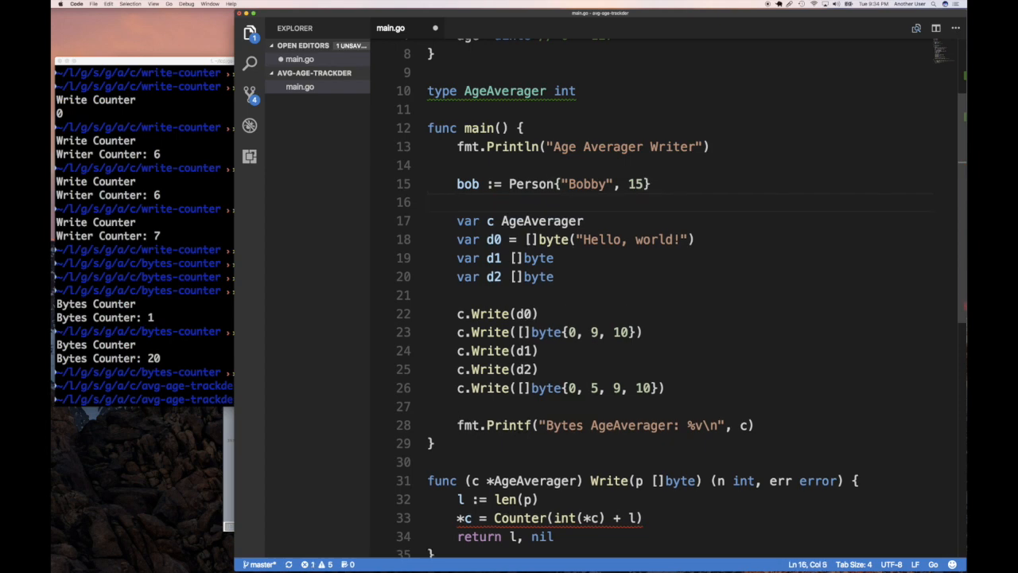
type("jane :=")
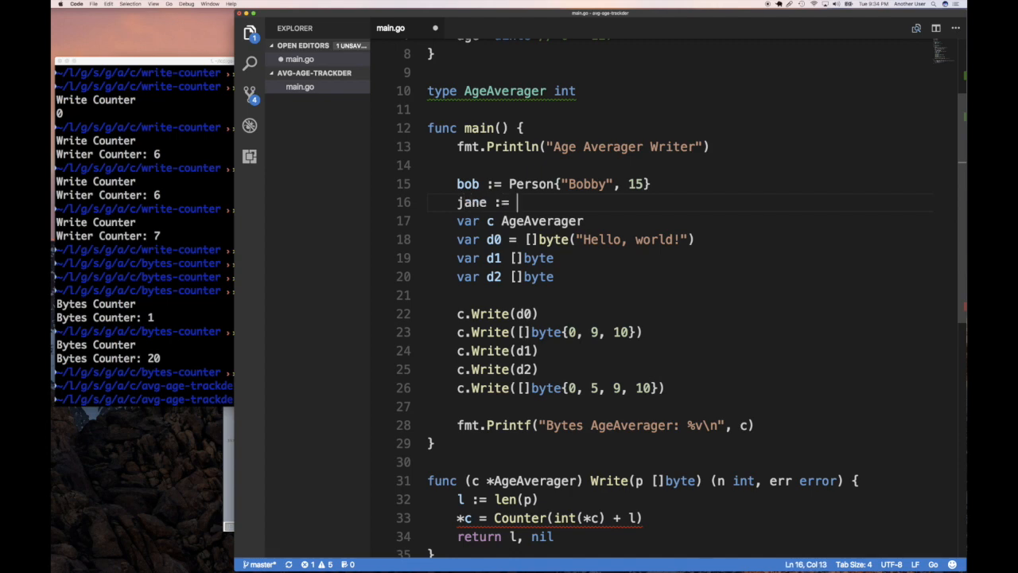
type("Person{}")
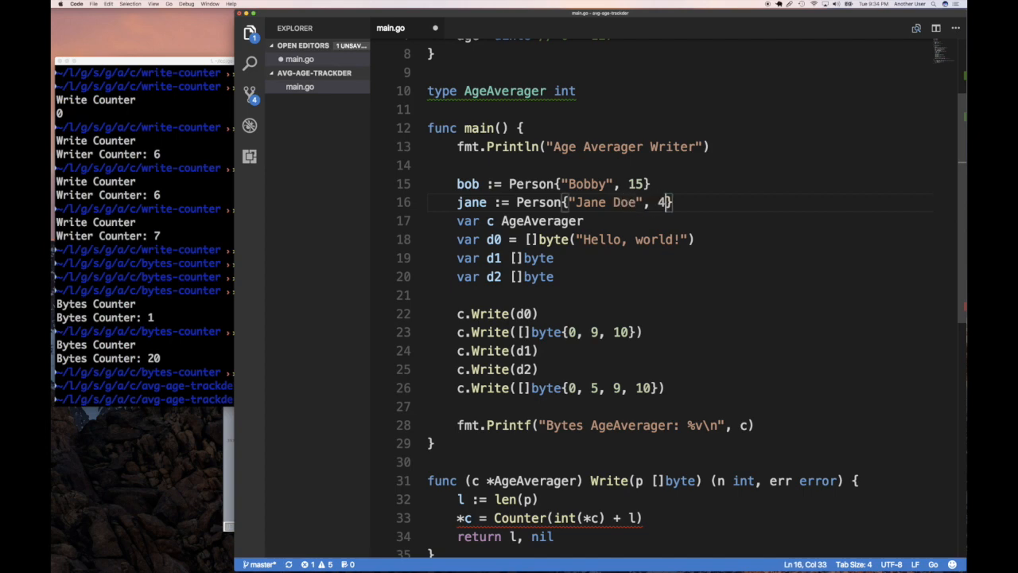
type("5")
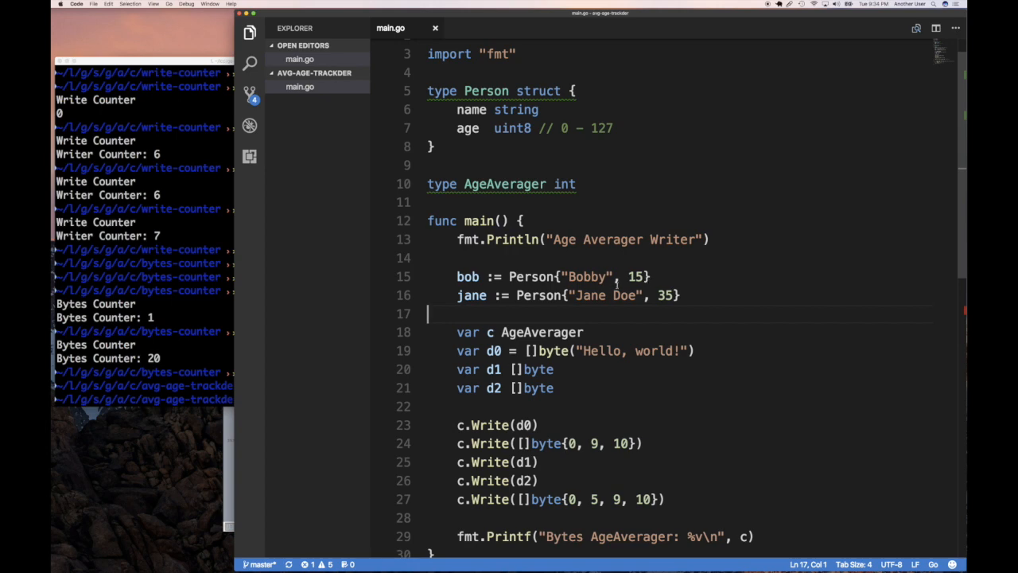
mouse_move(626, 286)
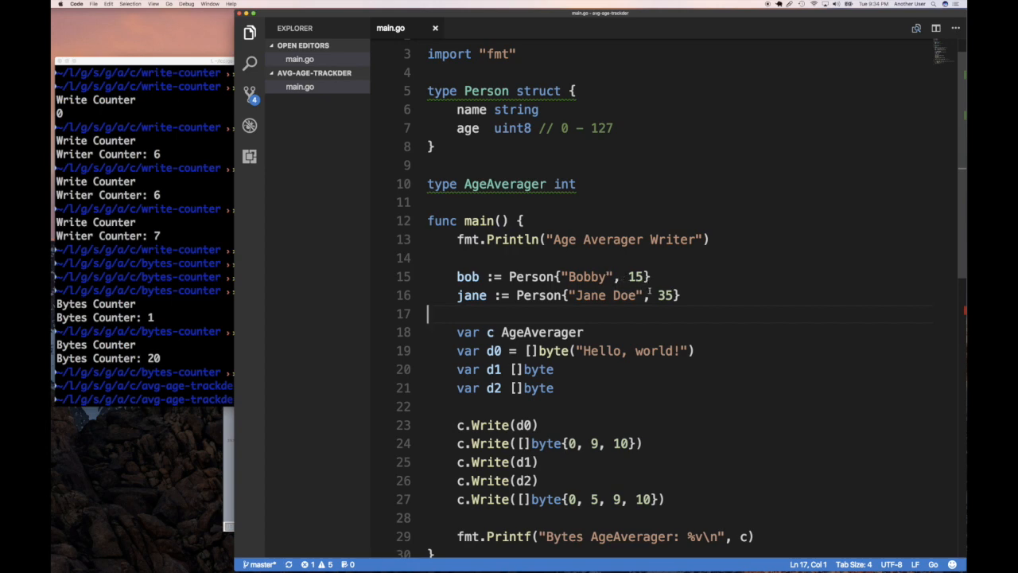
mouse_move(634, 276)
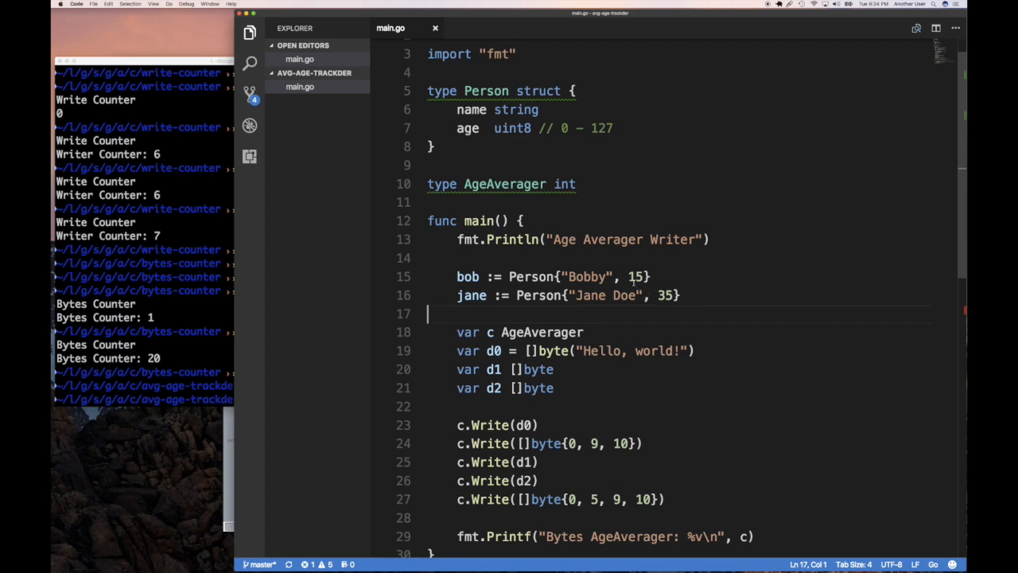
Redefine AgeAverager as struct { sum uint64; count uint64 } using uint64 autocomplete.
double_click(563, 184)
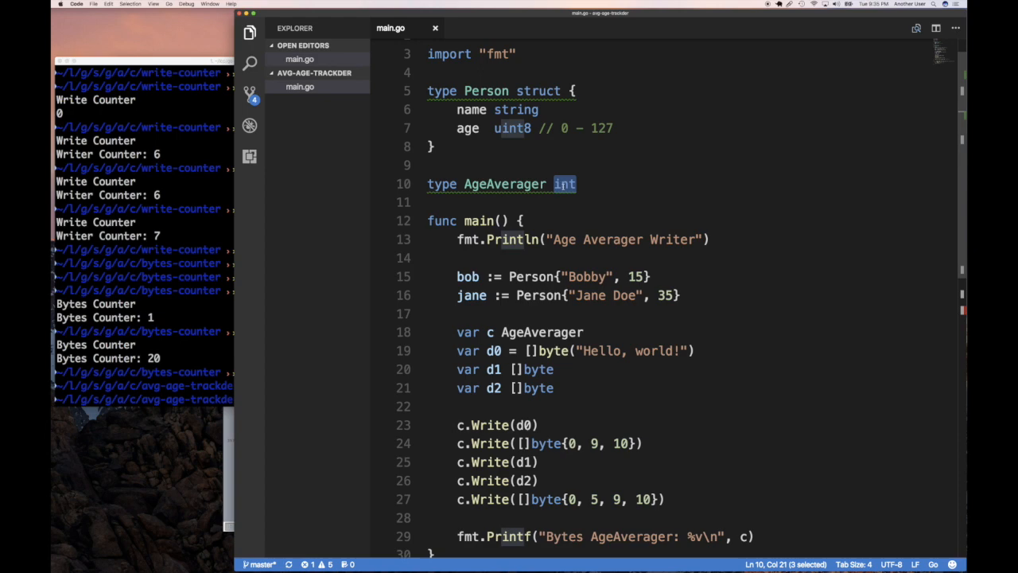
type("struct{")
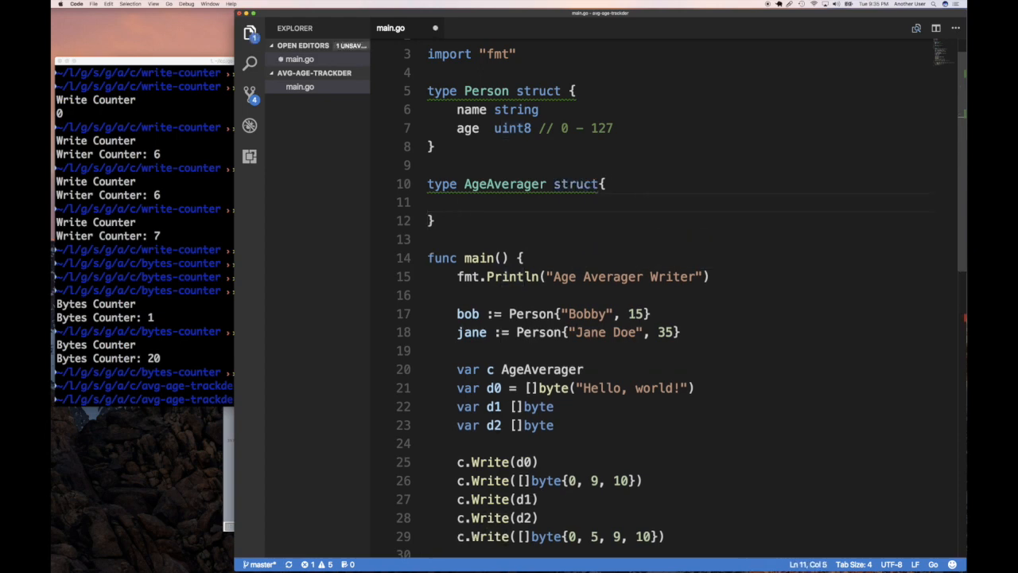
type("sum")
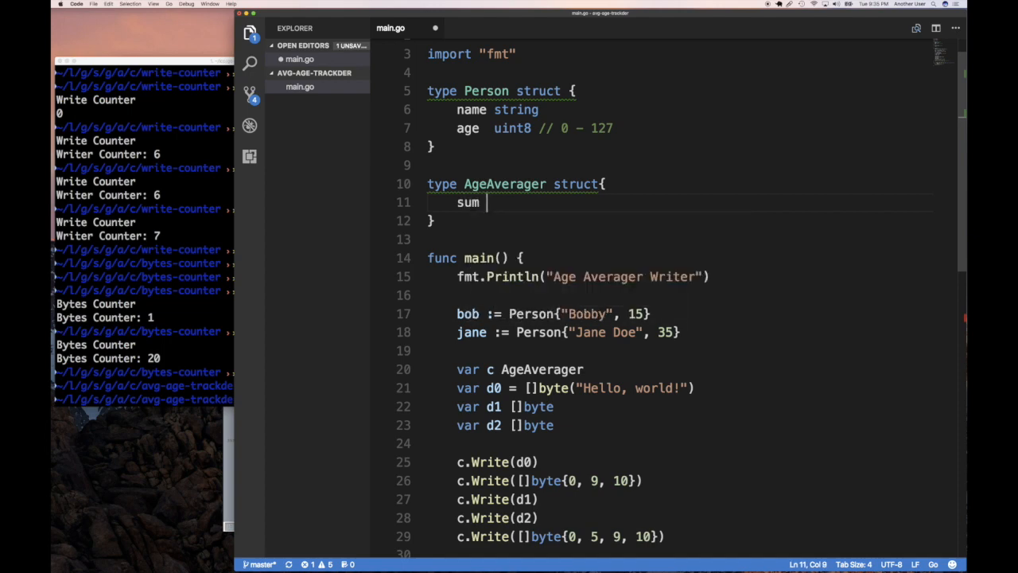
type("int")
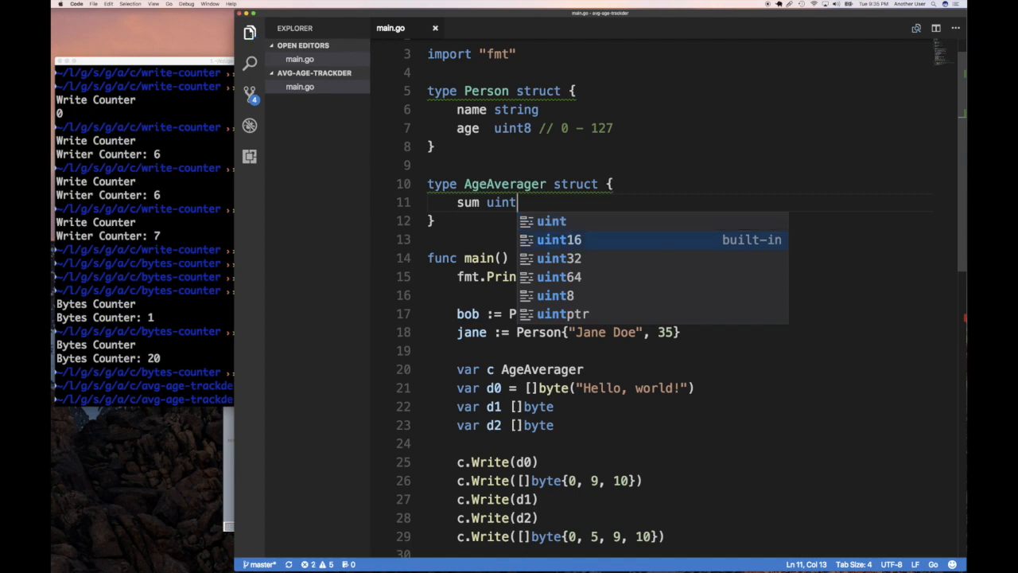
key("Down")
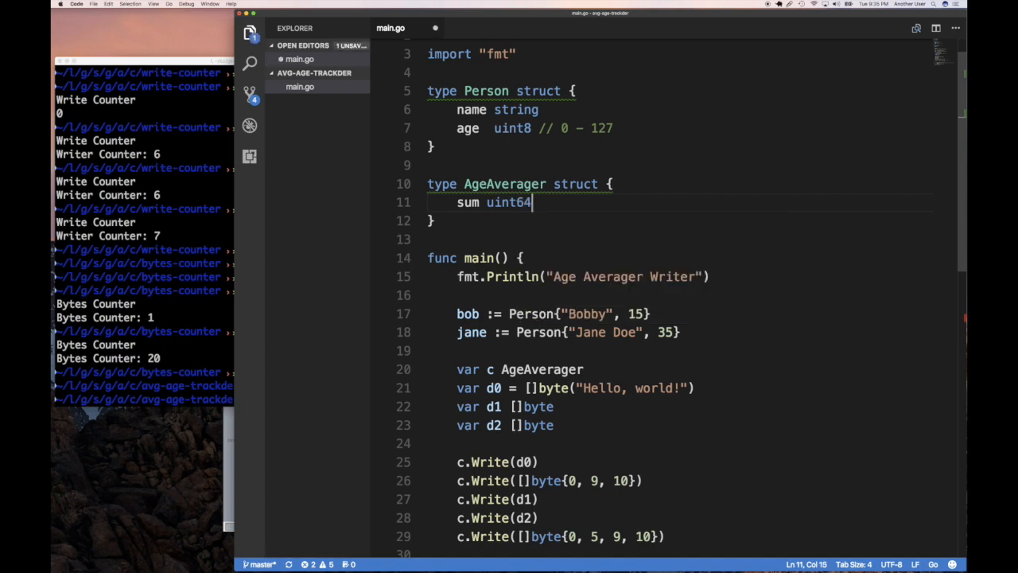
key("Enter")
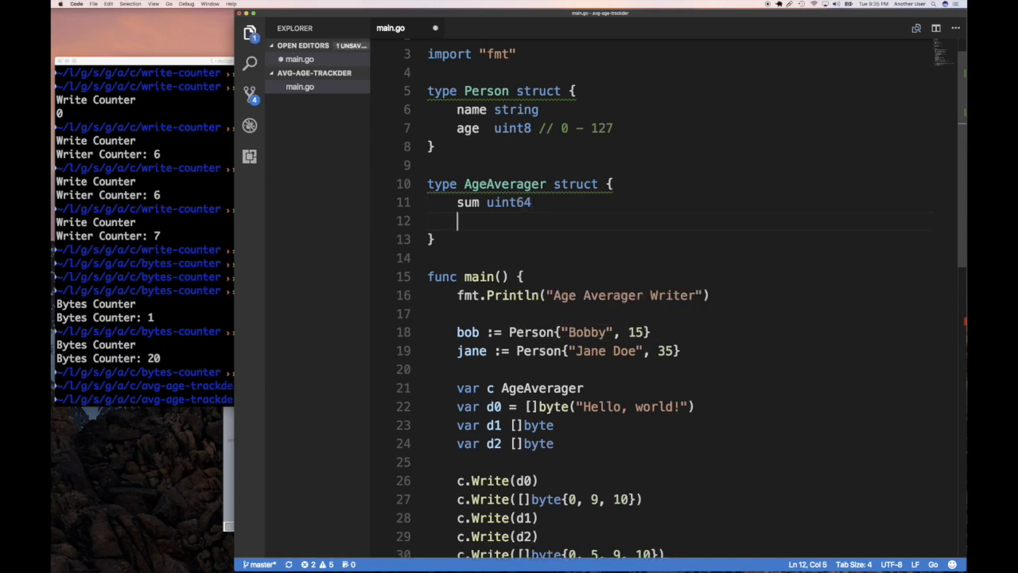
type("count")
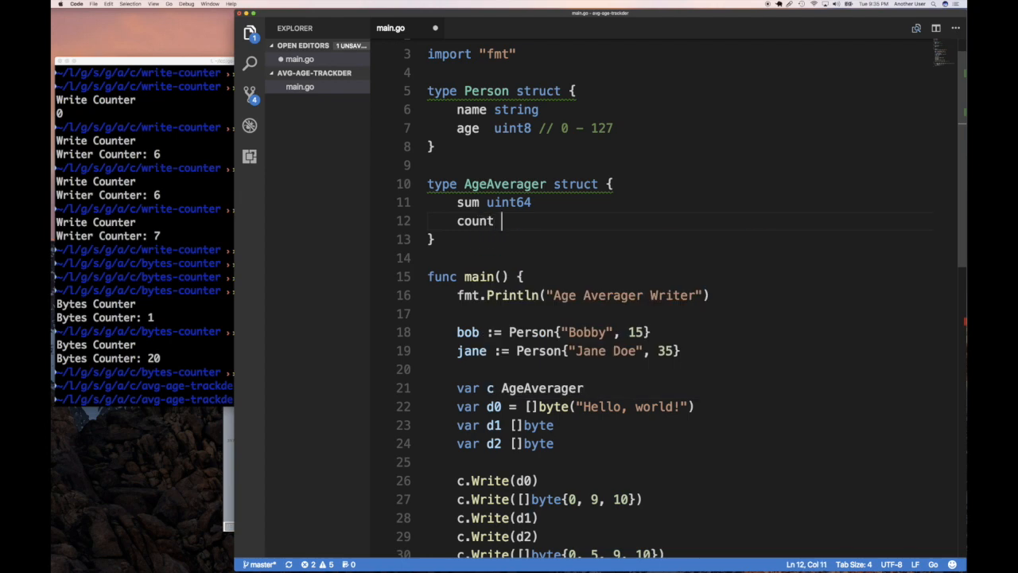
type("uin")
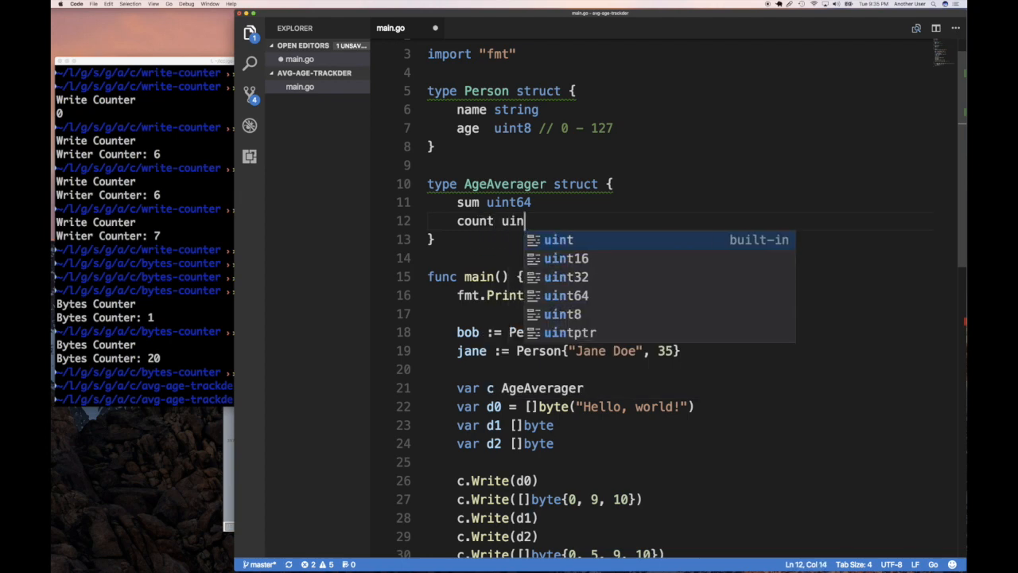
type("t")
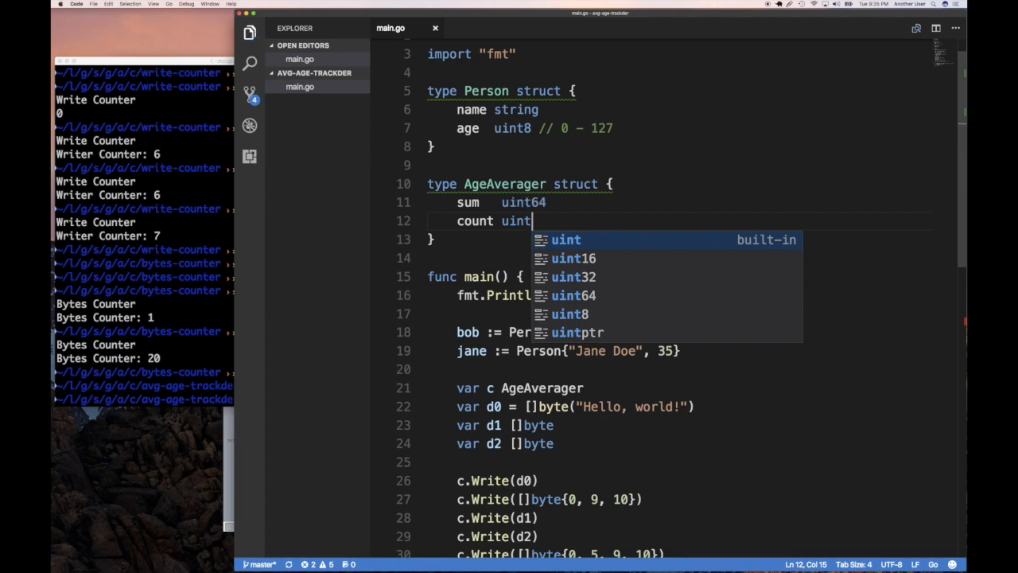
type("64")
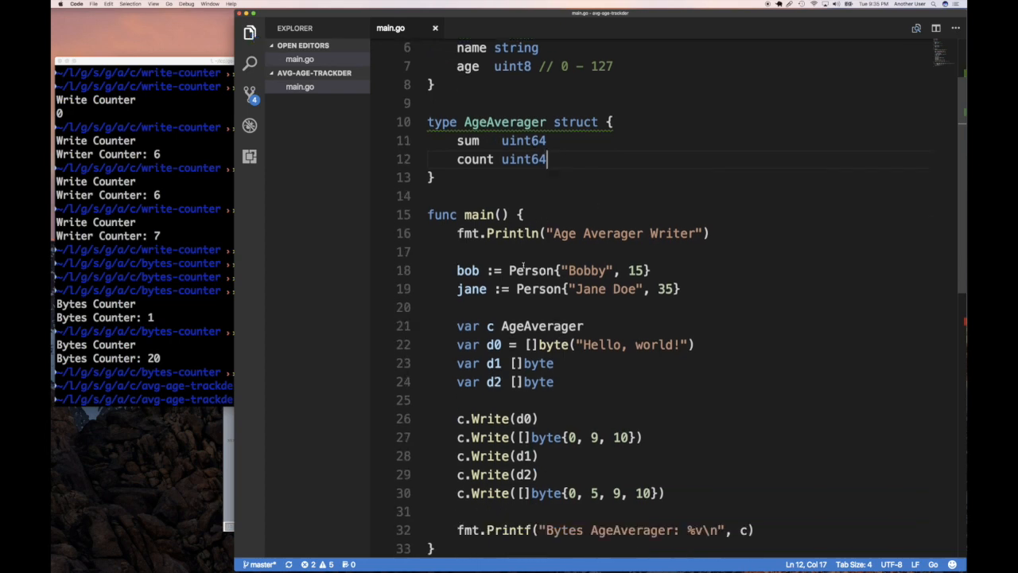
scroll("down", 3)
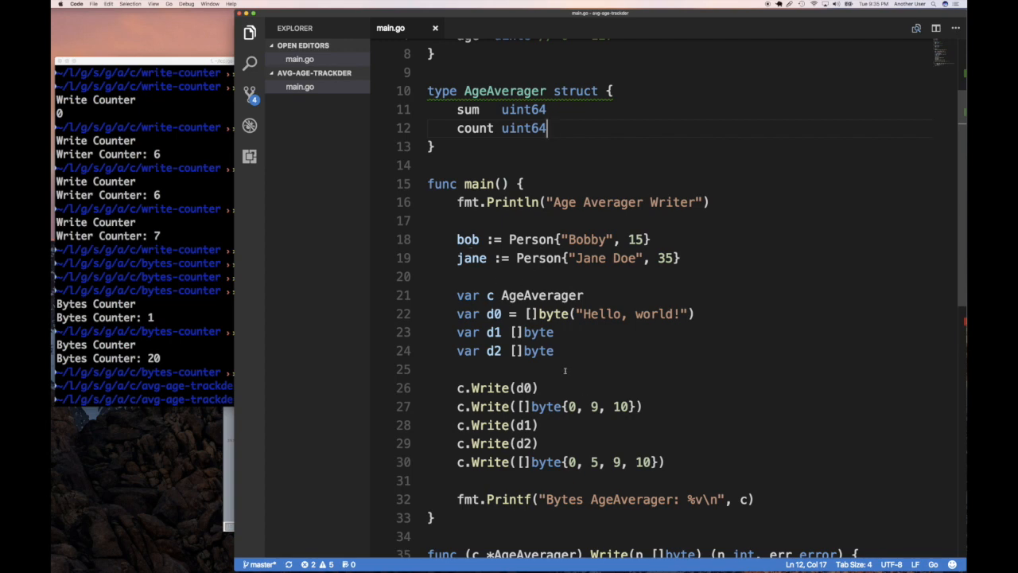
scroll("down", 3)
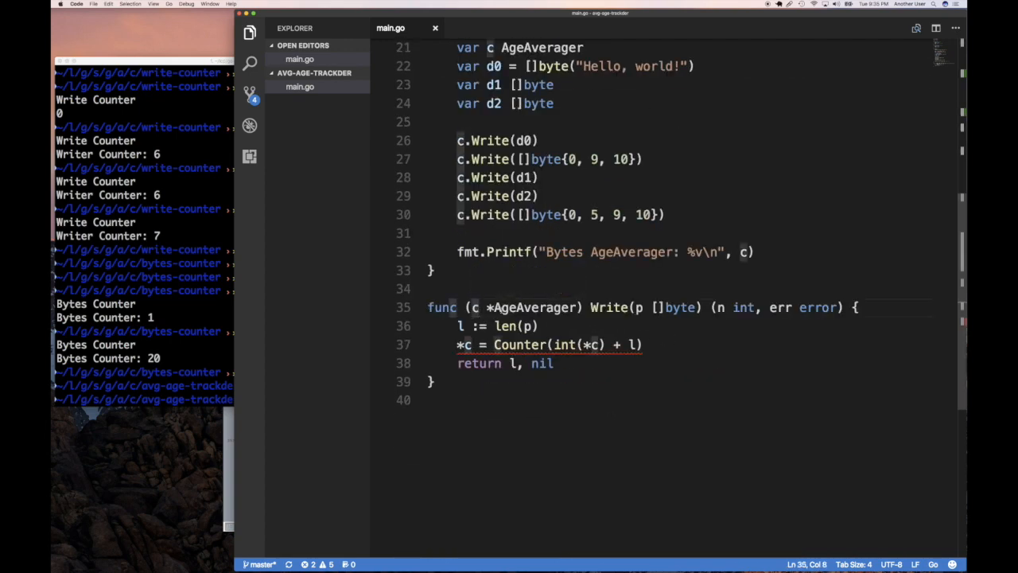
mouse_move(479, 307)
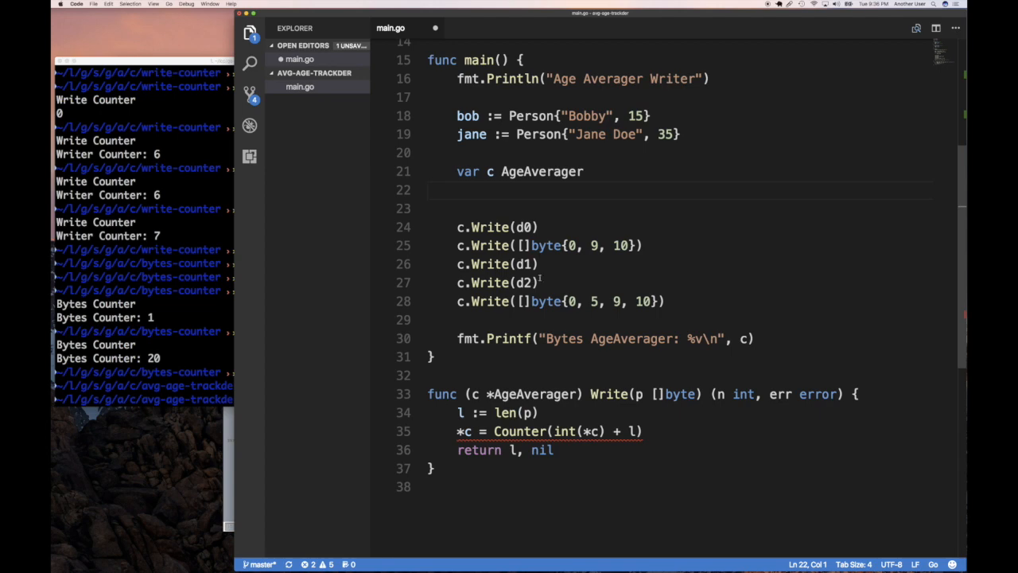
Replace the byte-slice variables and old Write calls with c.Write(bob) and c.Write(jane).
left_click_drag(458, 225, 665, 300)
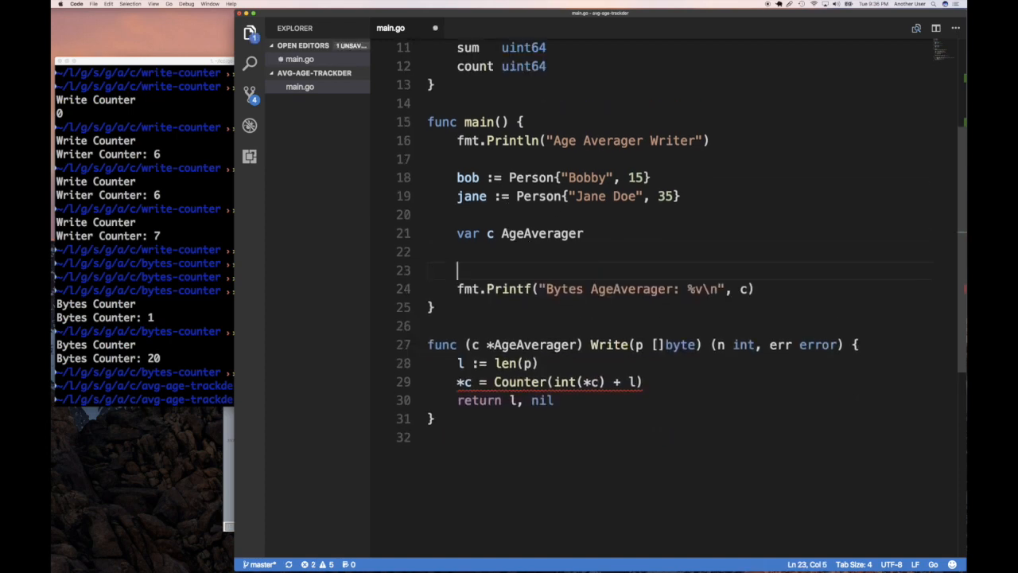
type("c.Write(bob")
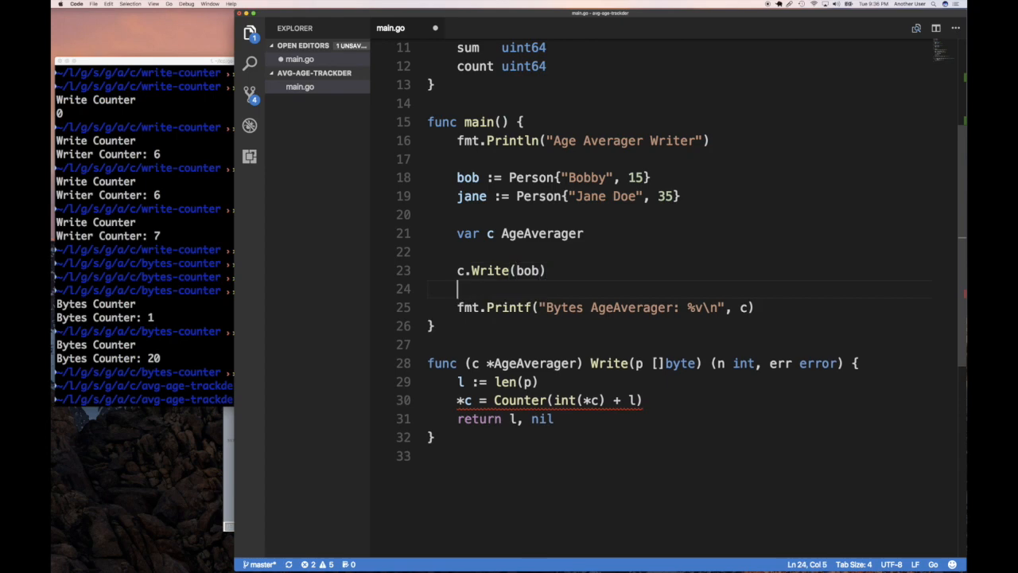
type("c.Write(jane")
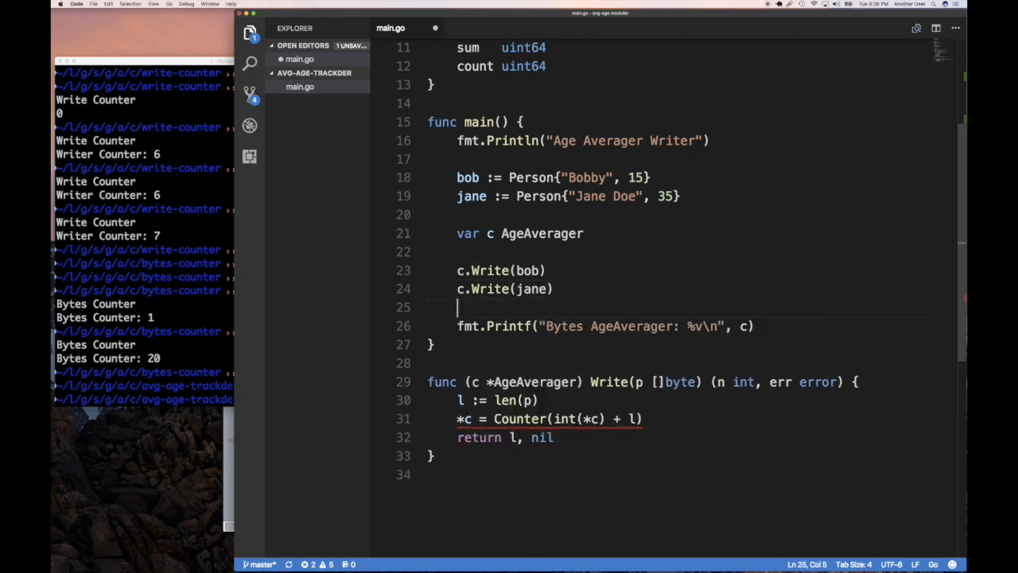
Change the Printf label from "Bytes AgeAverager" to "Age Averager".
double_click(563, 326)
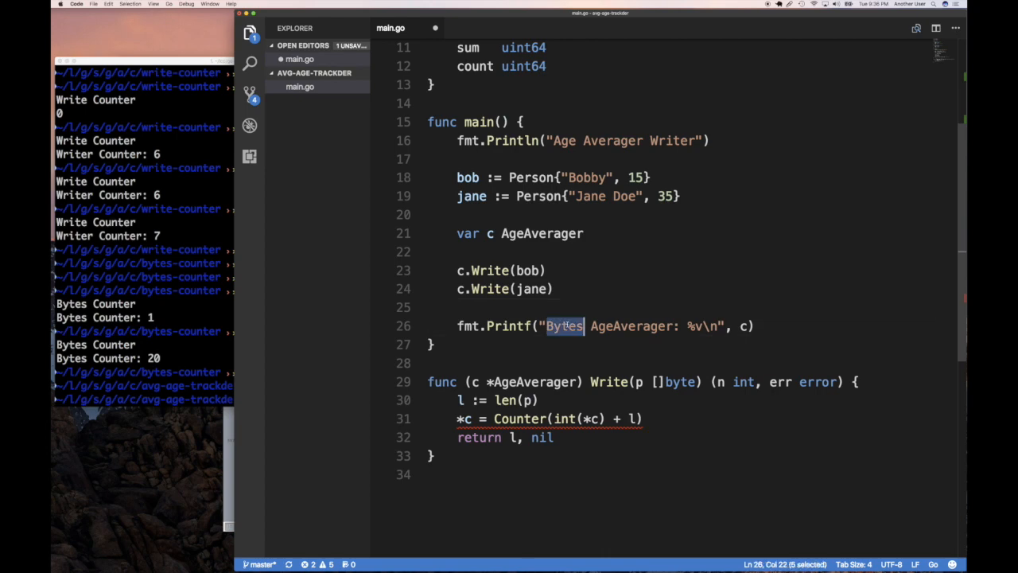
type("Age")
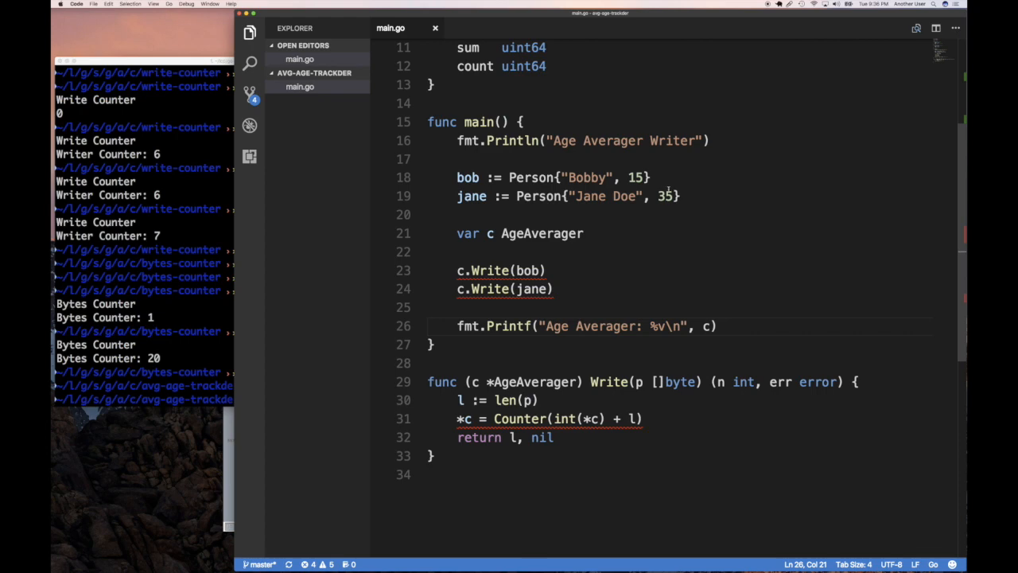
mouse_move(617, 285)
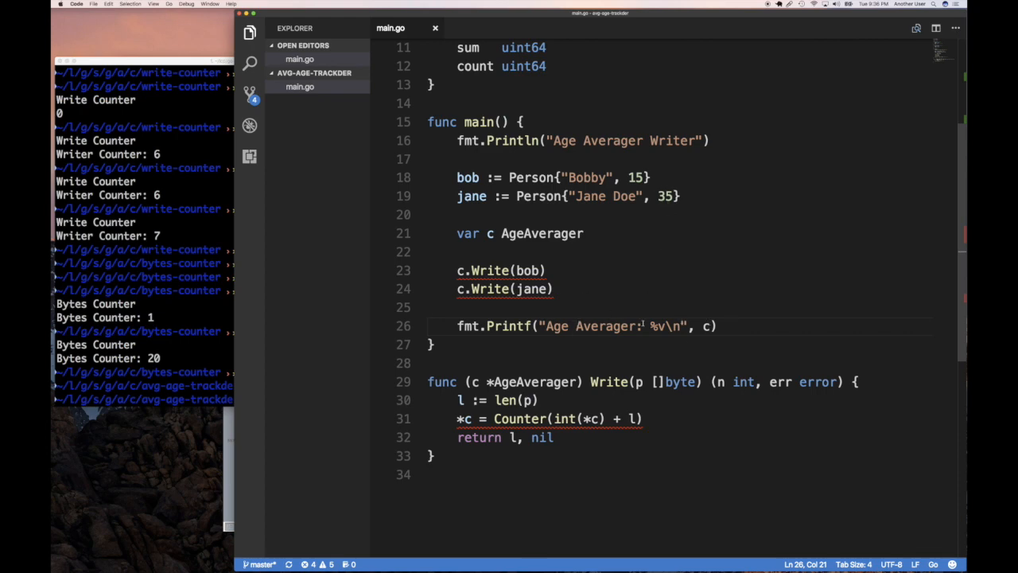
scroll("down", 3)
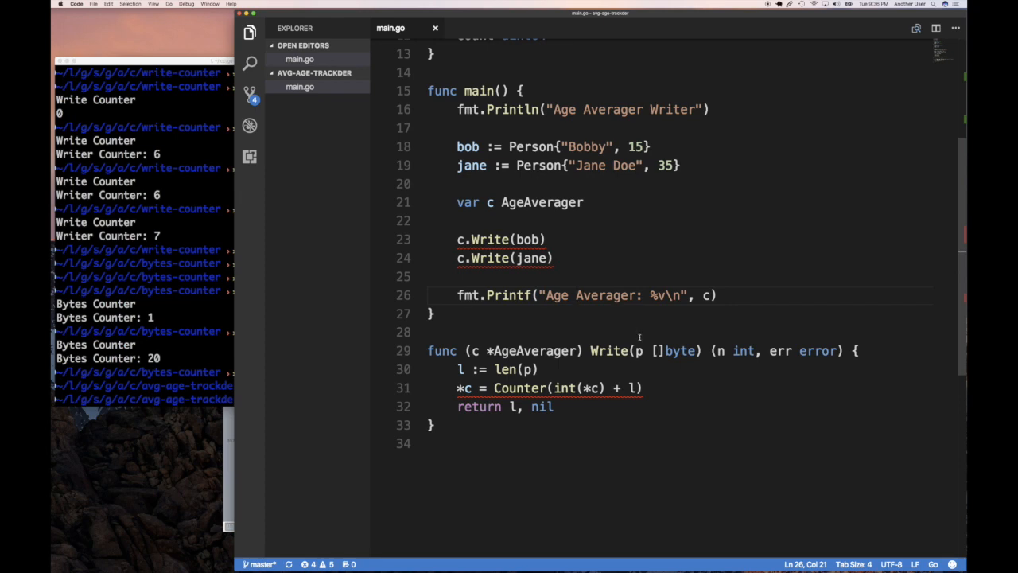
mouse_move(644, 351)
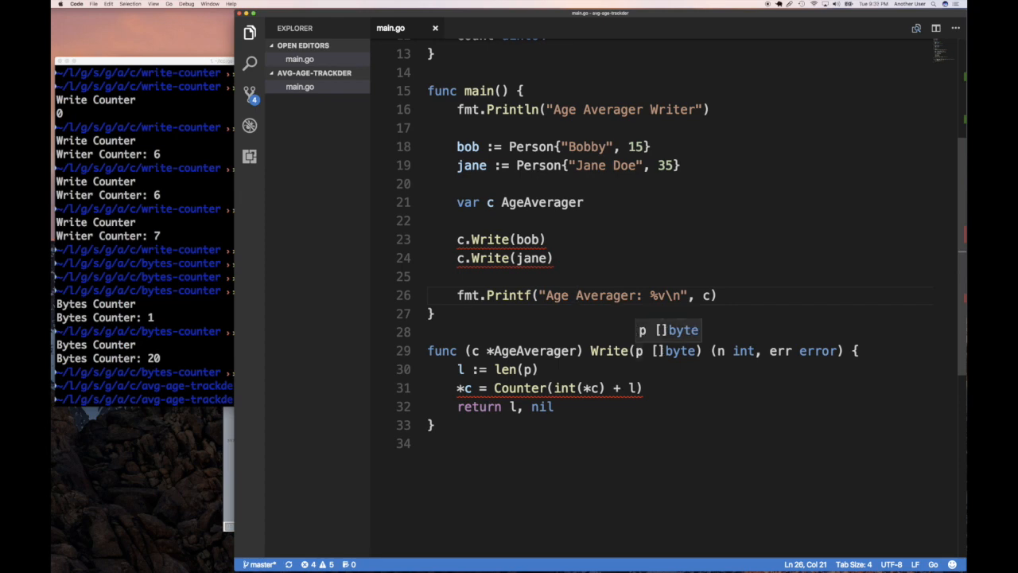
Make Write take a Person and count it, with the longhand comment // c.count = c.count + 1.
double_click(680, 352)
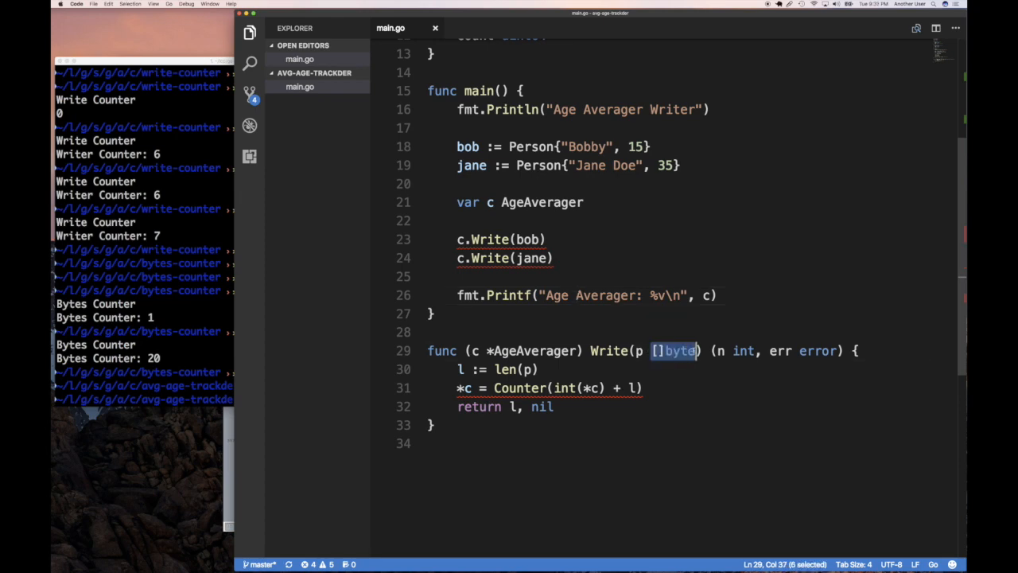
type("Person")
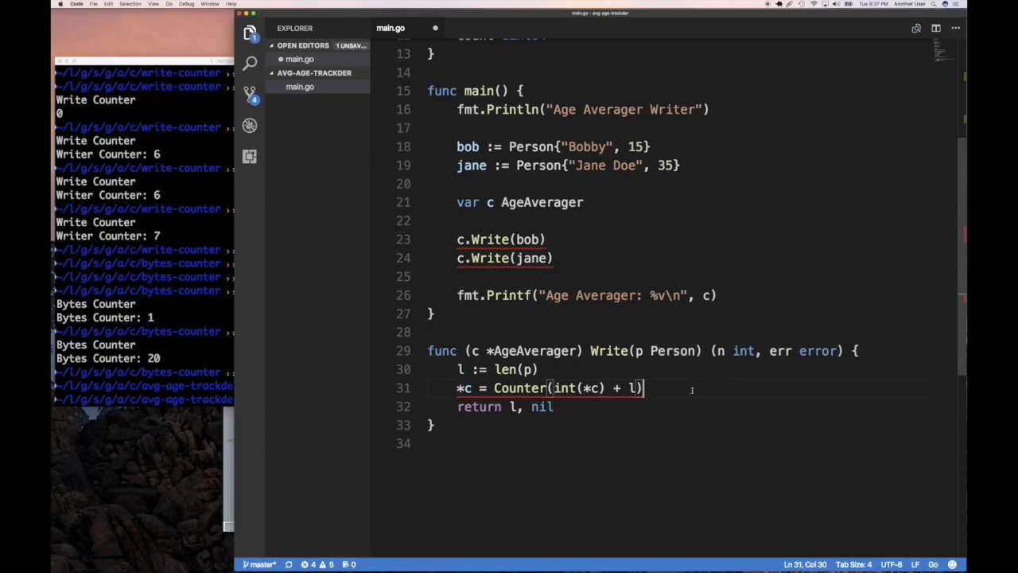
key("Enter")
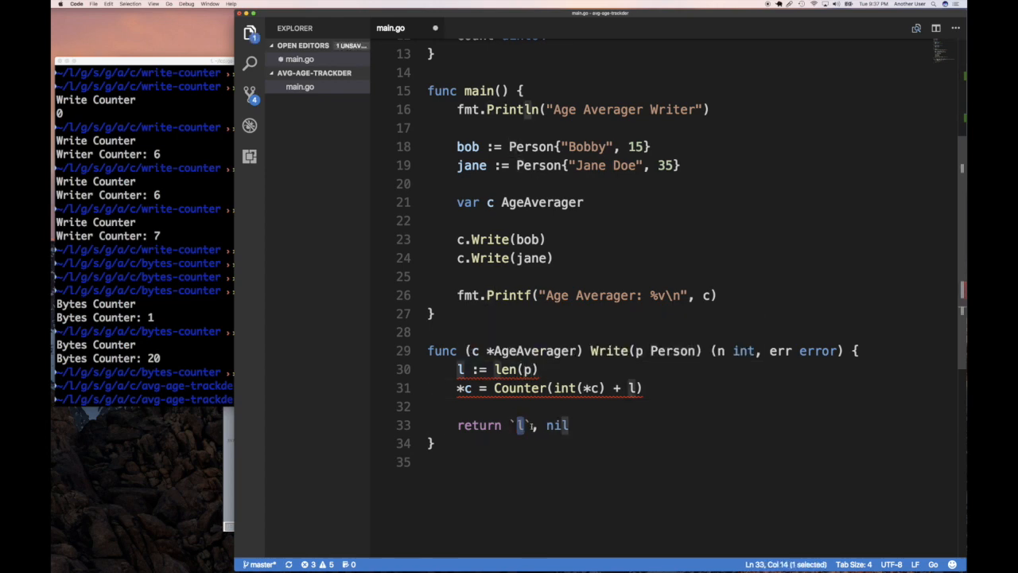
type("l")
left_click(549, 388)
type("c.count")
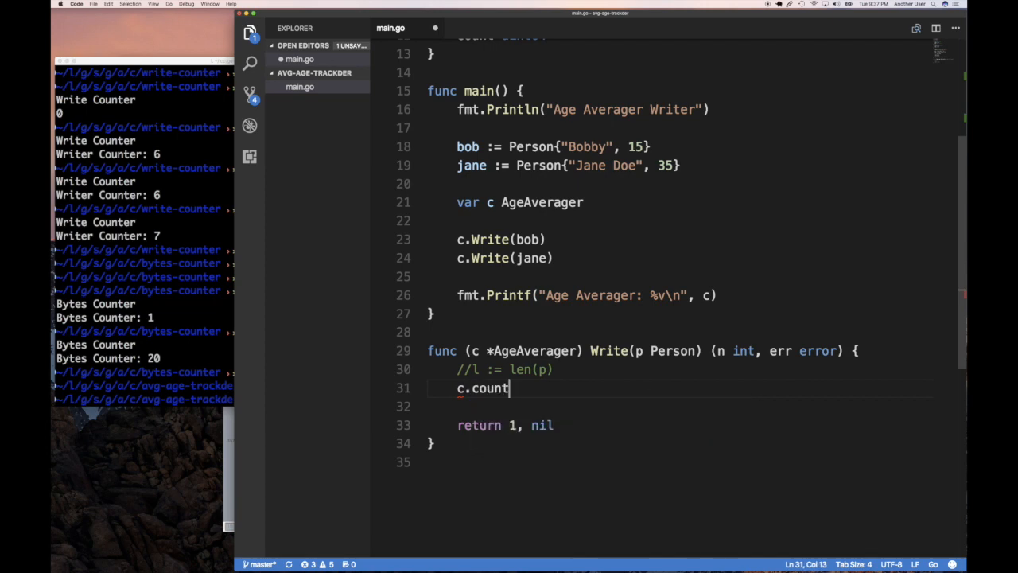
type("+=")
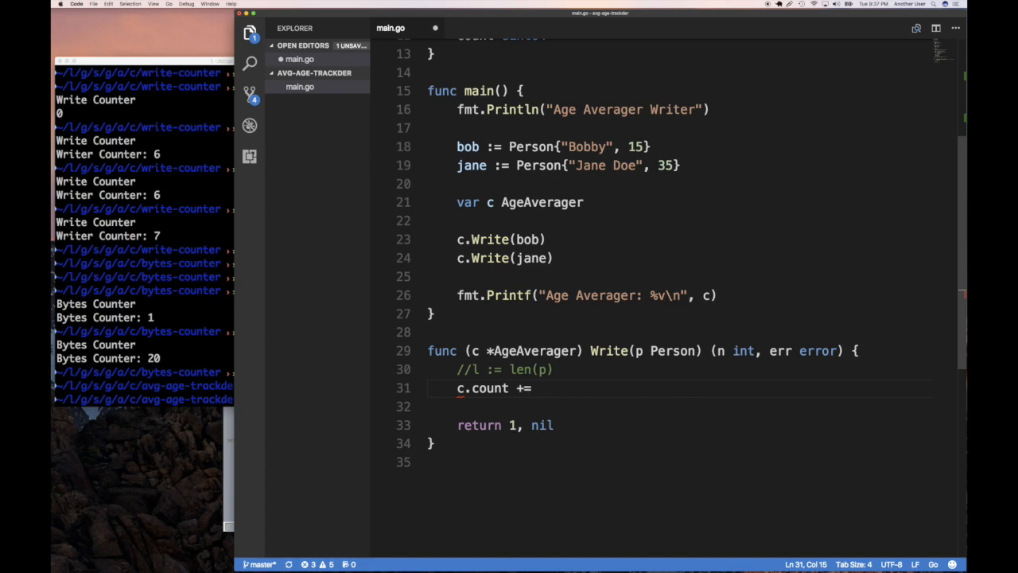
type("1 //")
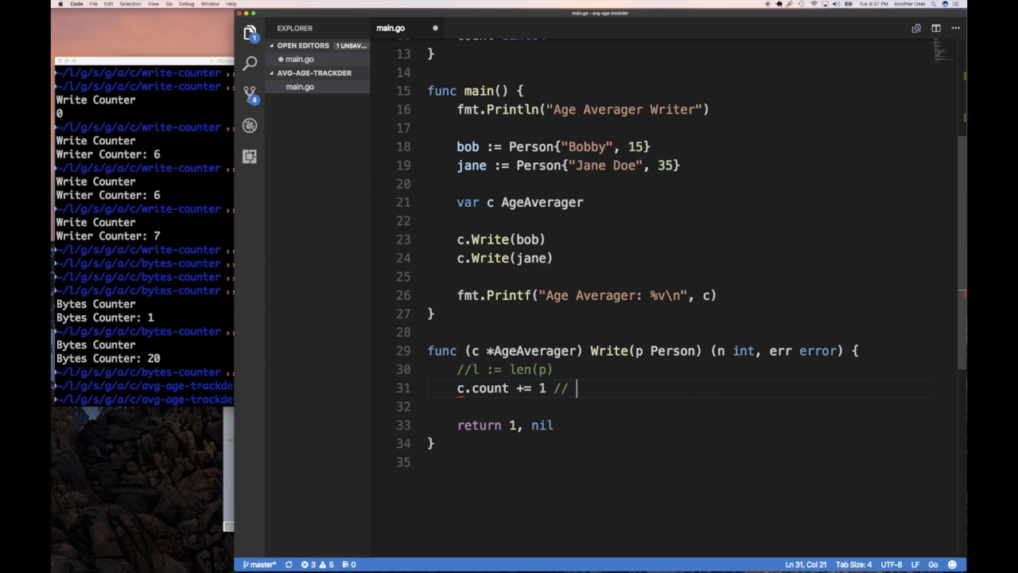
type("c.count =")
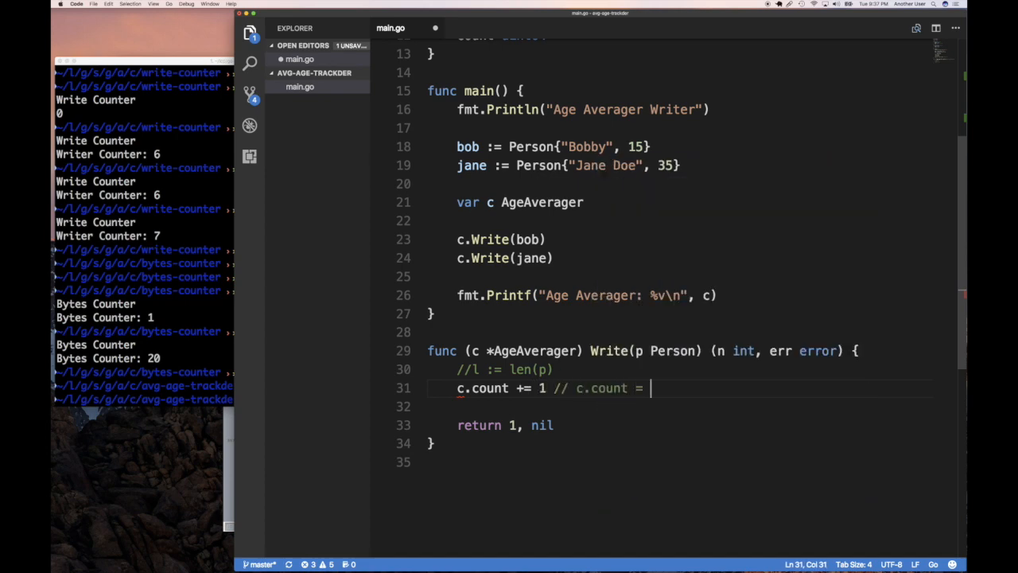
type("c.coun t+")
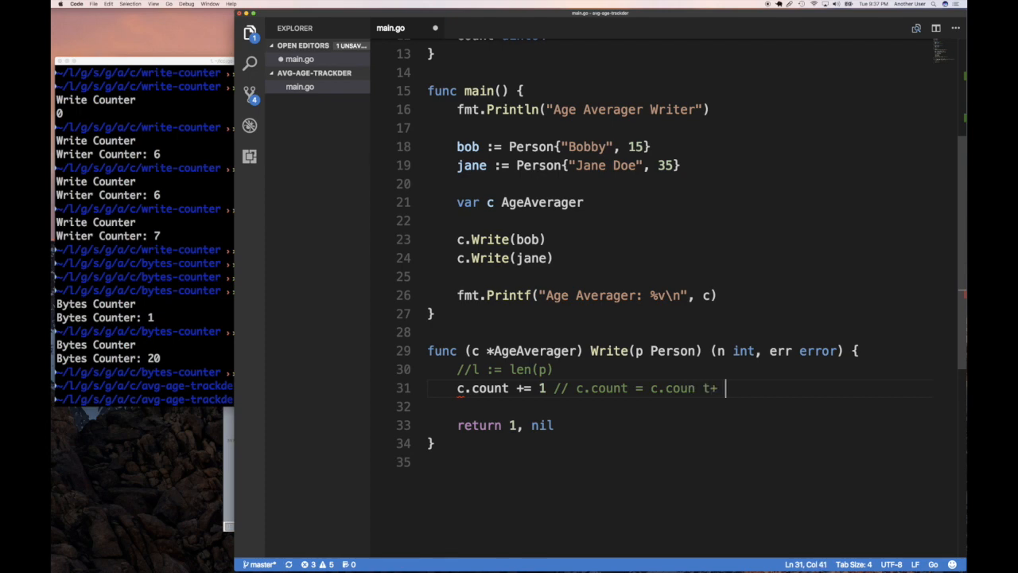
key("Backspace")
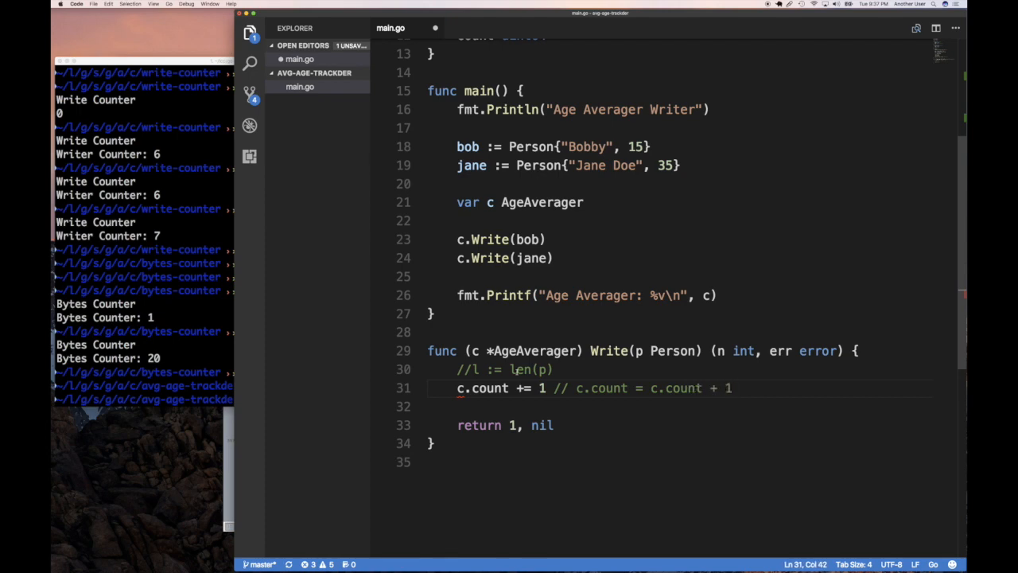
Rewrite the count as c.count++ and add c.sum += p.age.
left_click_drag(512, 388, 549, 388)
type("+")
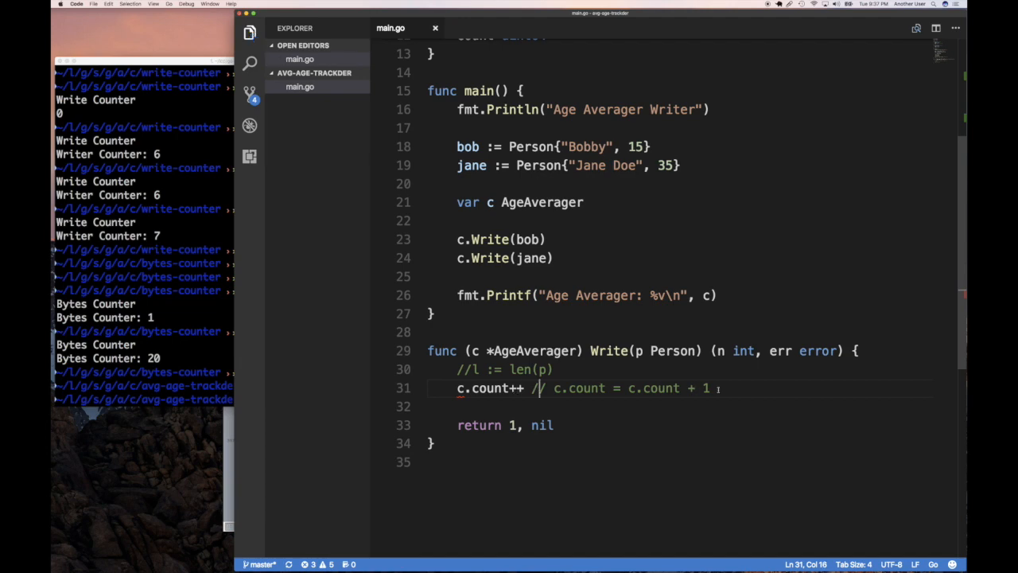
type("c.sum =")
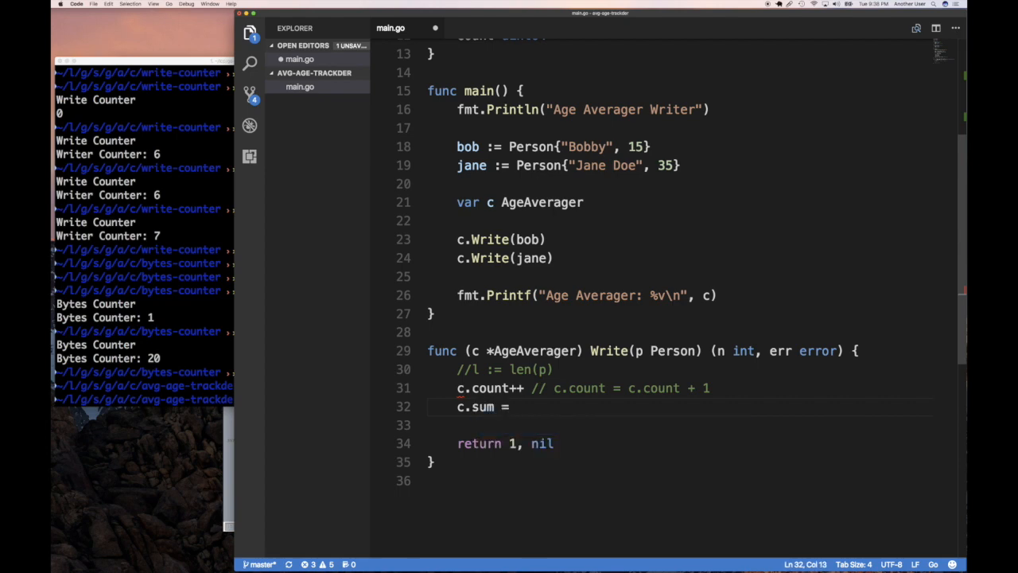
type("+")
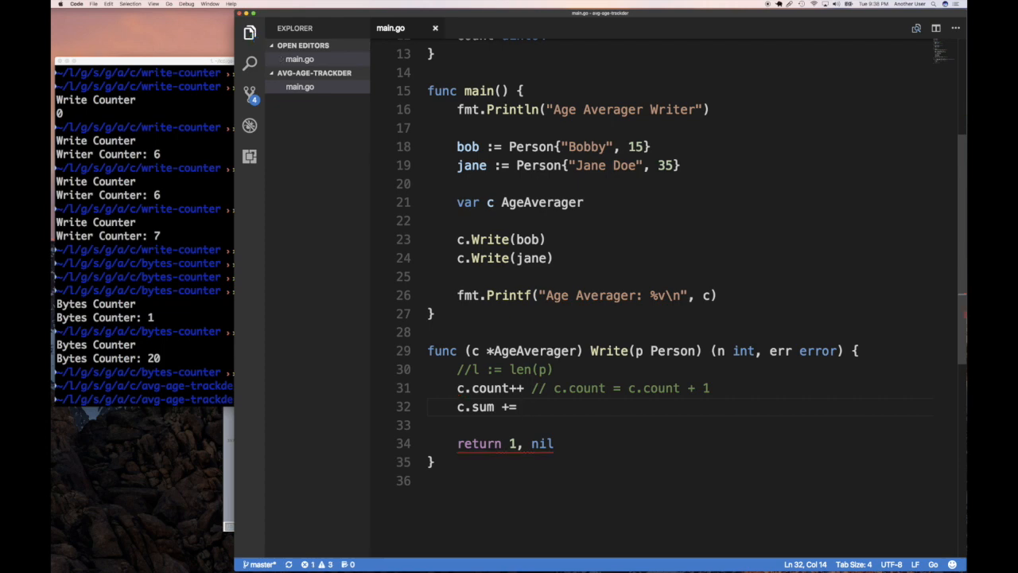
type("p.age")
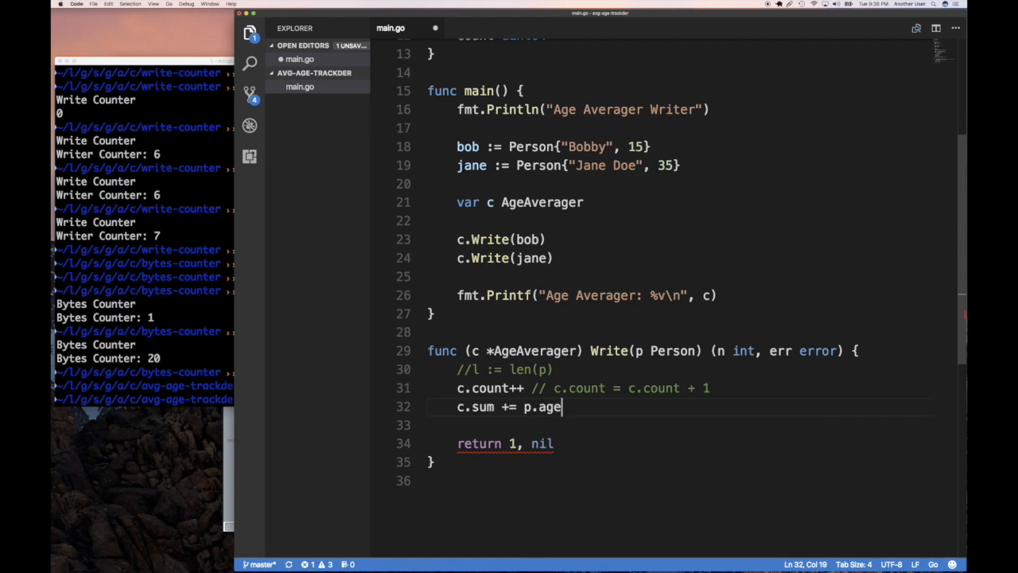
mouse_move(585, 364)
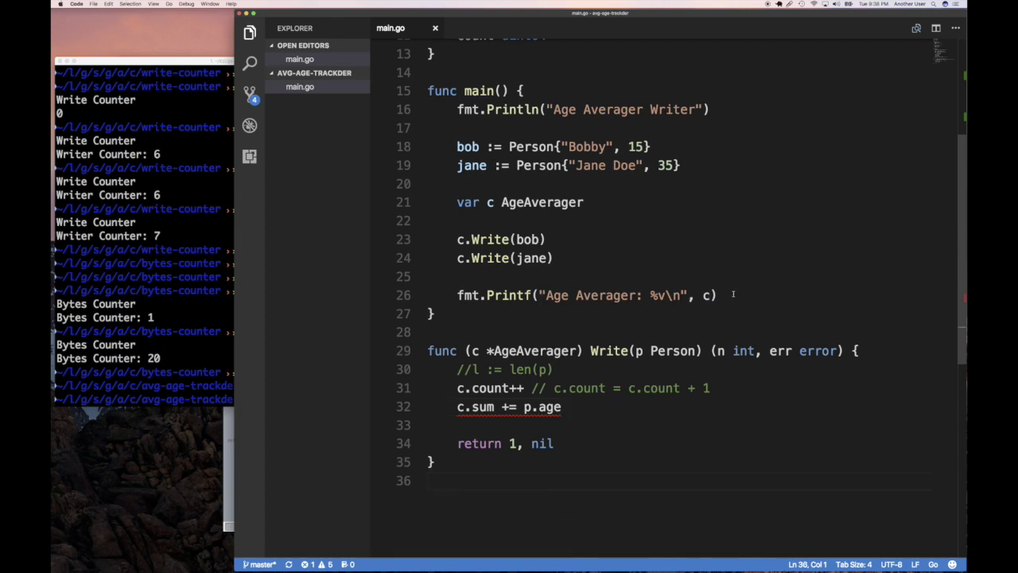
mouse_move(708, 294)
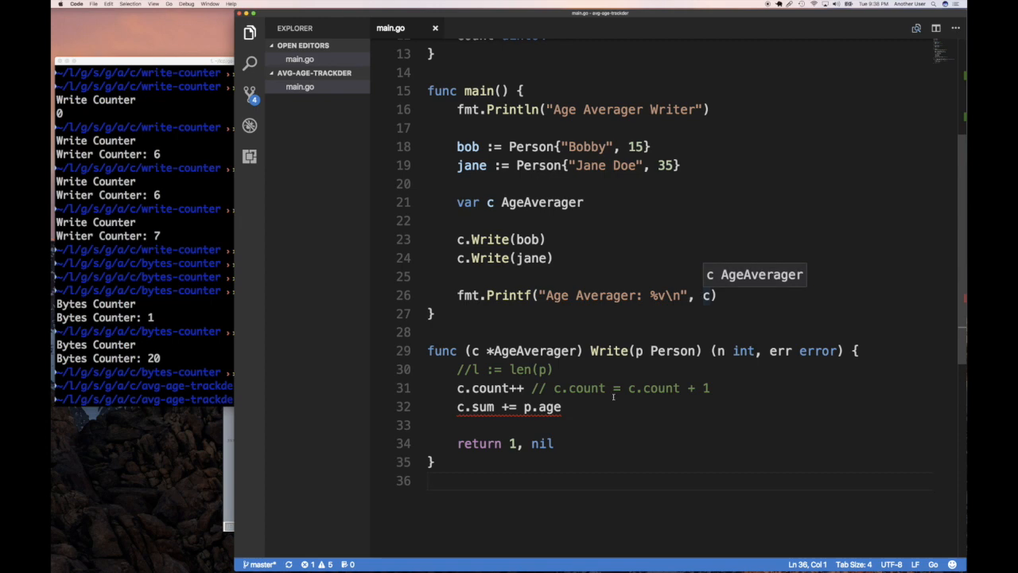
Declare func (c AgeAverager) String() string below Write.
type("func (c")
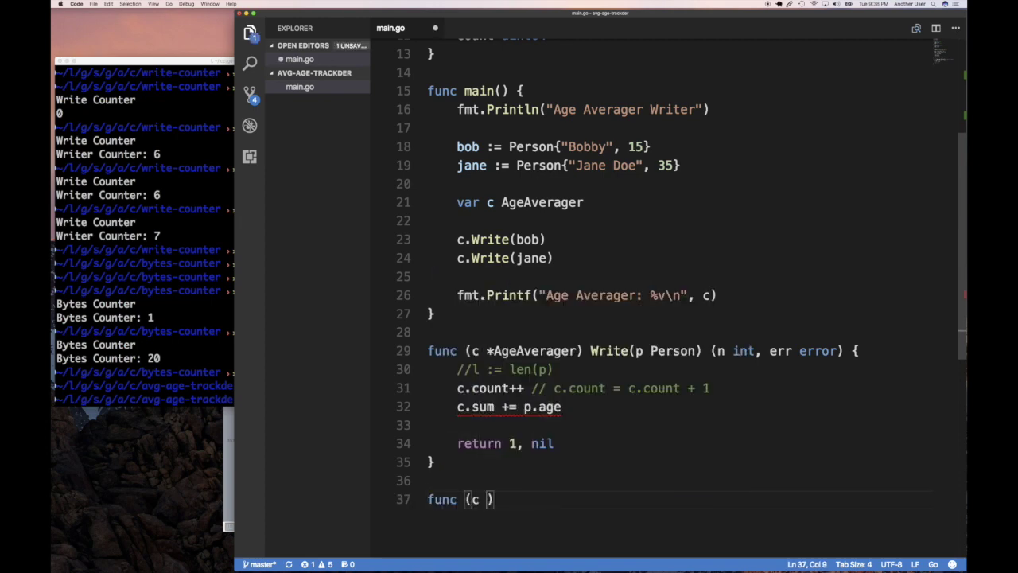
type("AgeAverager")
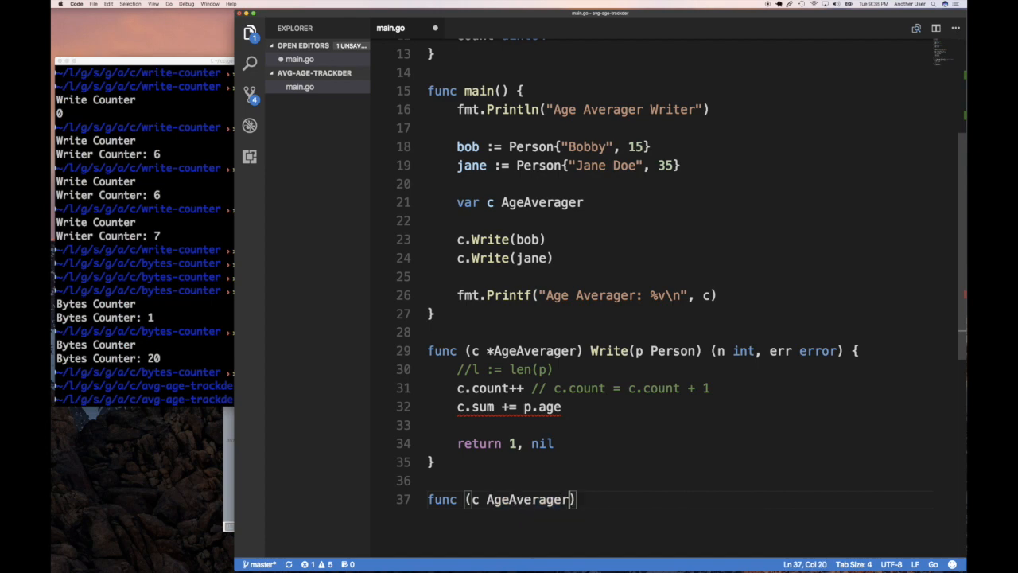
type("St")
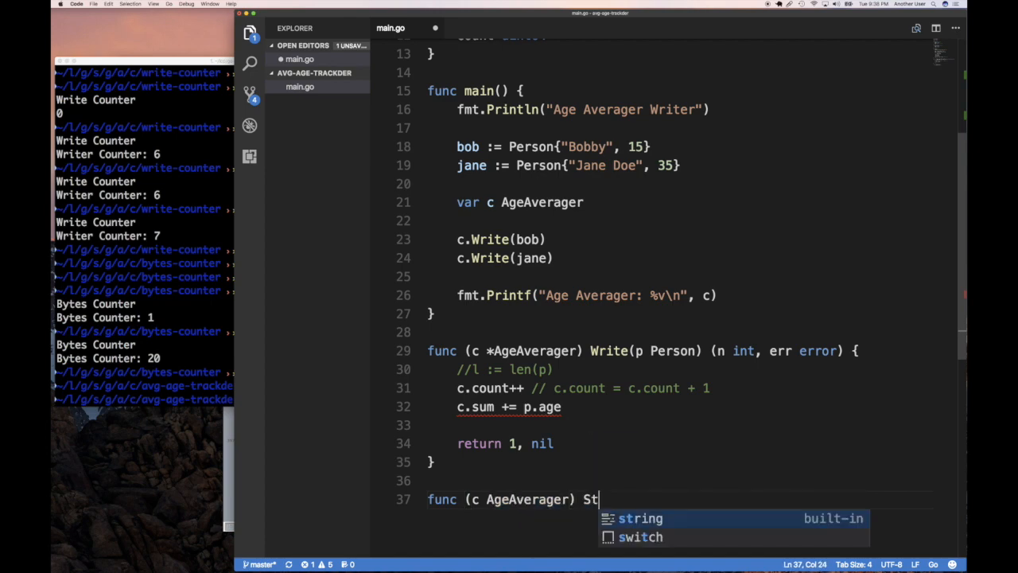
type("ring")
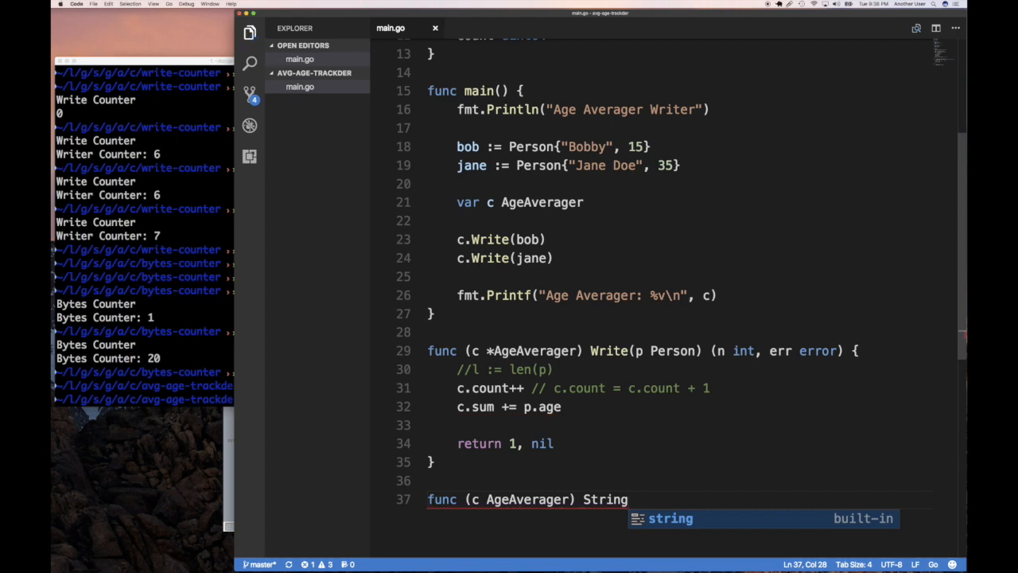
type("()")
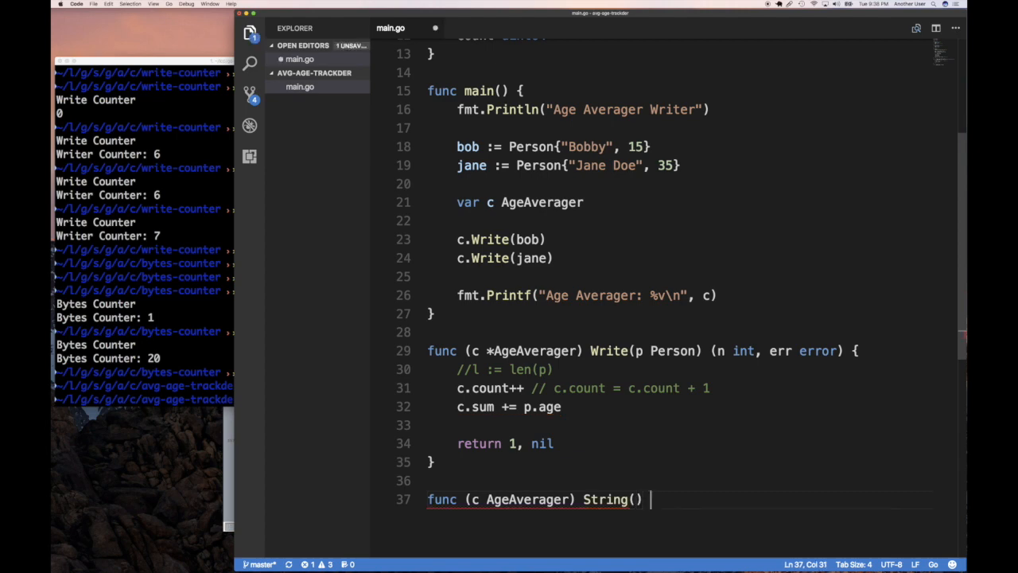
type("string{")
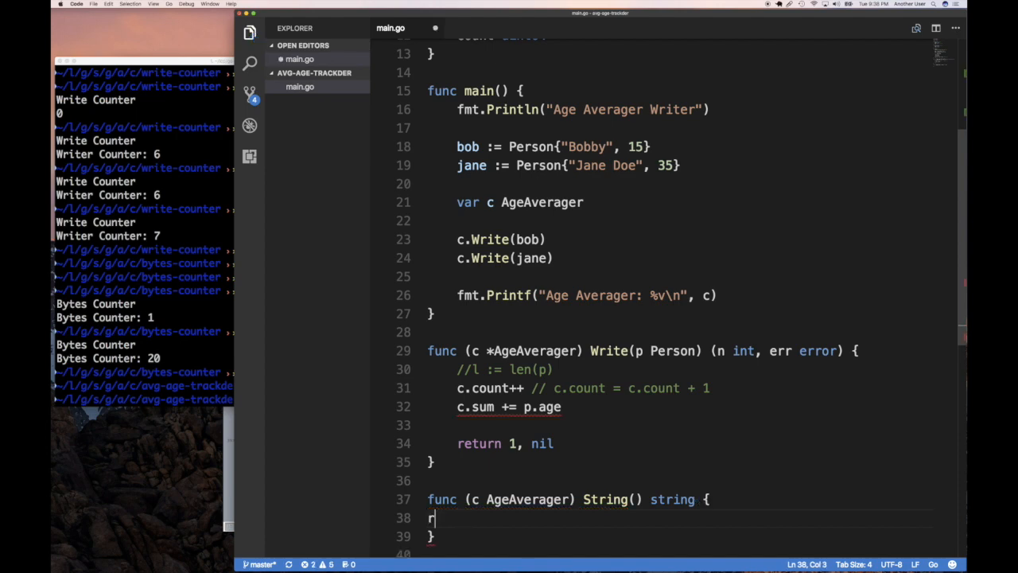
Return fmt.Sprintf("%v", c.sum/c.count) from the String method.
type("eturn")
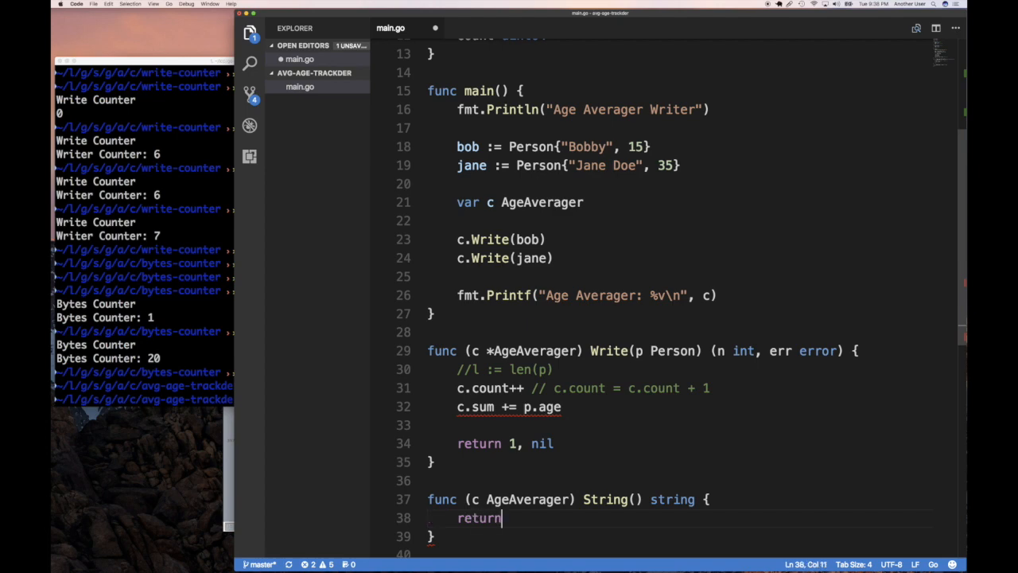
type("s")
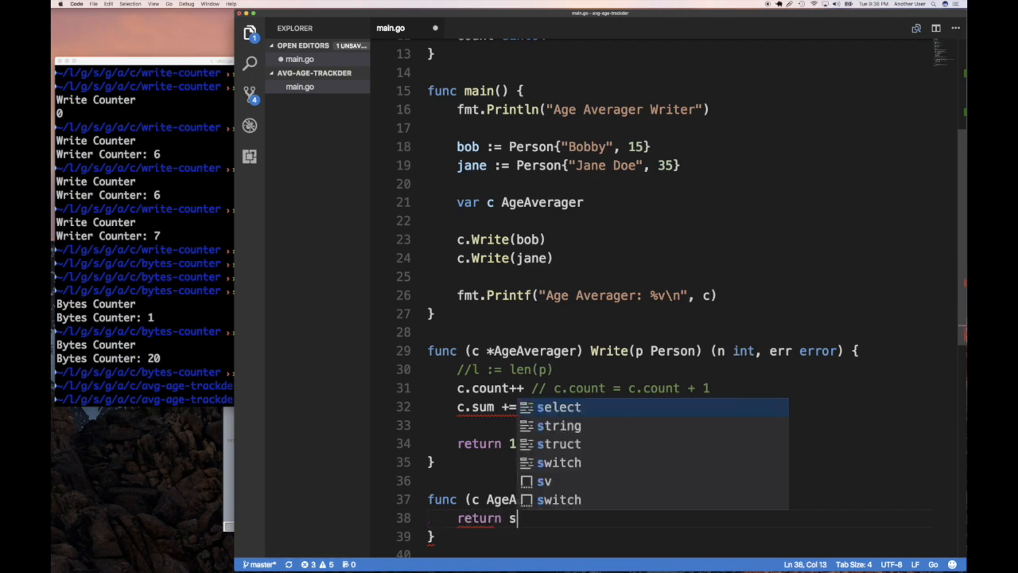
type("fmt.Fp")
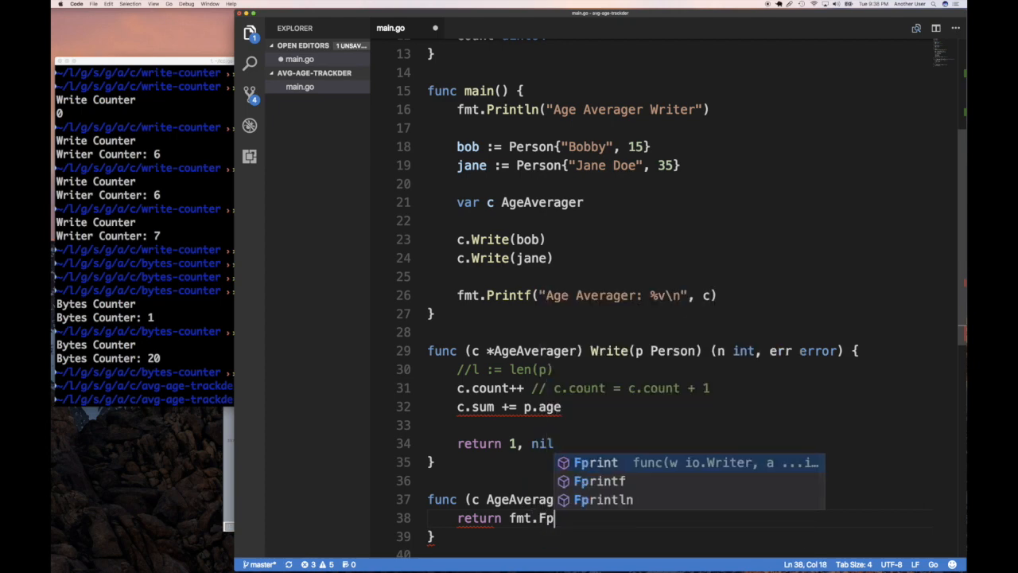
type("Sprintf(")
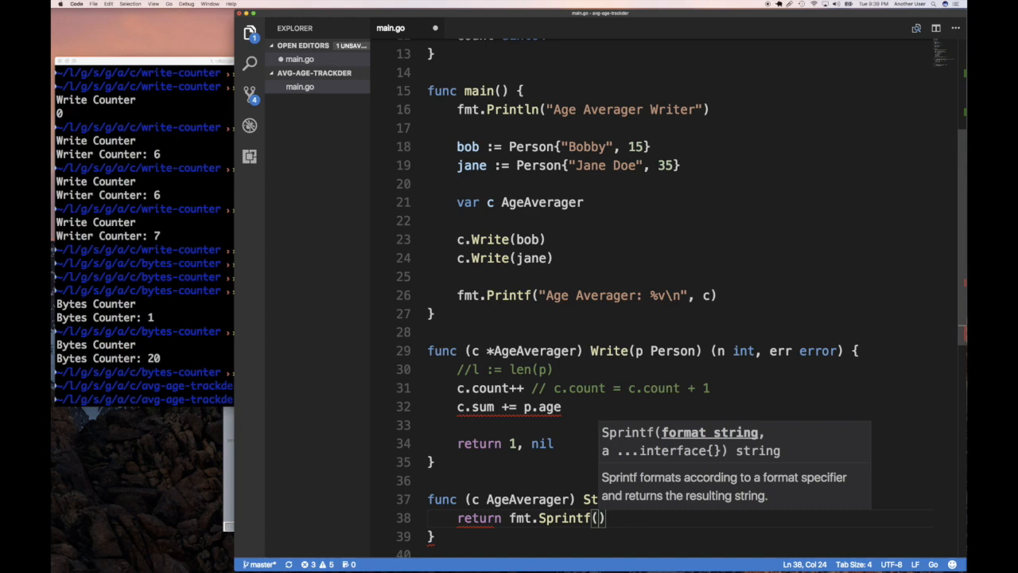
type("\"")
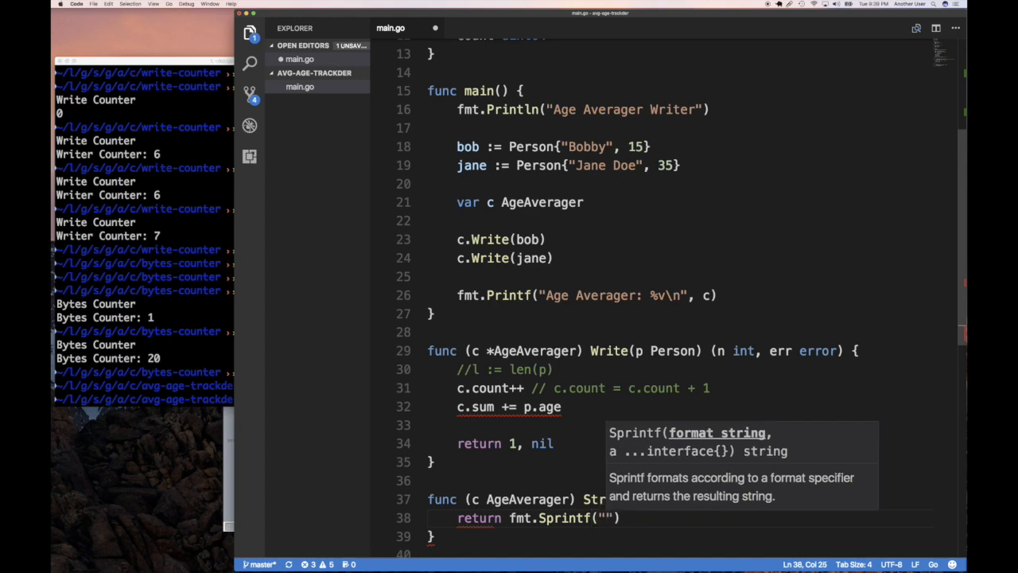
type("%v")
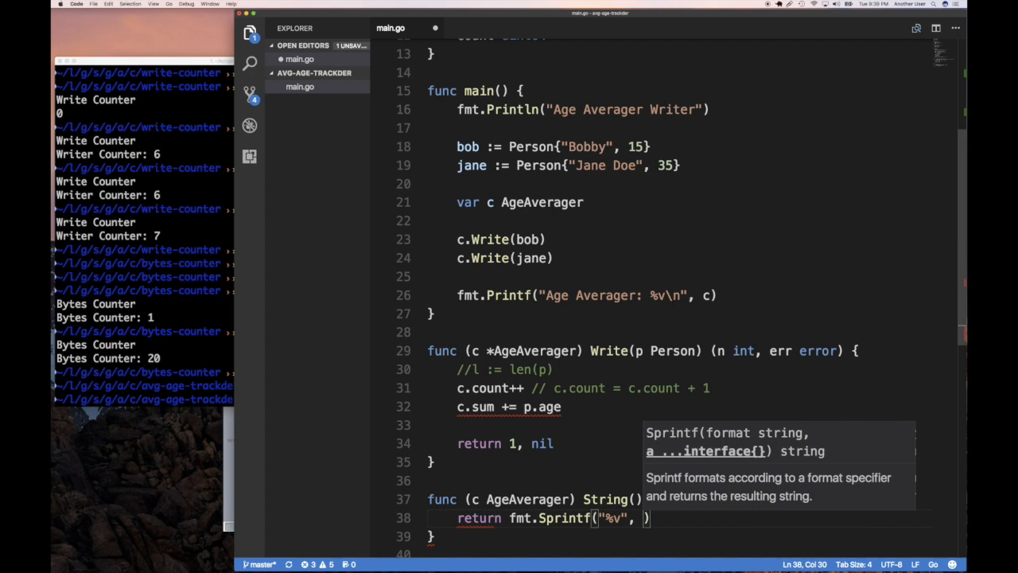
type("c.sum")
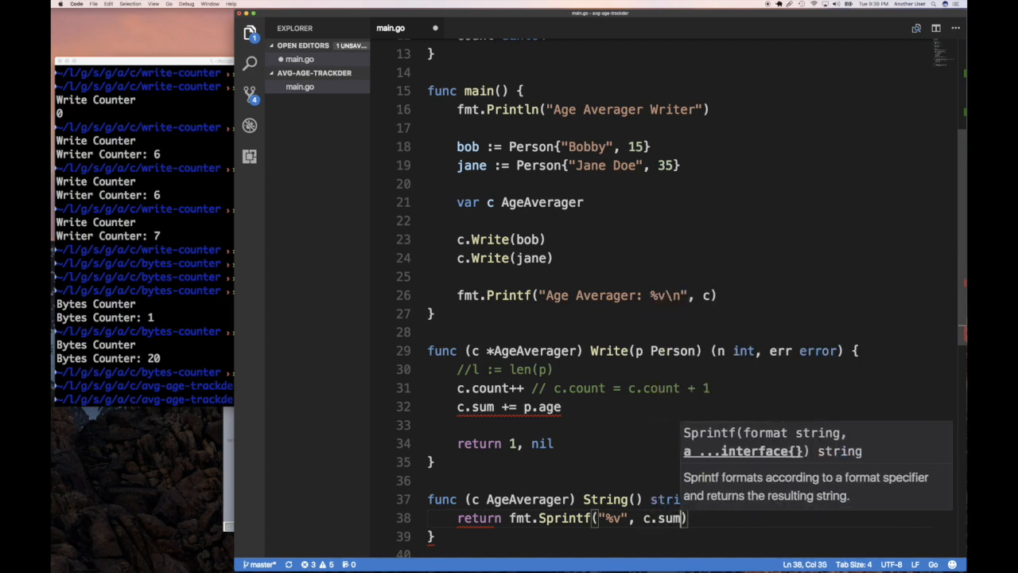
type("/c.")
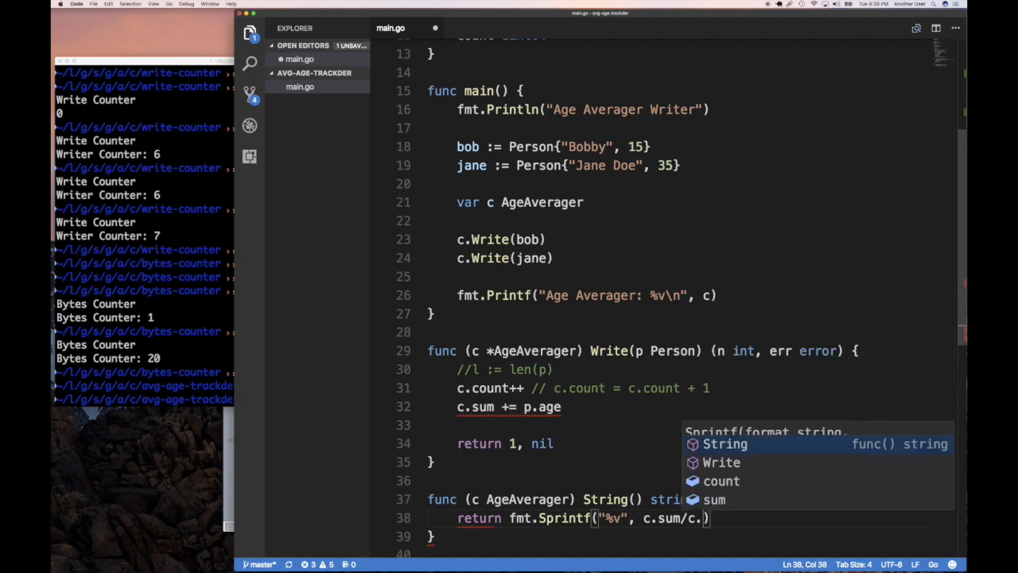
type("count")
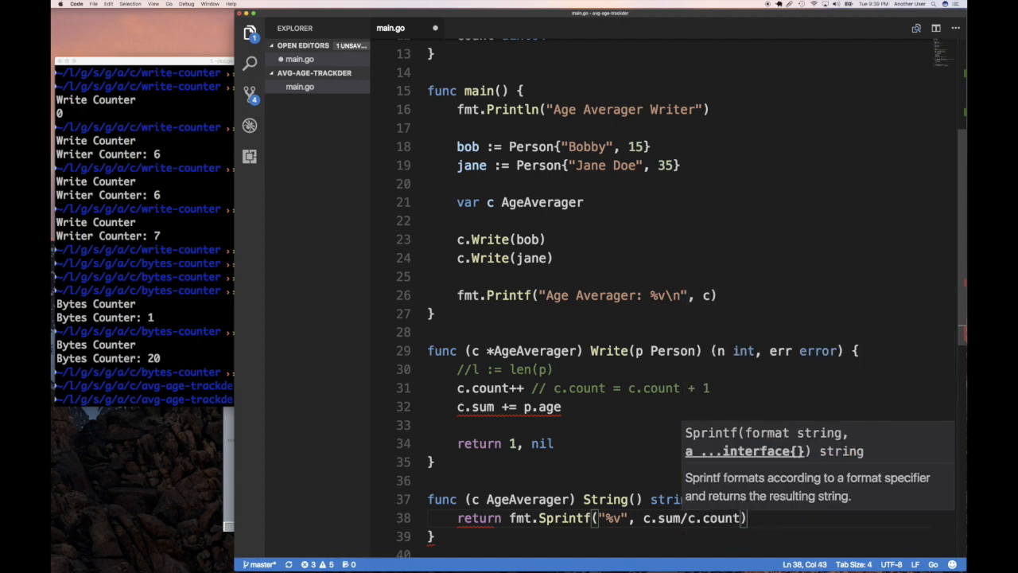
left_click(544, 407)
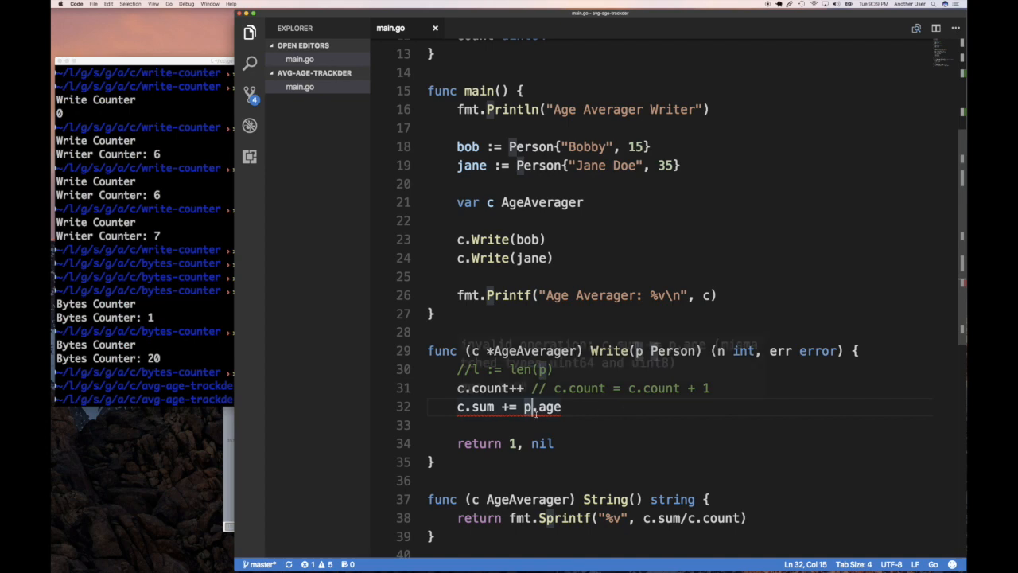
mouse_move(534, 407)
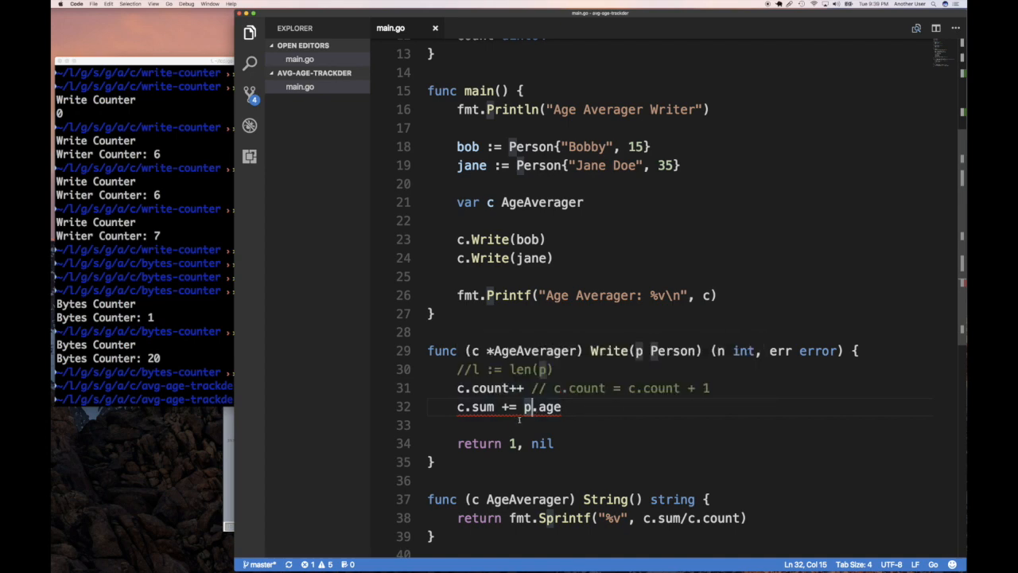
mouse_move(533, 407)
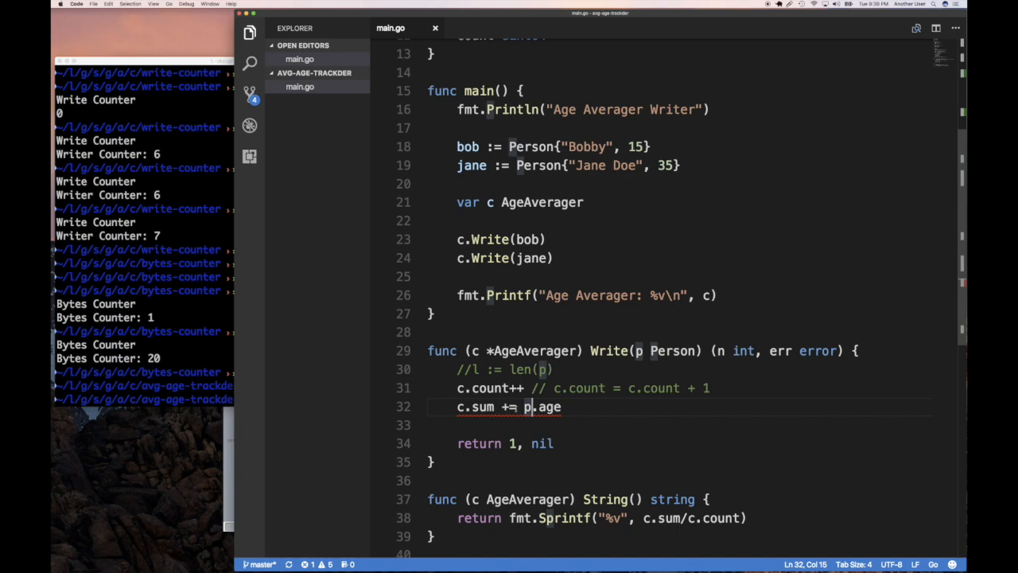
Wrap the age as uint64(p.age) on the sum line and start go run in the terminal.
type("(")
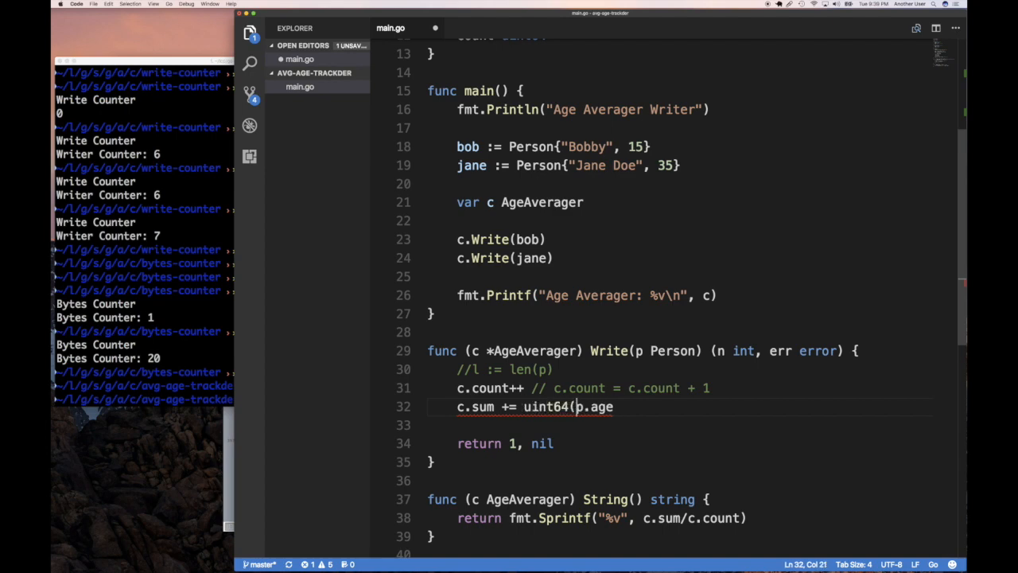
type(")")
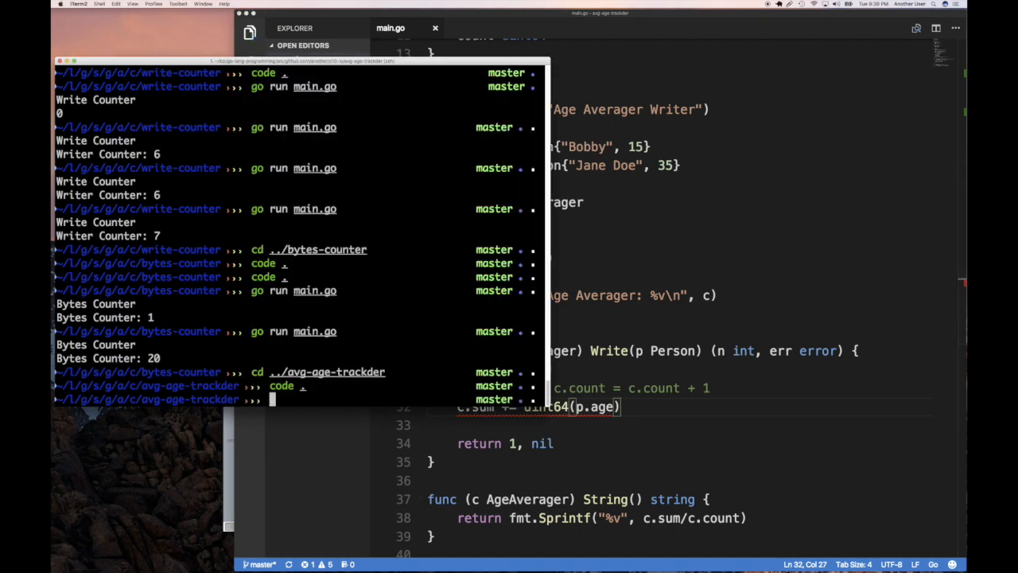
type("go run")
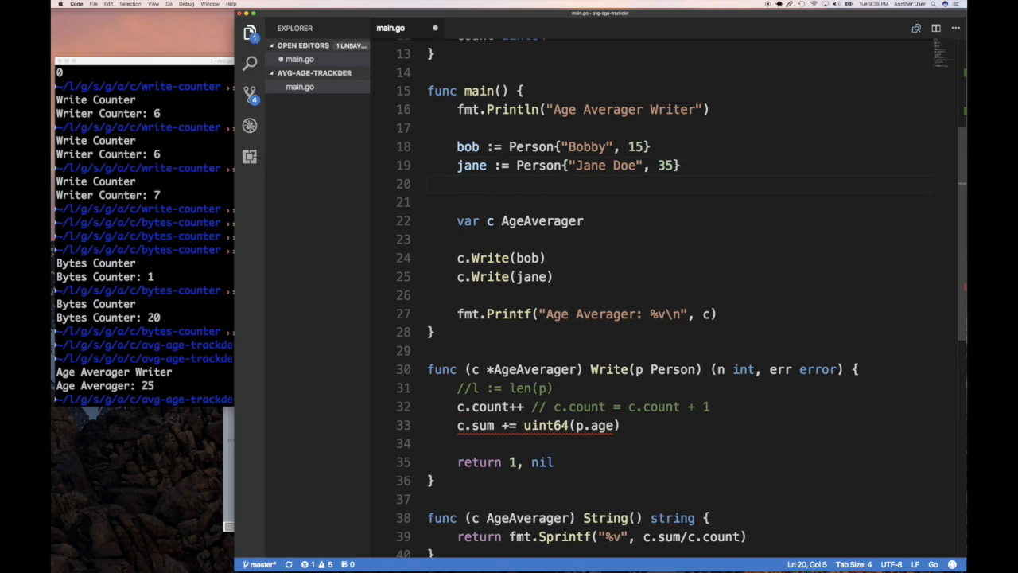
Declare mary := Person{"Mary", 7} in main.
type("mary := Person{")
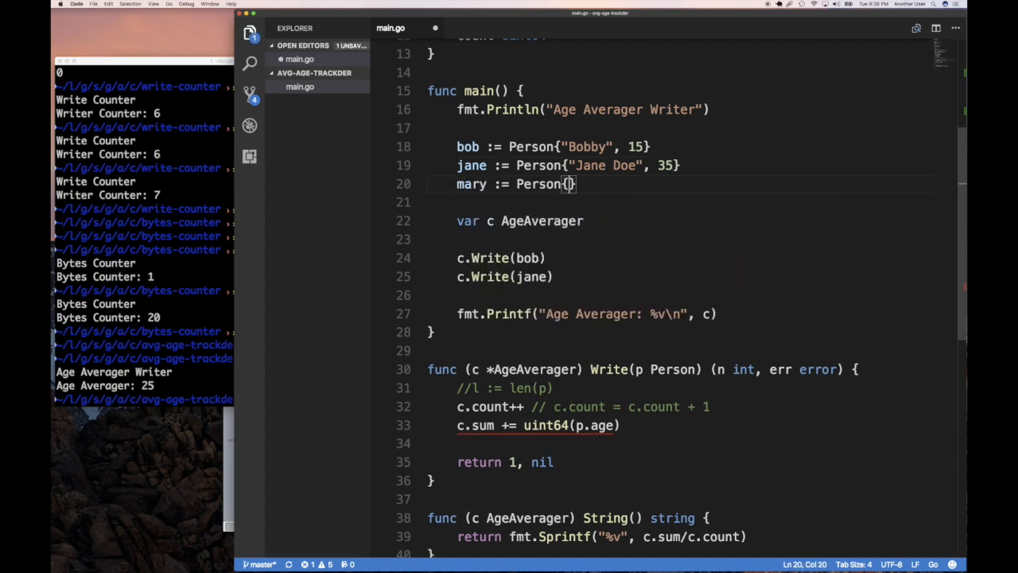
type("\"")
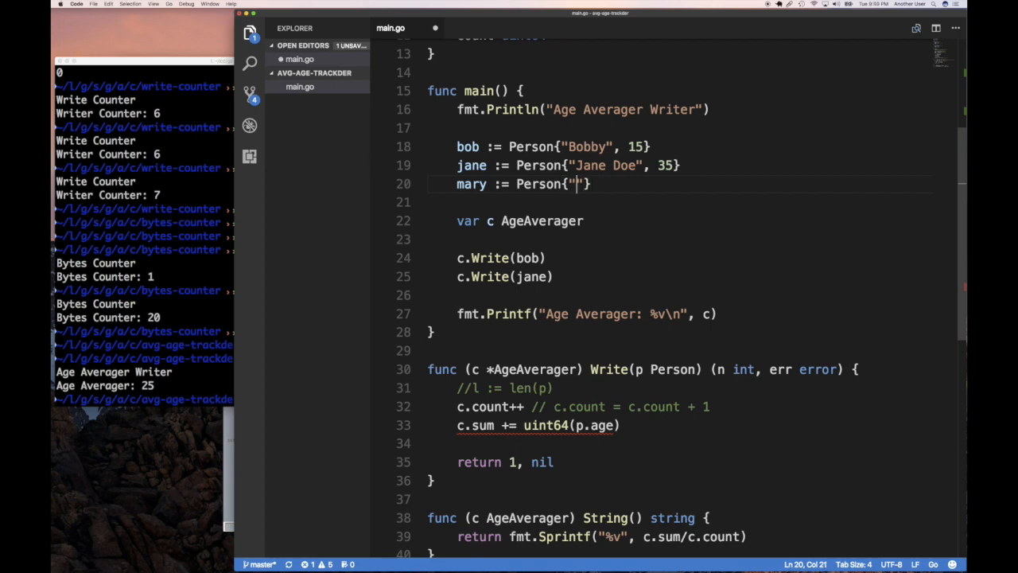
type("Mary")
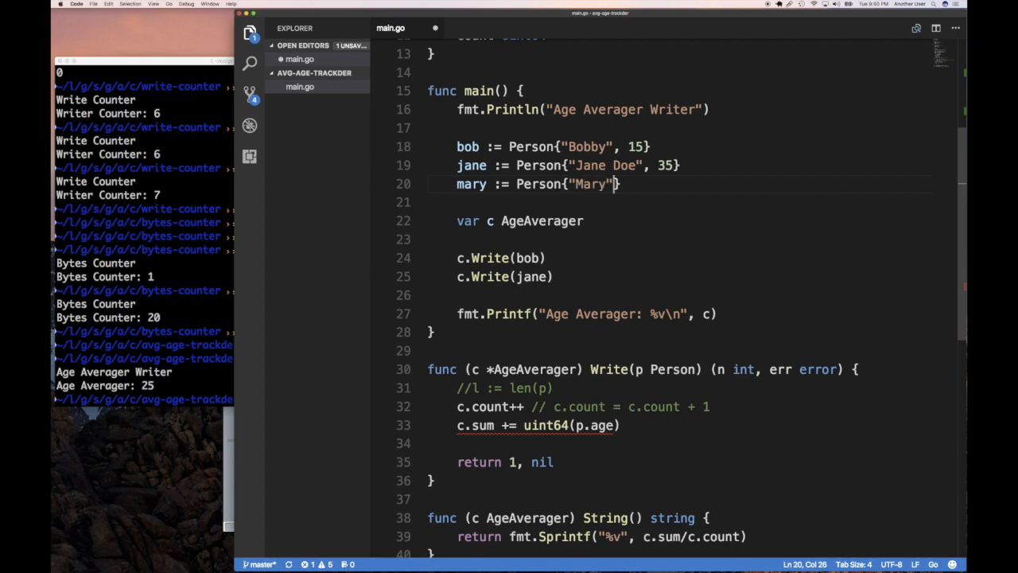
type(", 7")
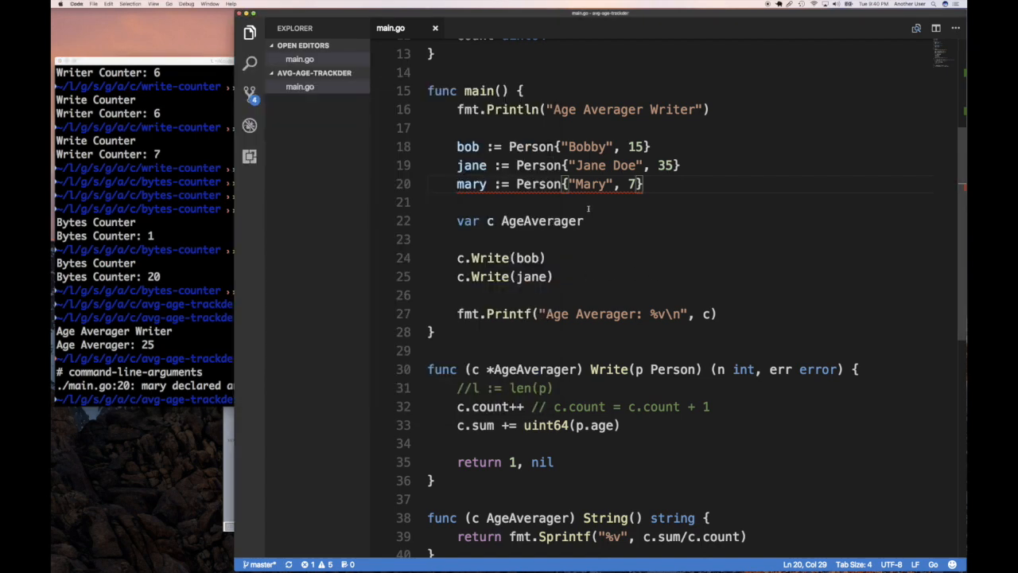
Add c.Write(mary) after the jane write so the run averages three ages.
type("c.Write(jane)")
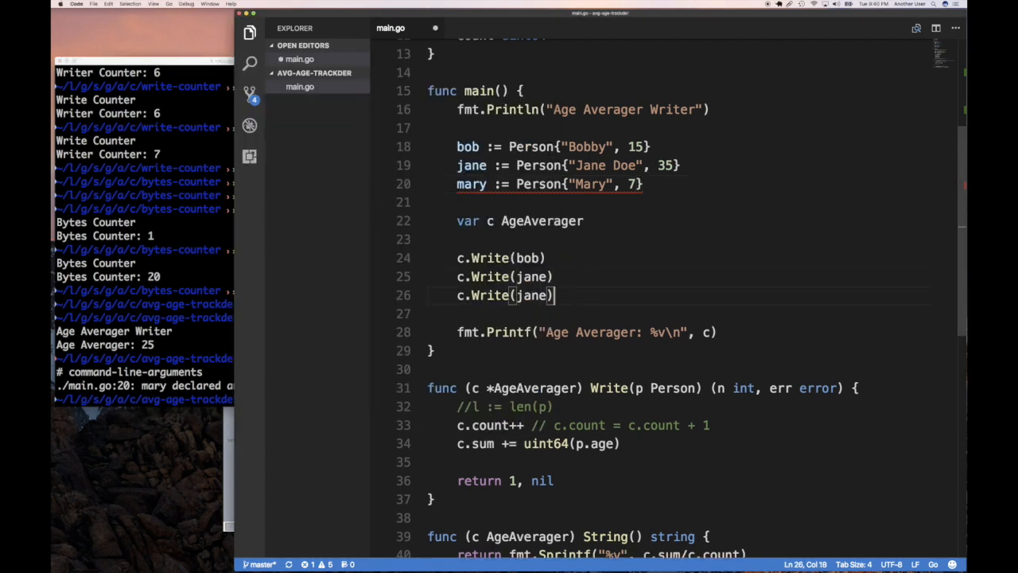
type("mary")
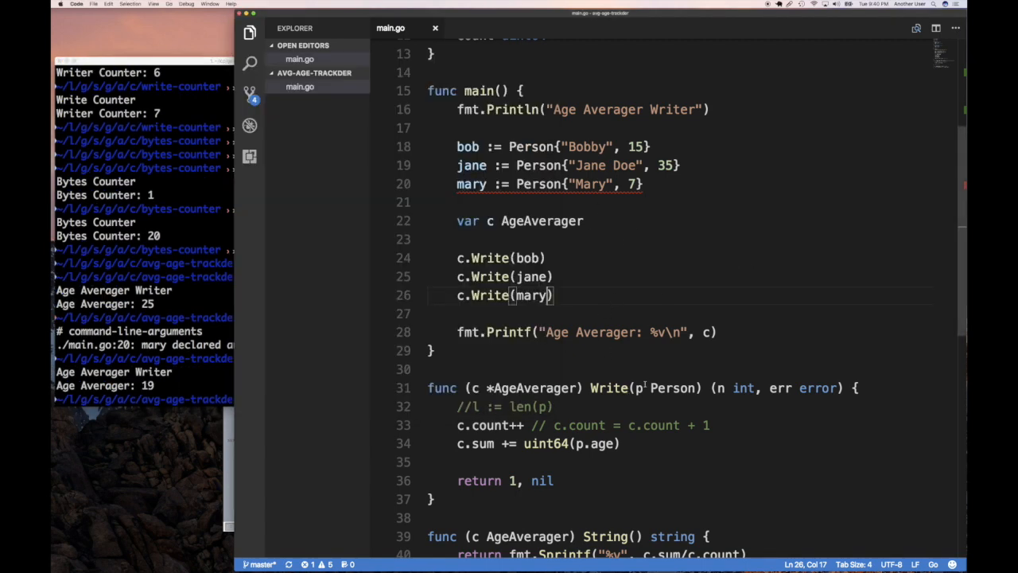
mouse_move(671, 388)
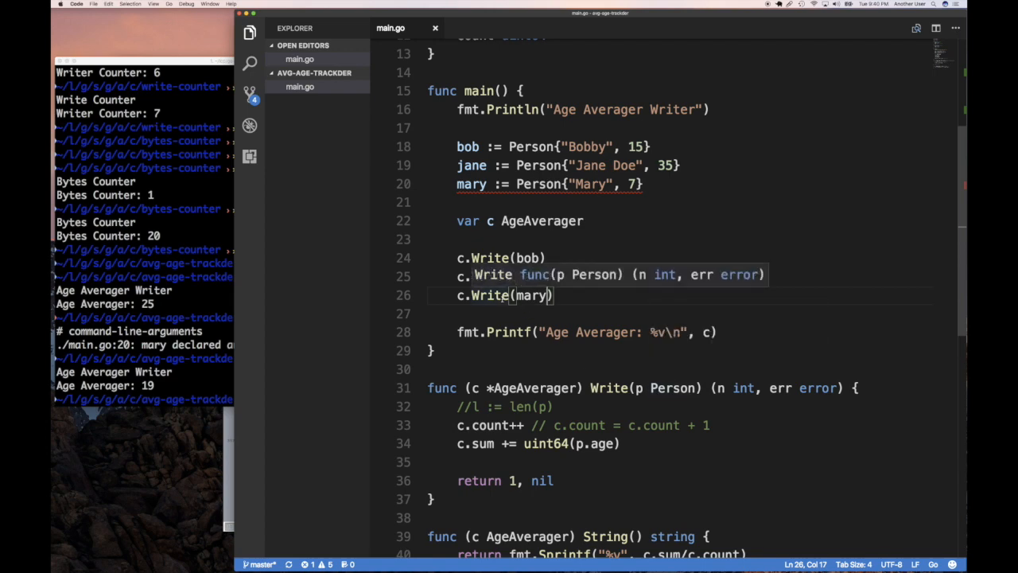
Change the first two Write calls to pass bob.AgeToByte() and jane.AgeToByte().
type("jane)")
left_click(643, 388)
type("[")
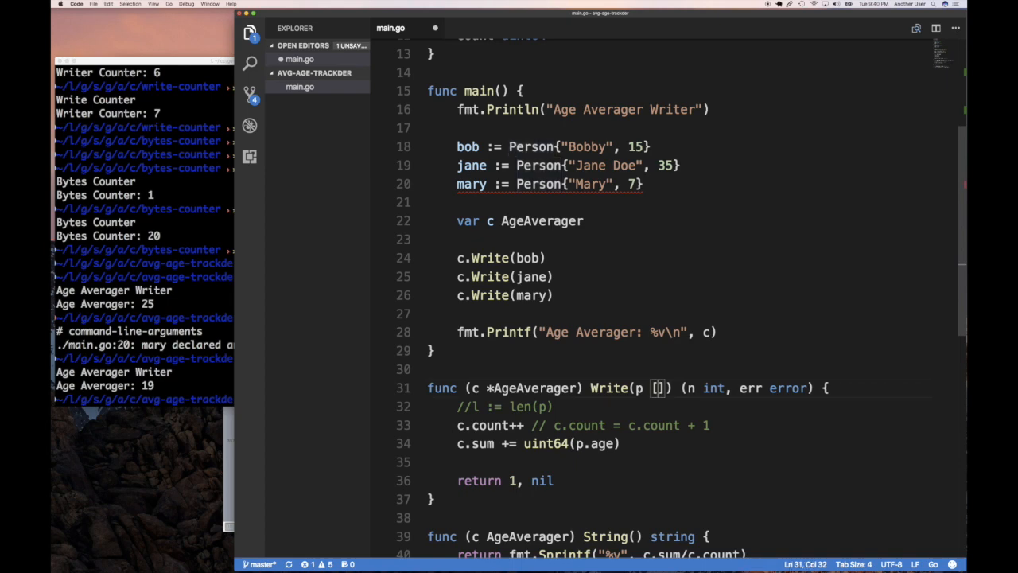
type("byte")
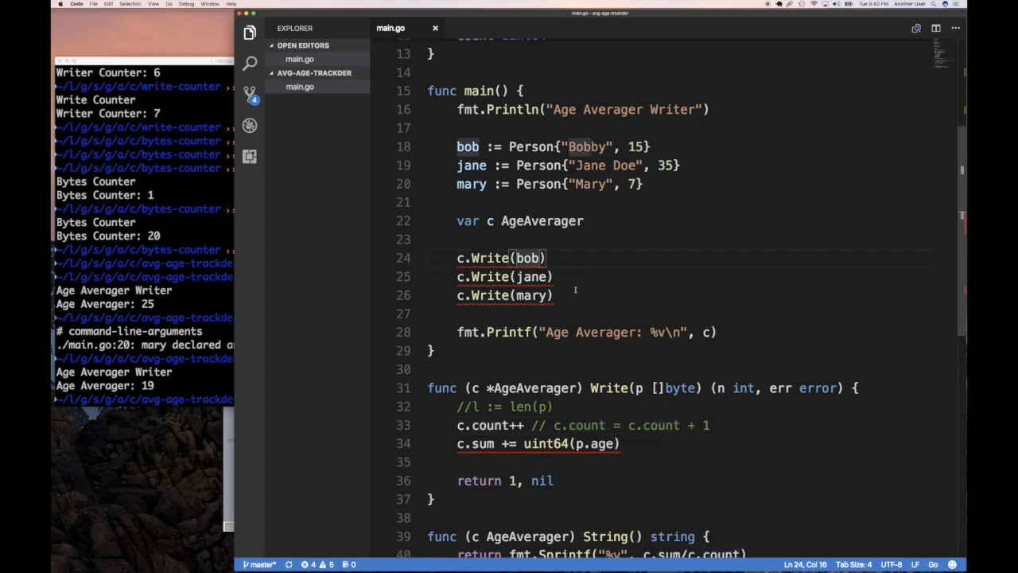
type(".At")
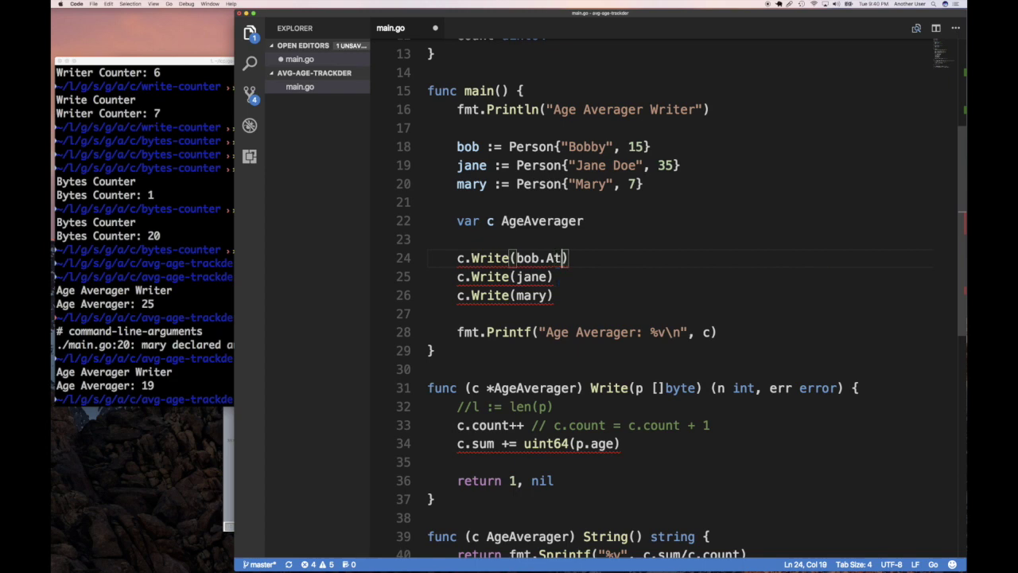
type("geToByte(")
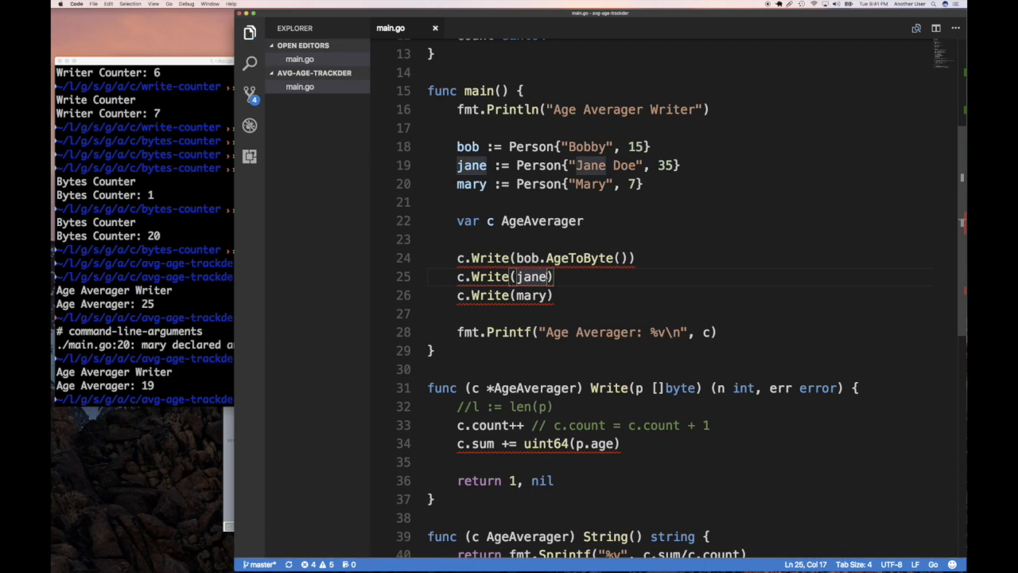
type(".")
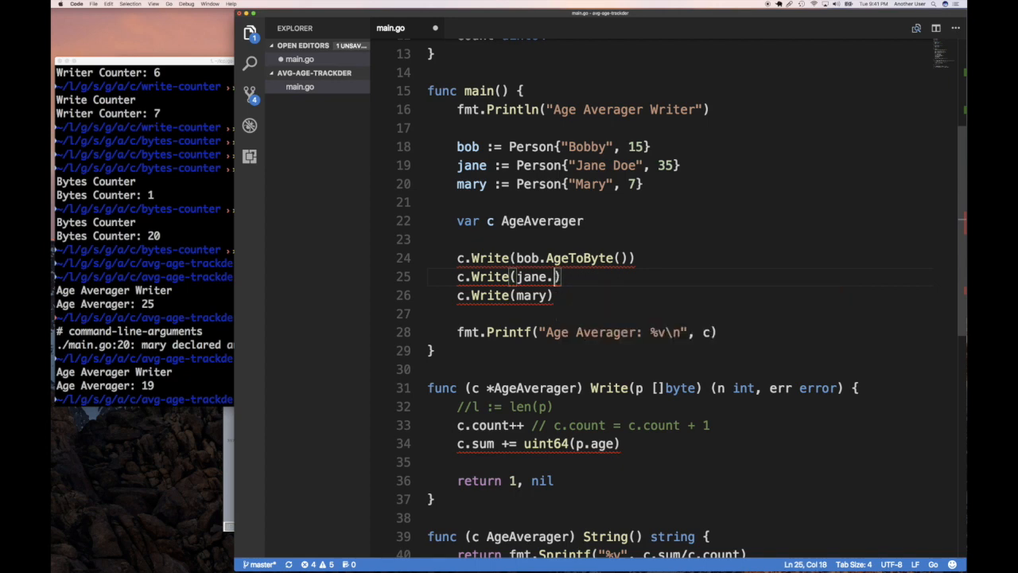
type("ToByte()")
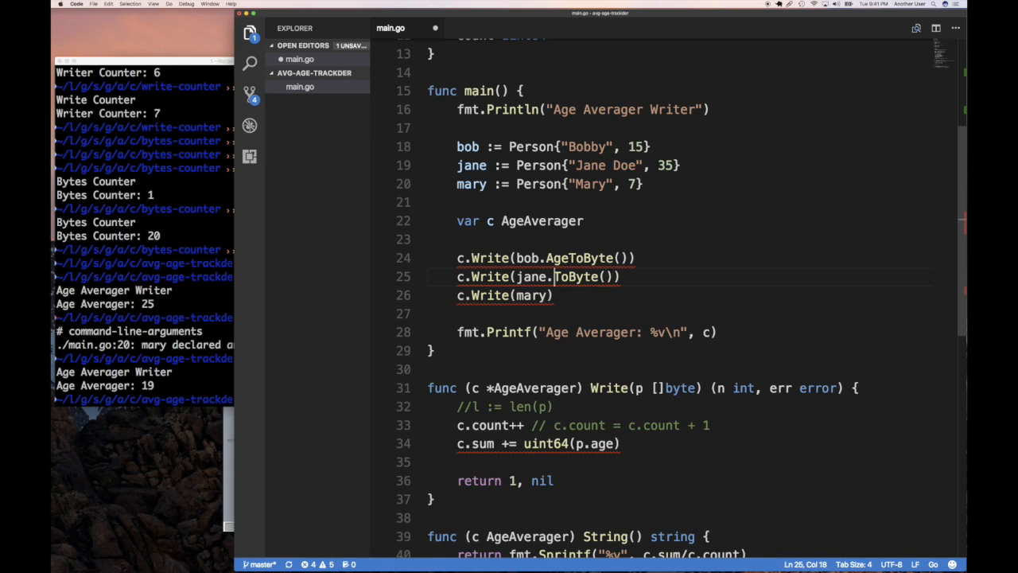
Change the third Write call to pass mary.AgeToByte().
type("Age")
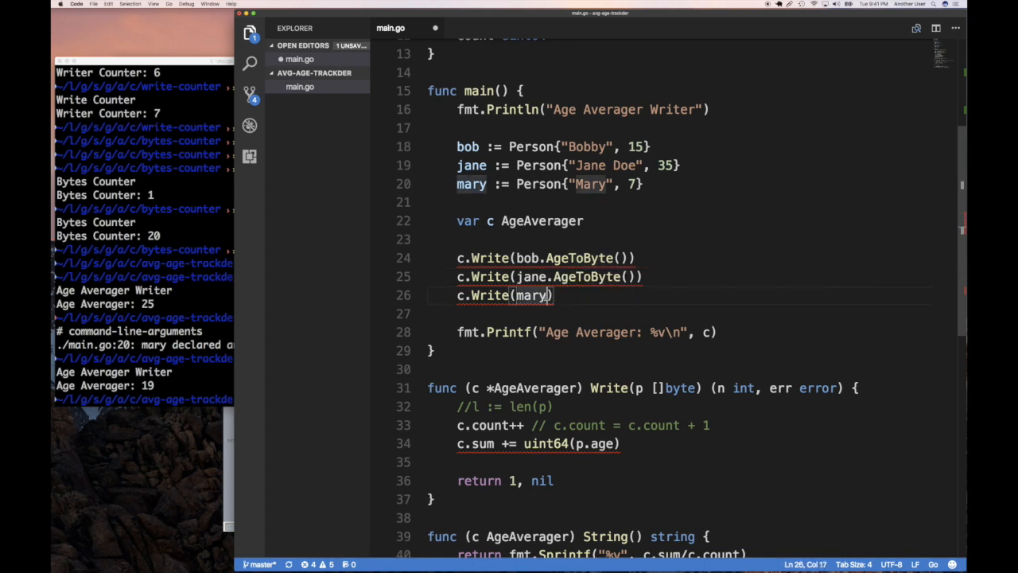
type(".Age")
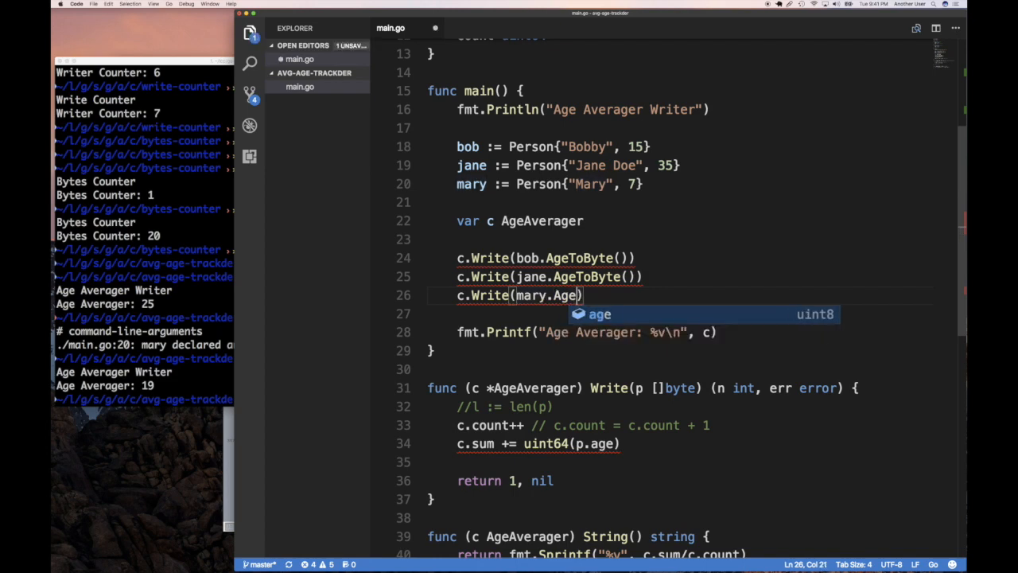
type("T")
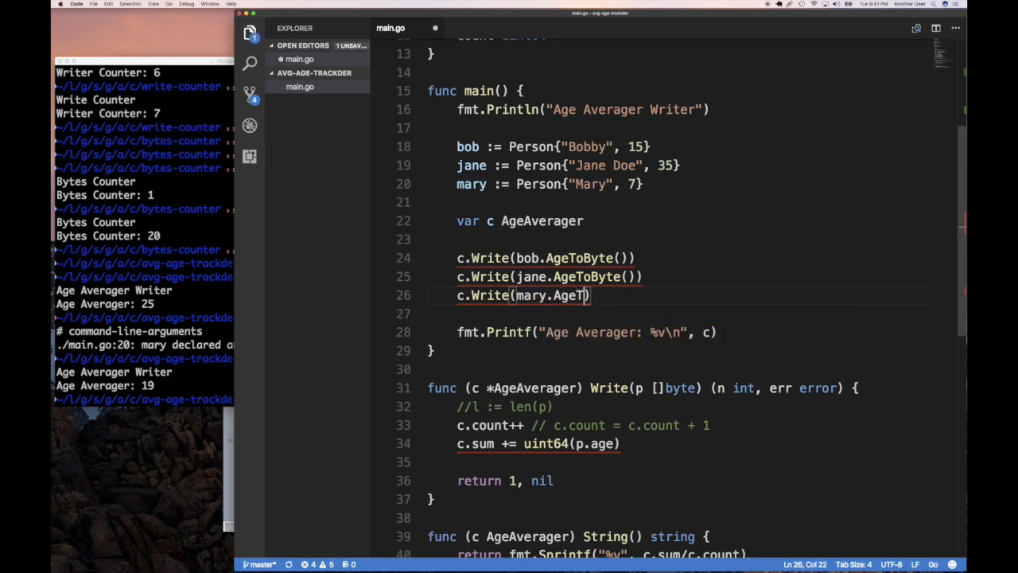
type("oByte()")
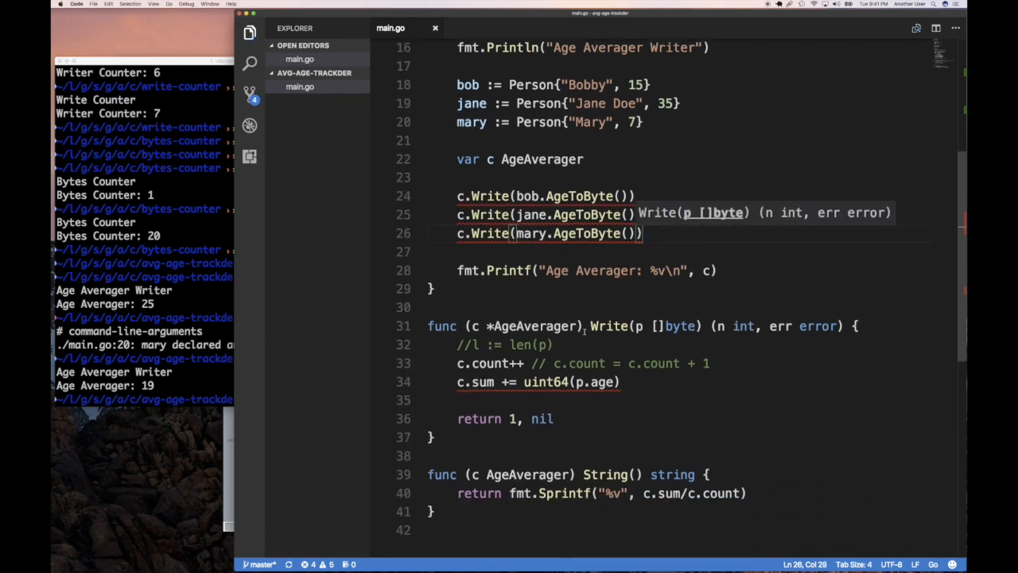
Add an AgeToByte() []byte method declaring var buf []byte{} and save.
type("func (")
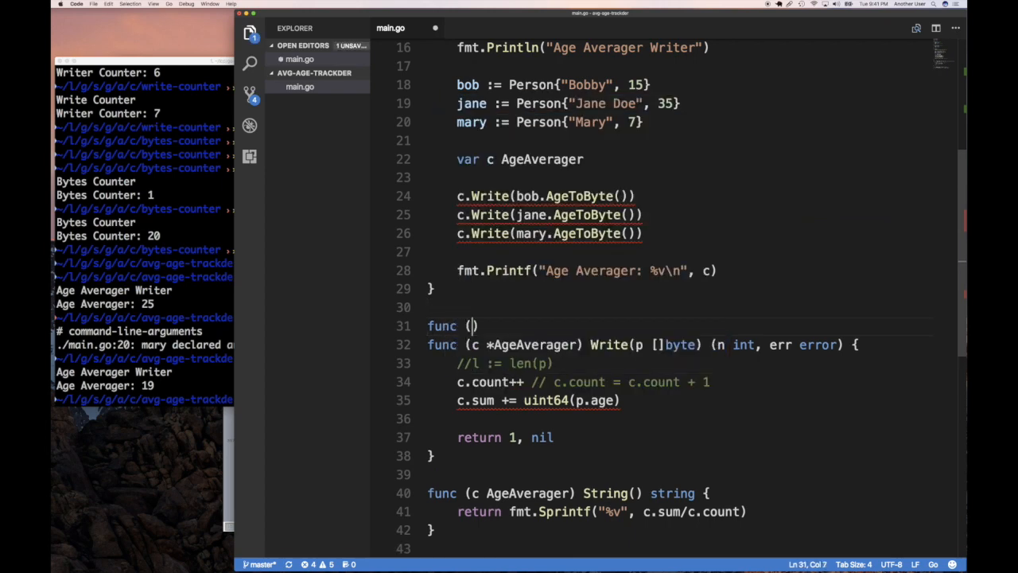
type("c")
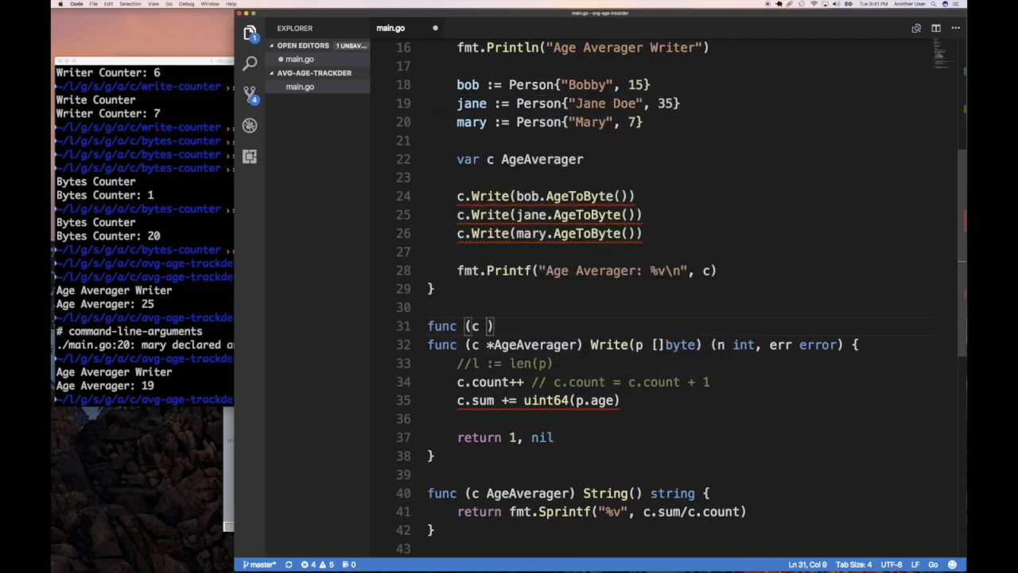
type("AgeAverager")
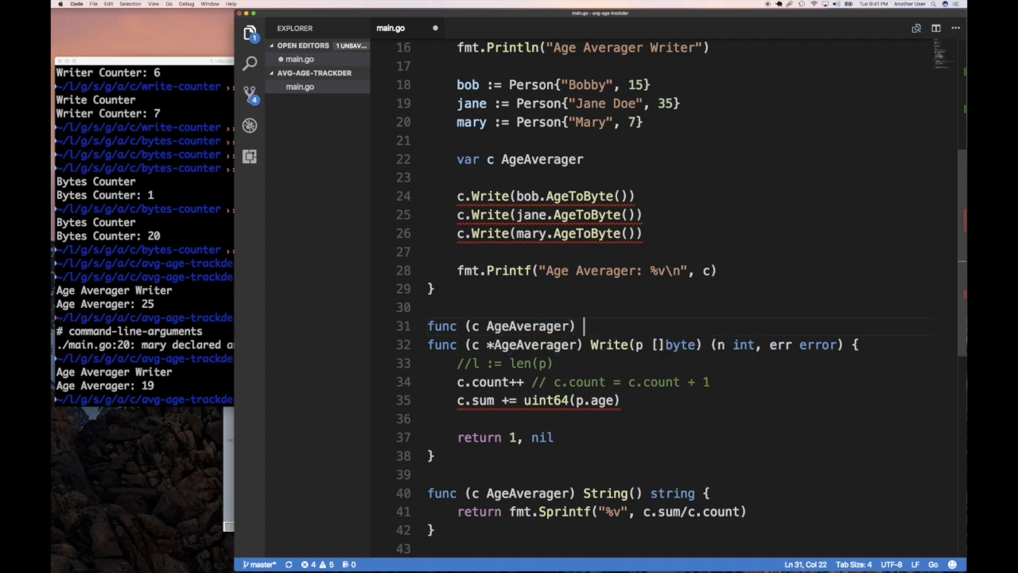
type("AgeToByte() []byte {")
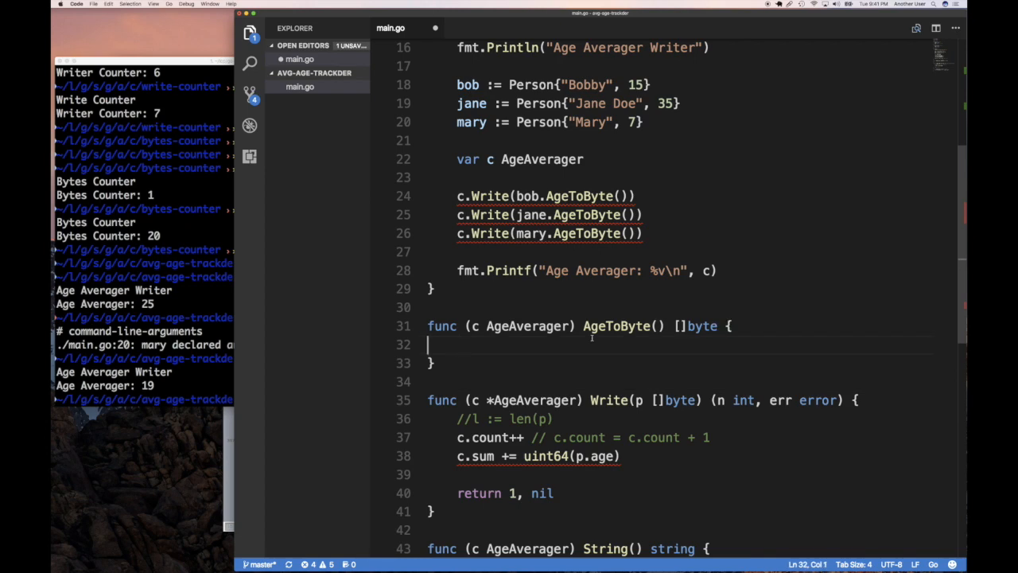
type("var")
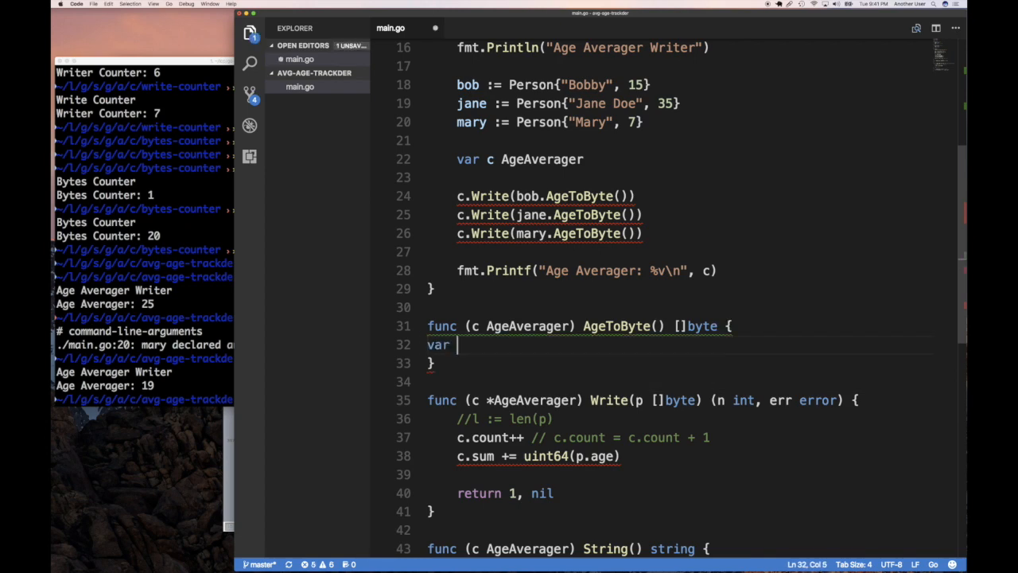
type("buf")
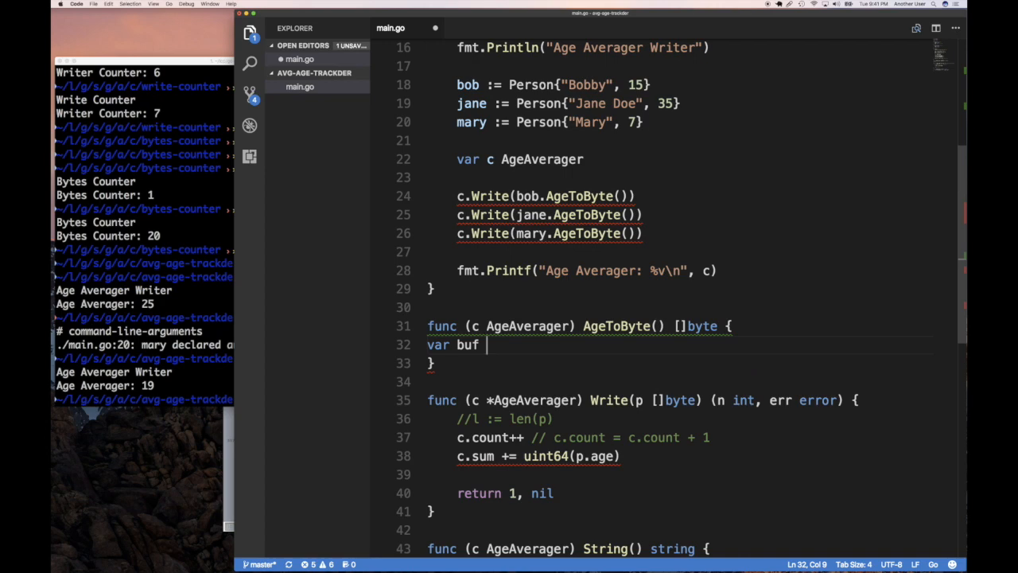
type("[]")
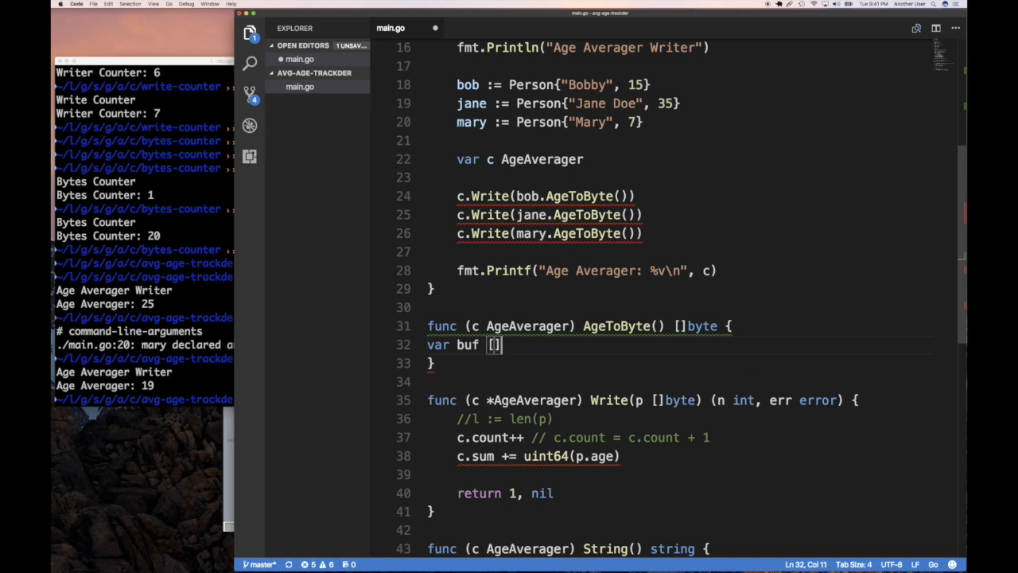
type("byte")
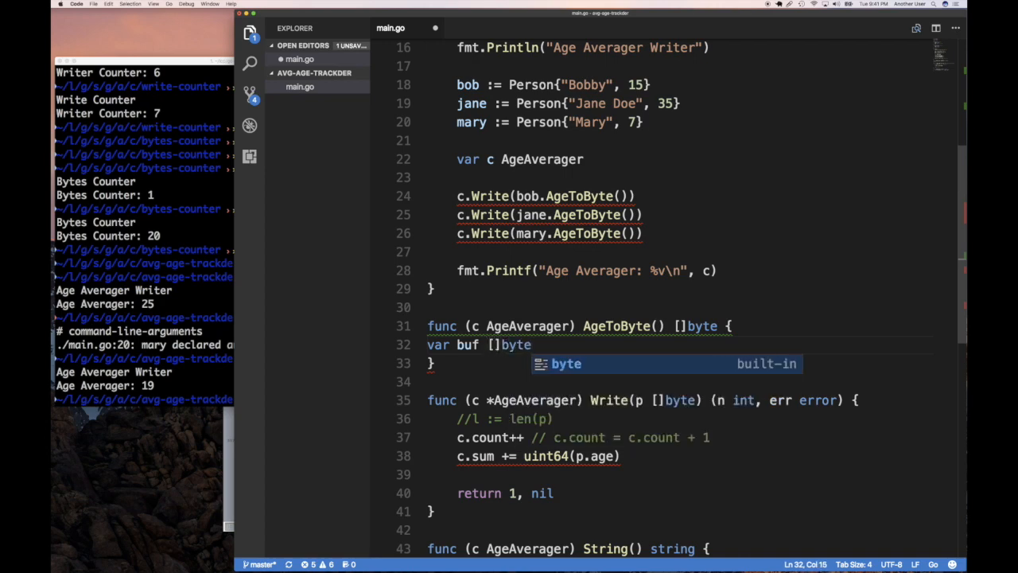
type("{}")
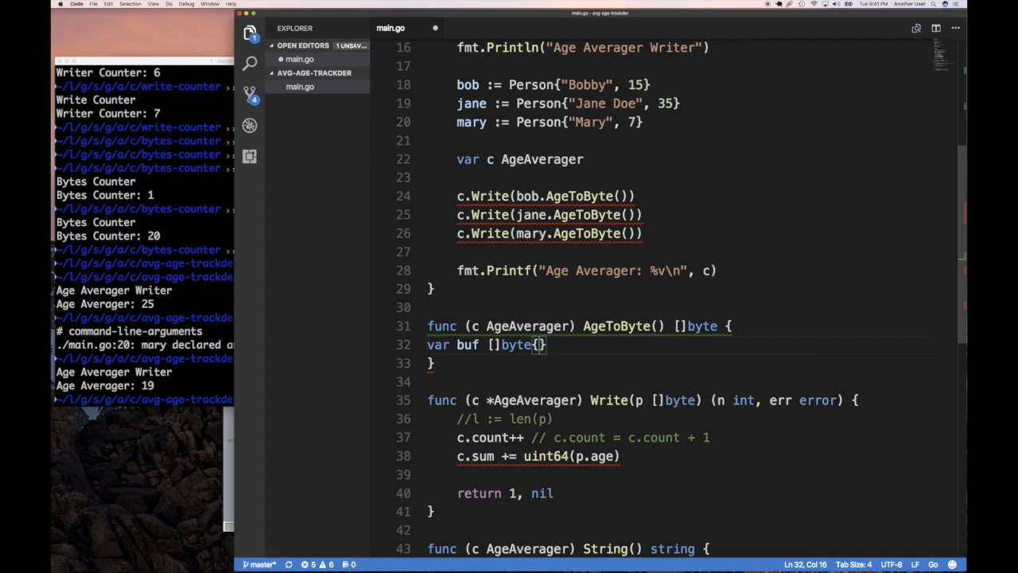
mouse_move(576, 351)
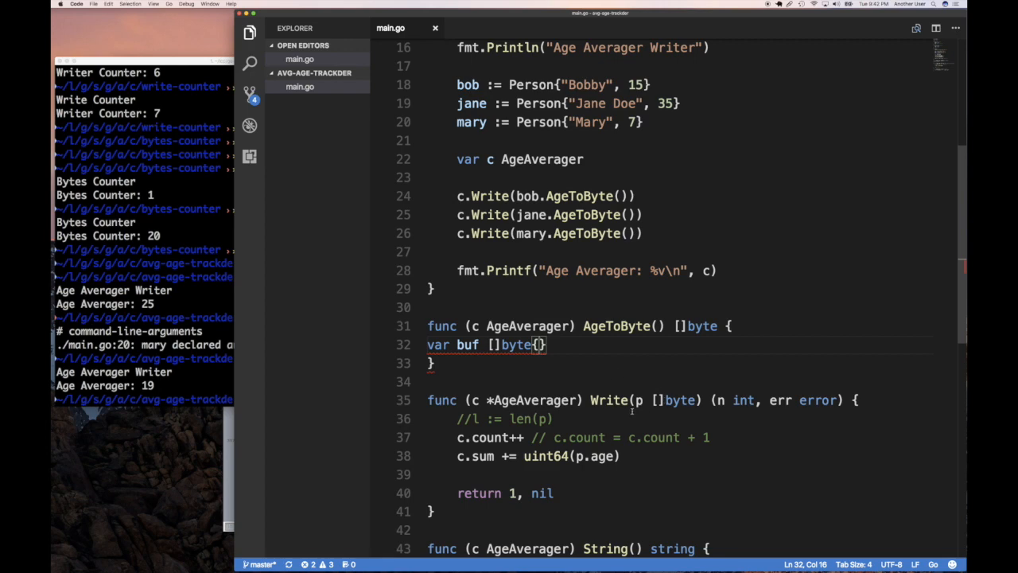
mouse_move(596, 317)
type("c.a")
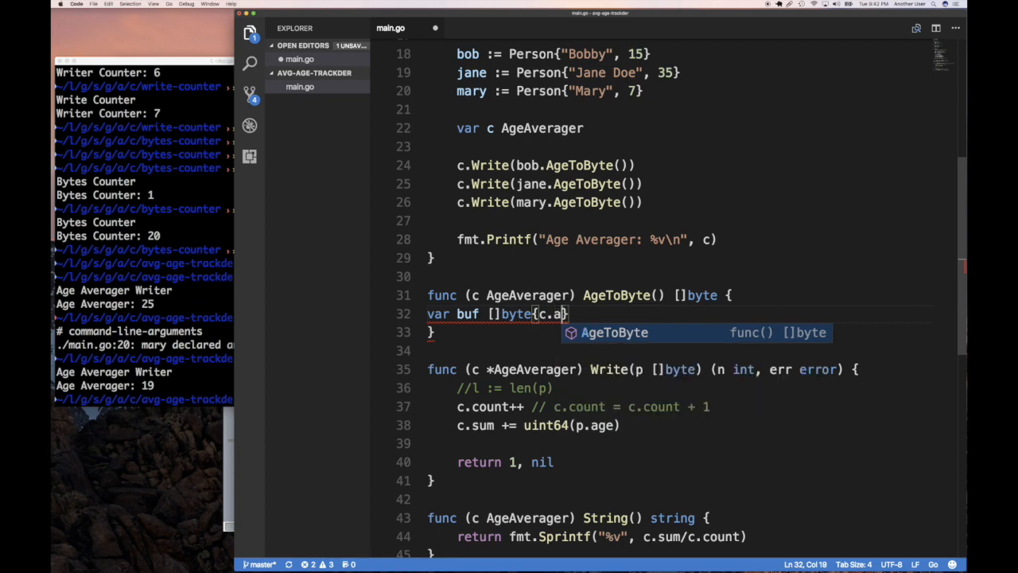
key("cmd+s")
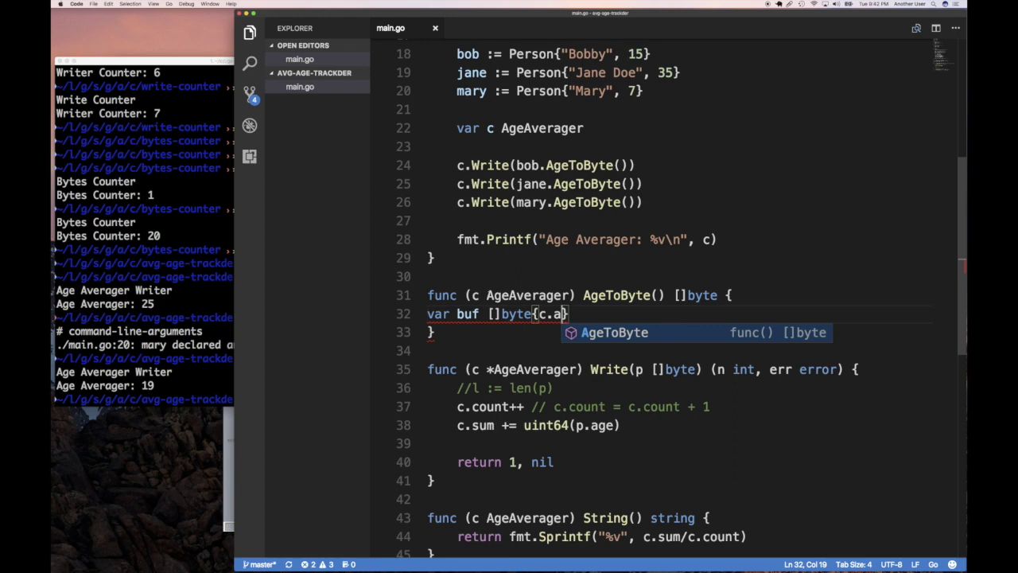
Make AgeToByte a Person method that fills buf with byte(p.age) and returns it.
double_click(528, 294)
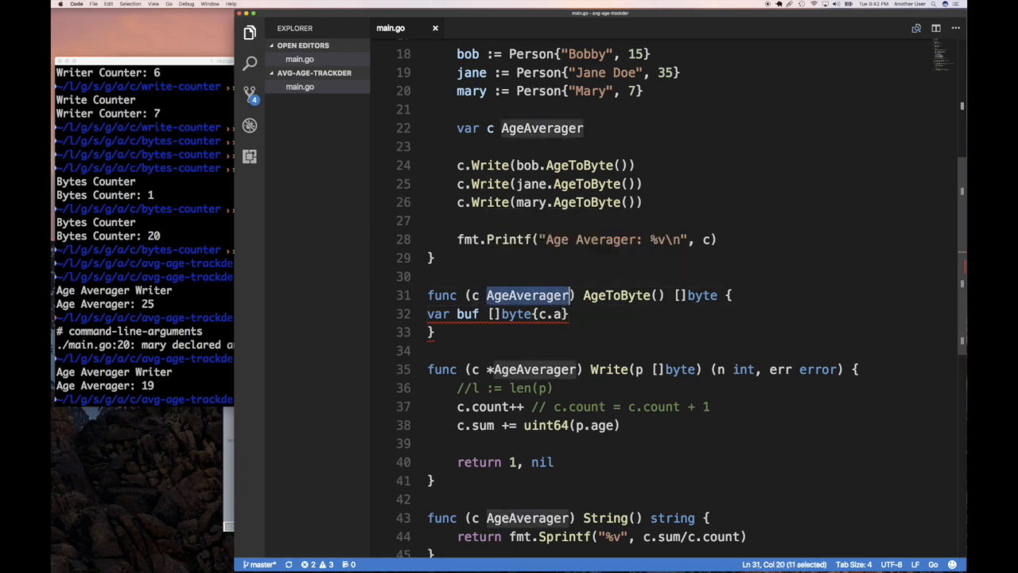
type("Person")
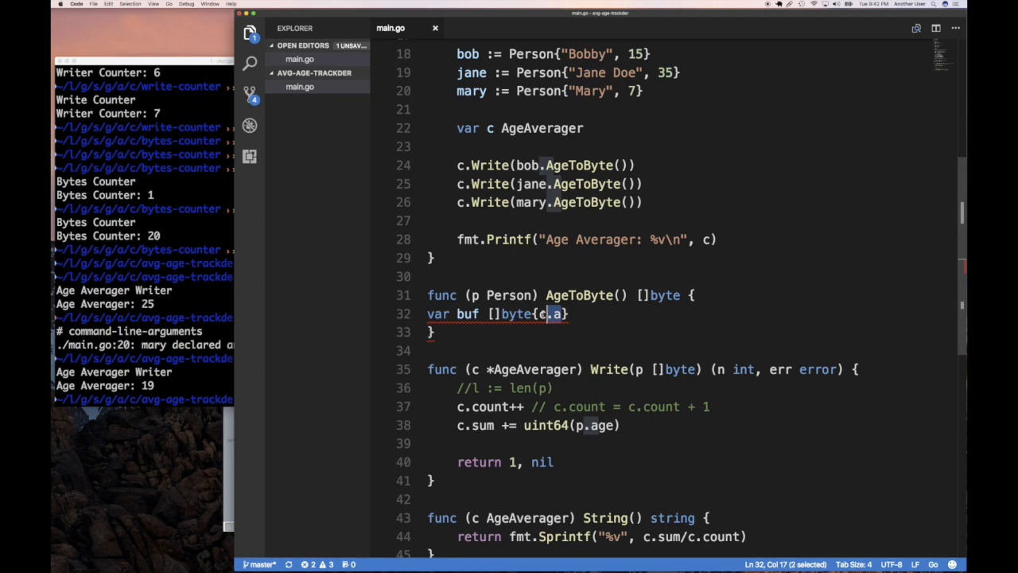
type("p.")
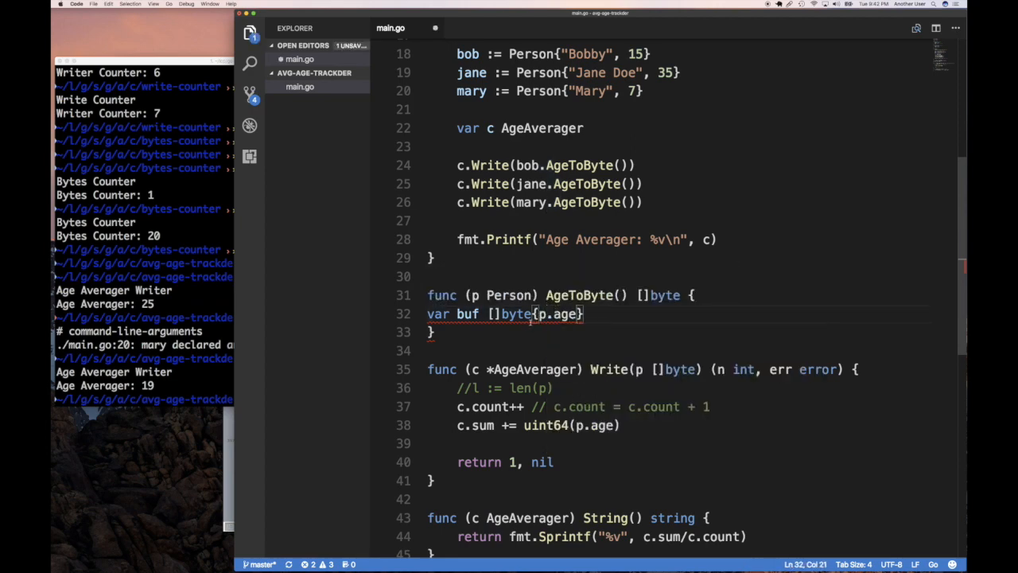
key("Enter")
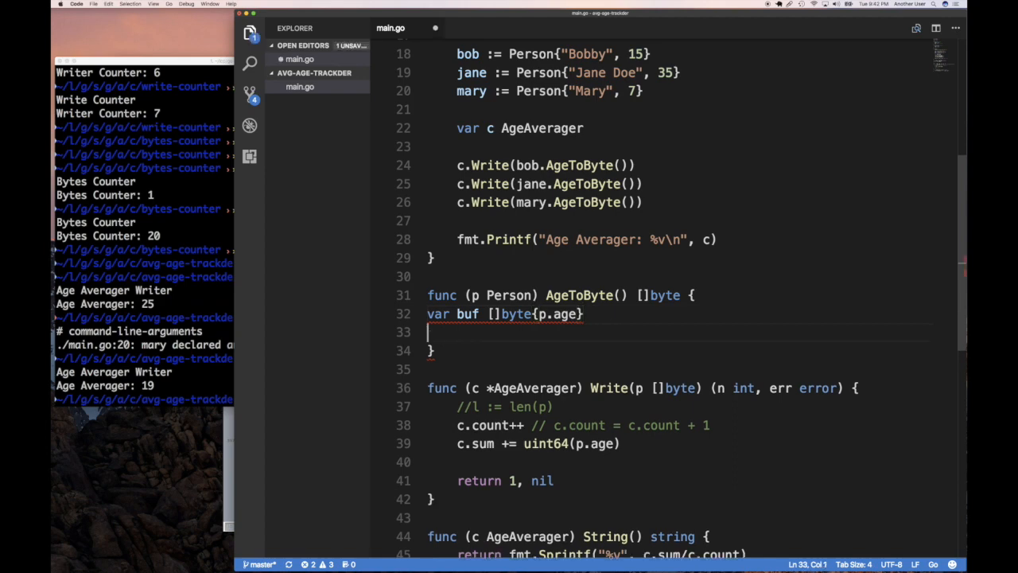
type("return")
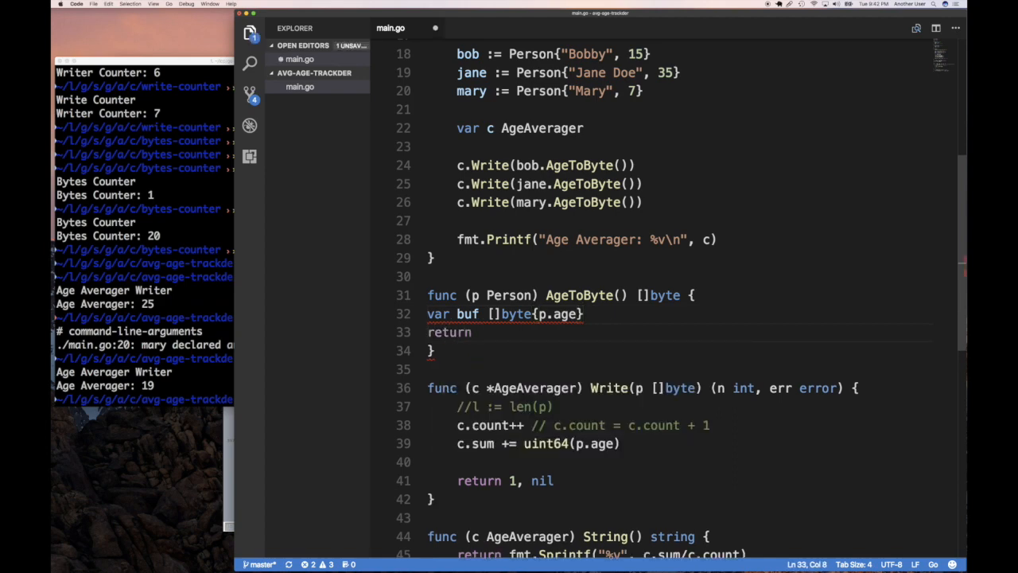
type("buf")
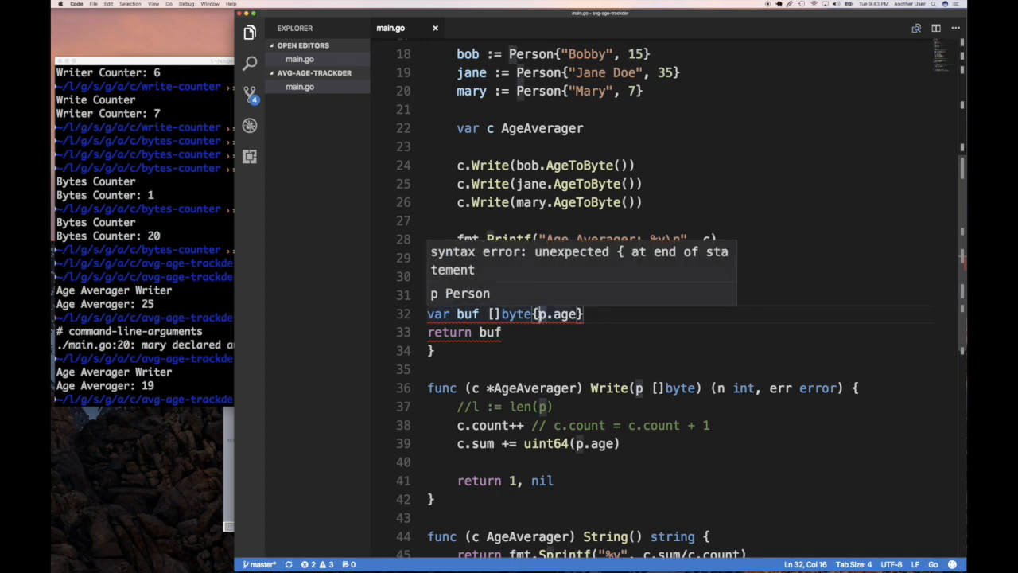
type("byte(")
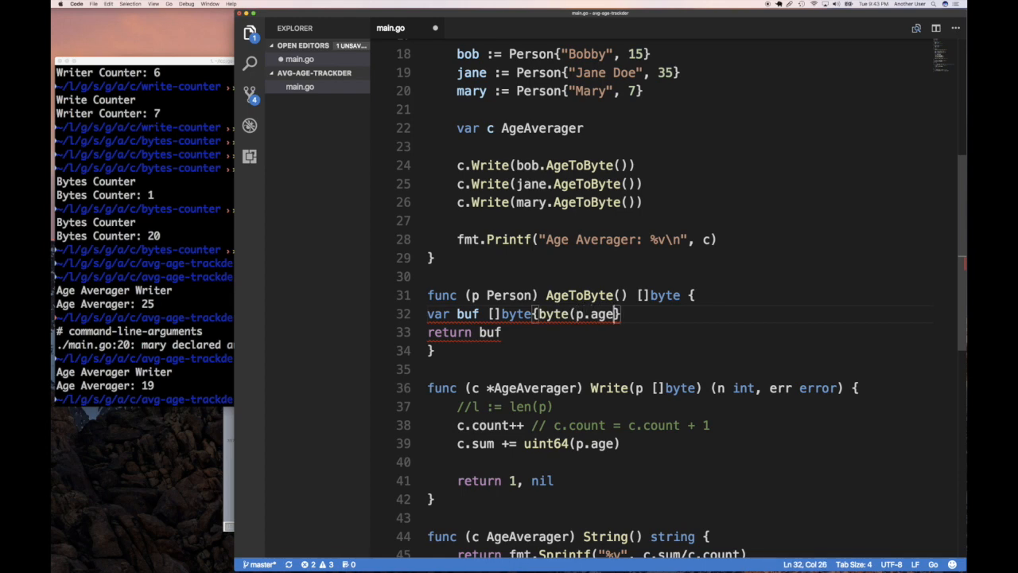
type("}")
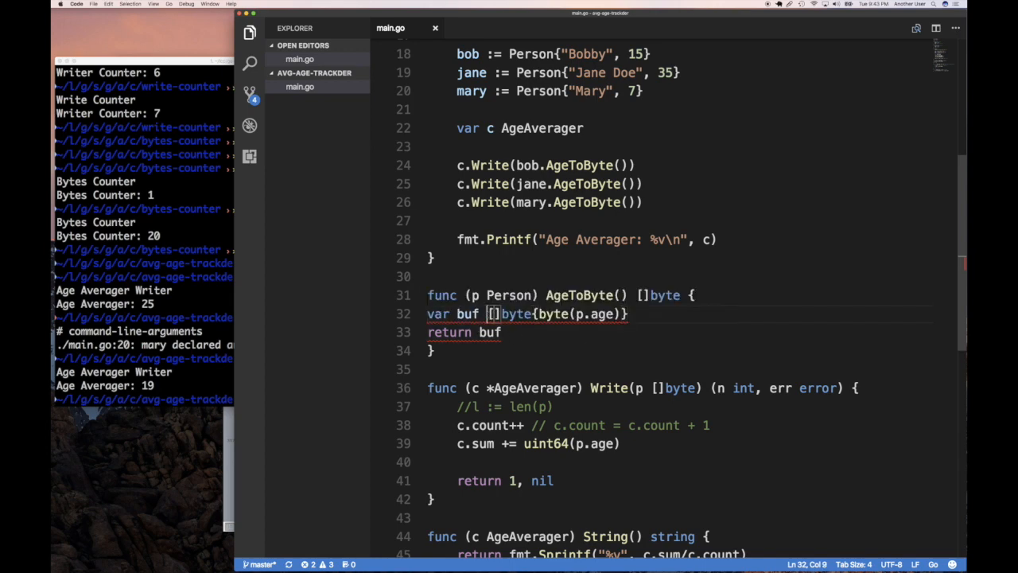
Run go run main.go, then have Write assign l := len(p) and return l, nil.
type("=")
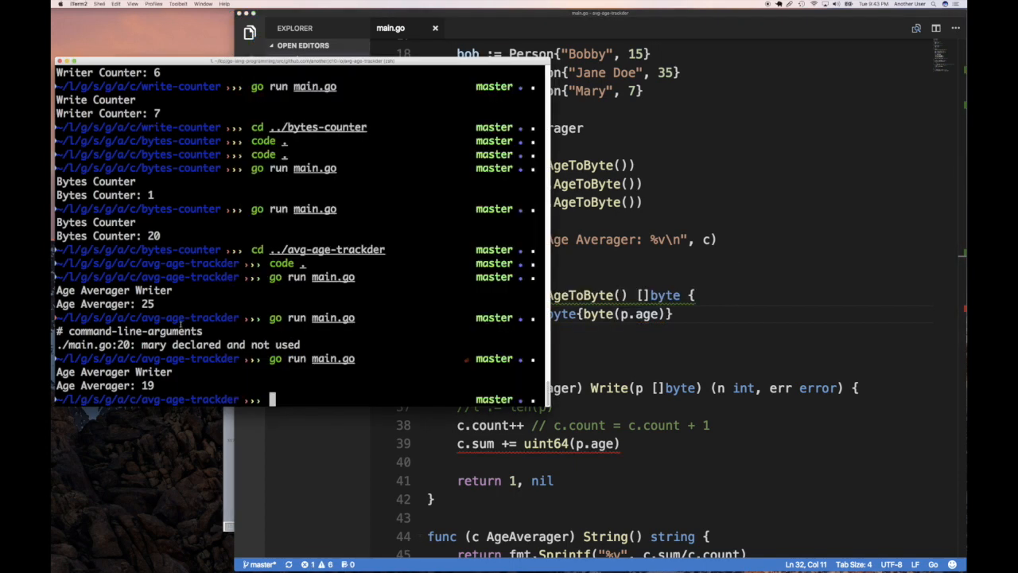
key("Enter")
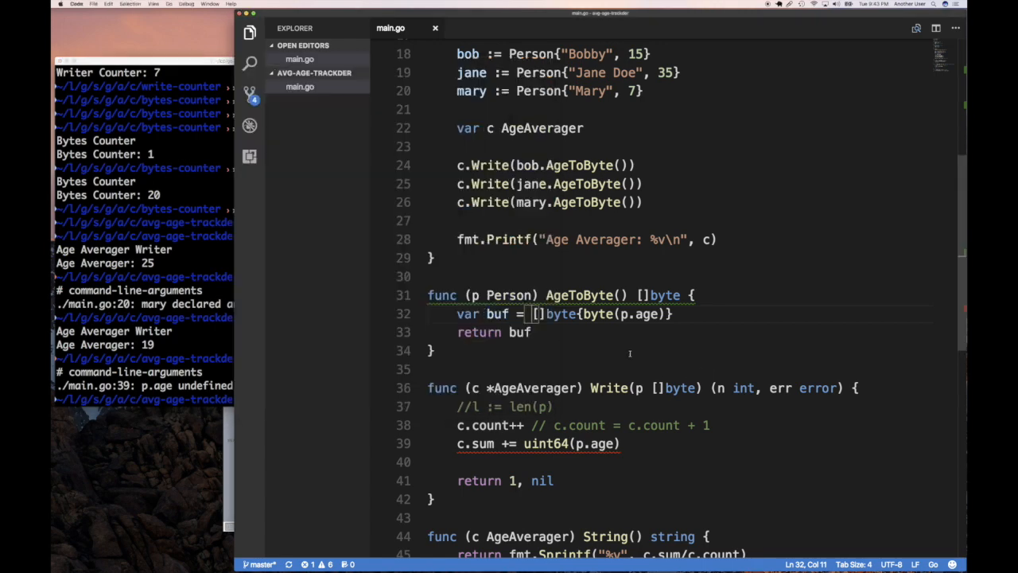
scroll("down", 3)
type("l")
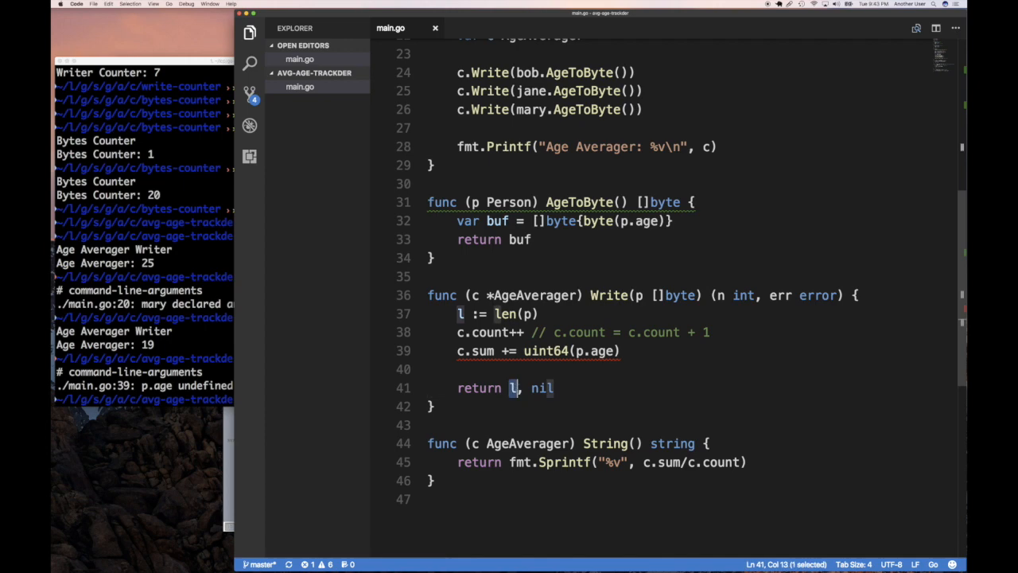
type("en")
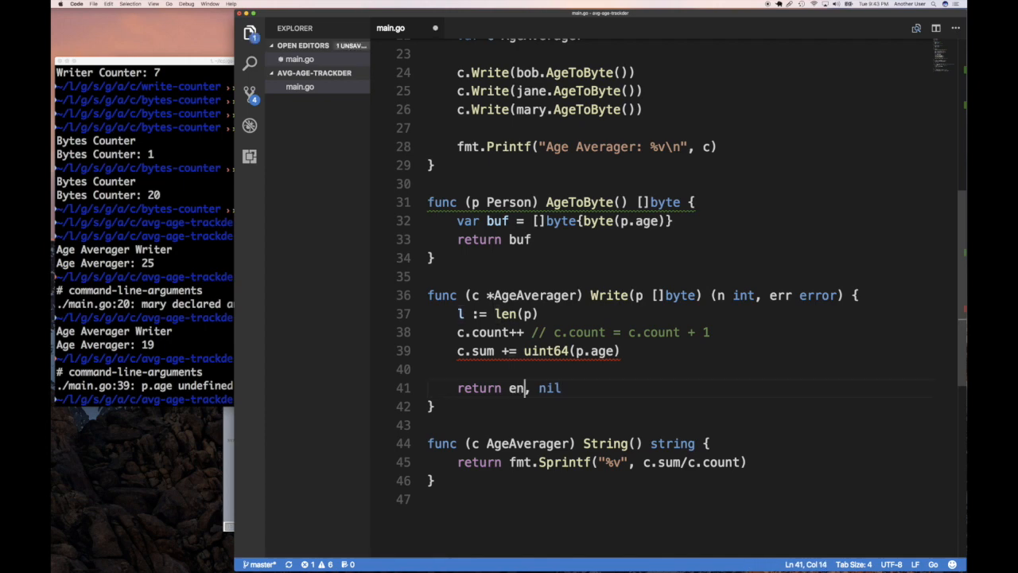
type("l")
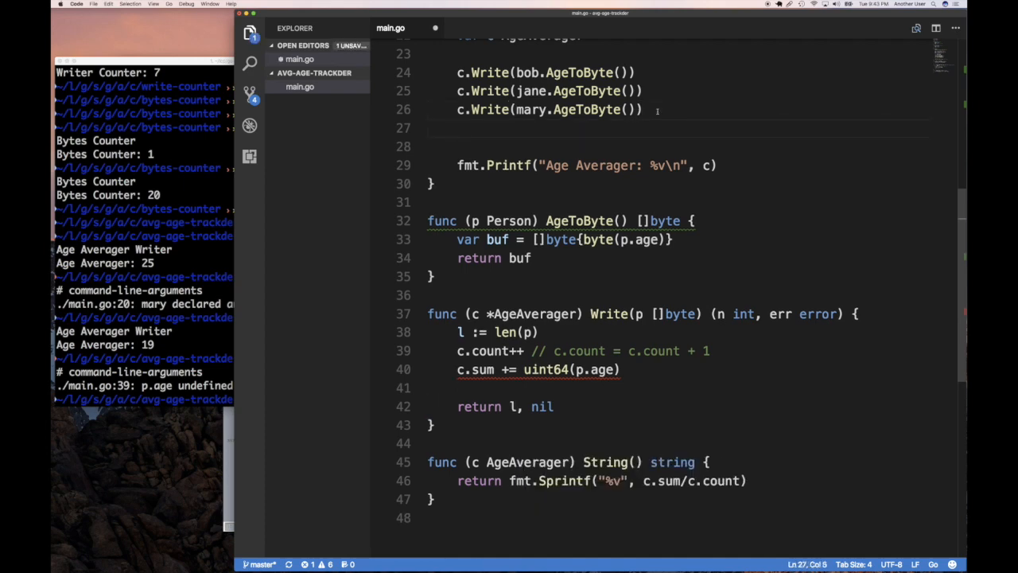
Declare var p *Person in main and call c.Write(p.AgeToByte()).
type("var")
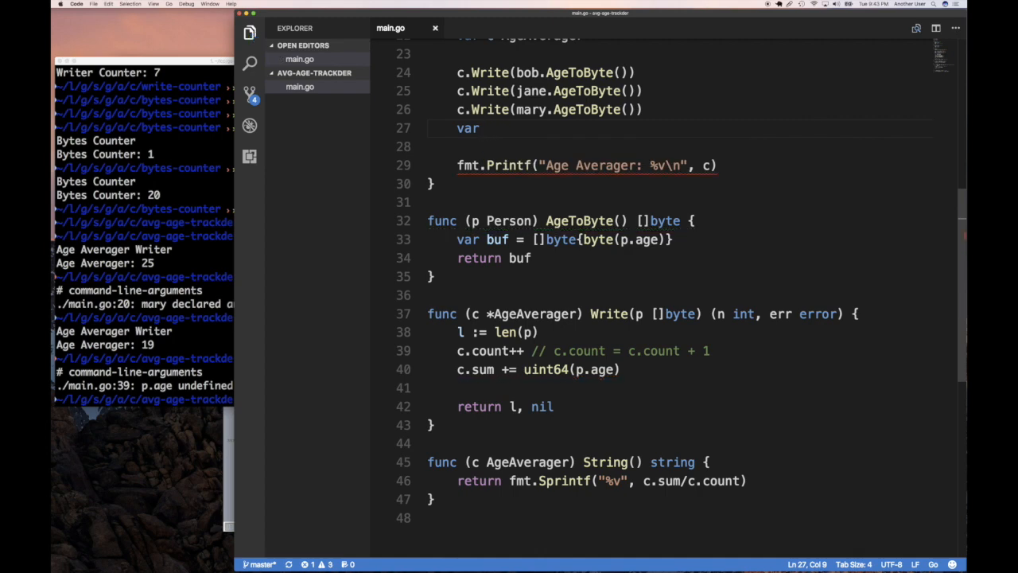
type("*")
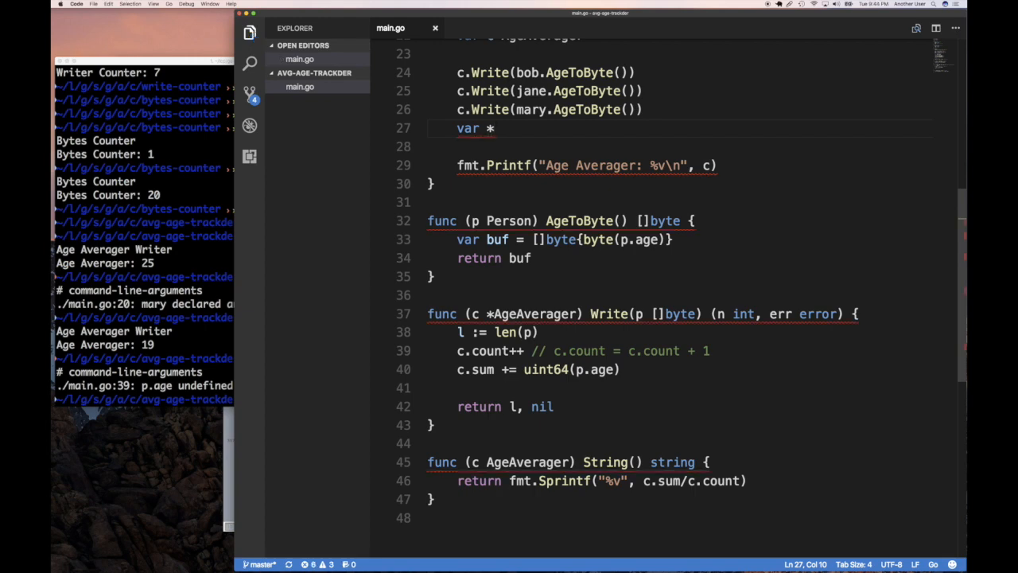
key("Backspace")
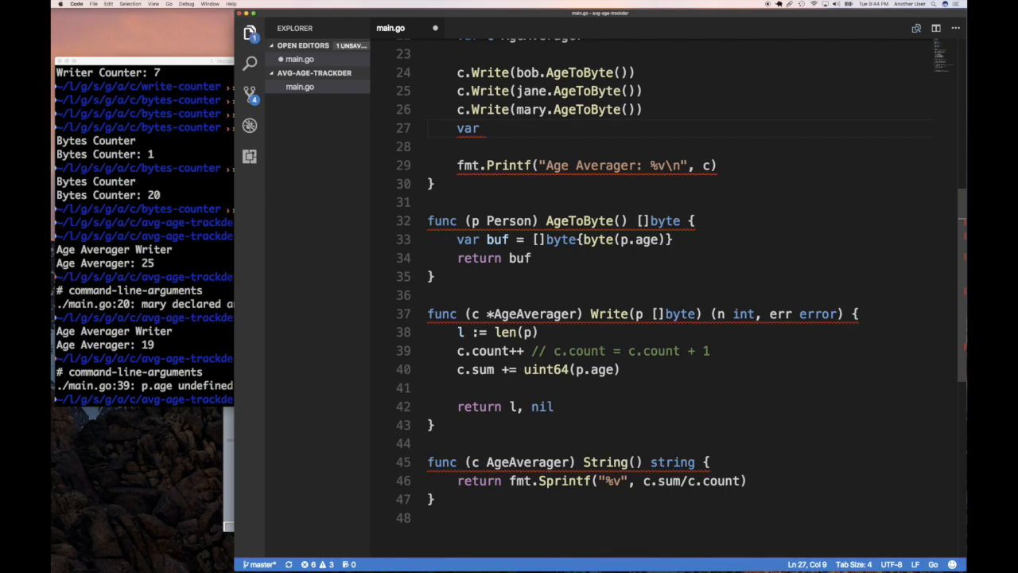
type("p")
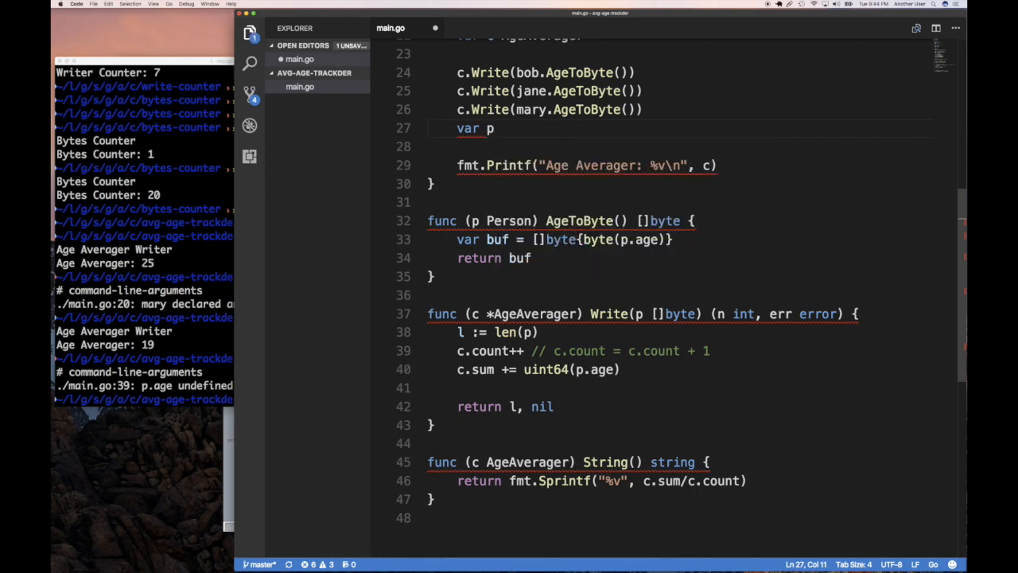
type("*Per")
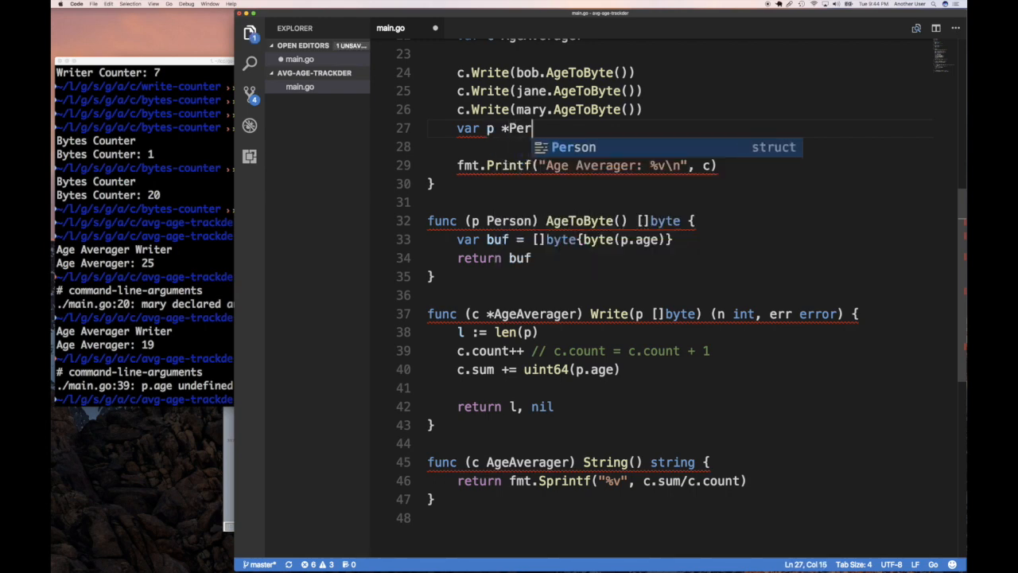
type("son")
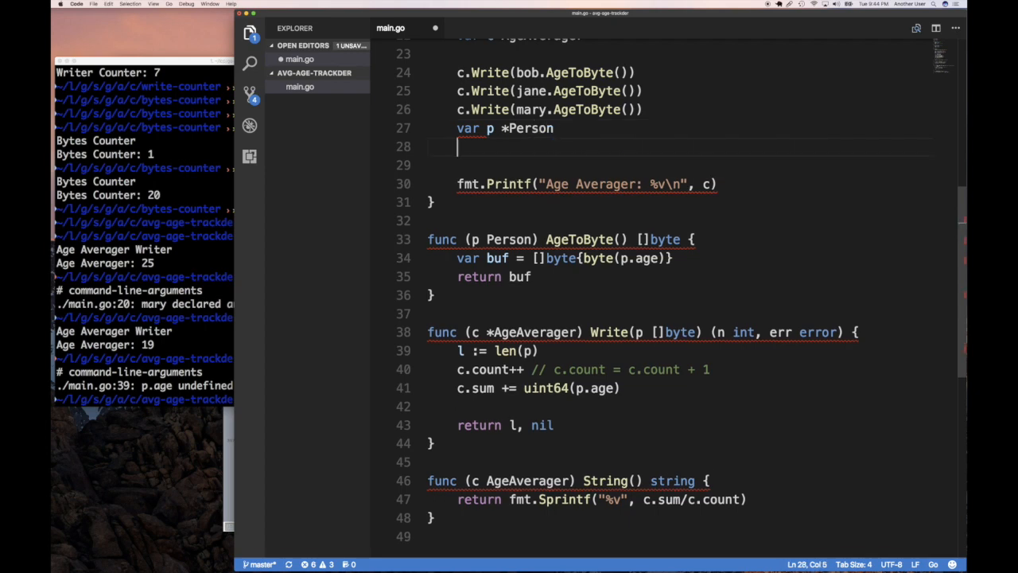
type("p.")
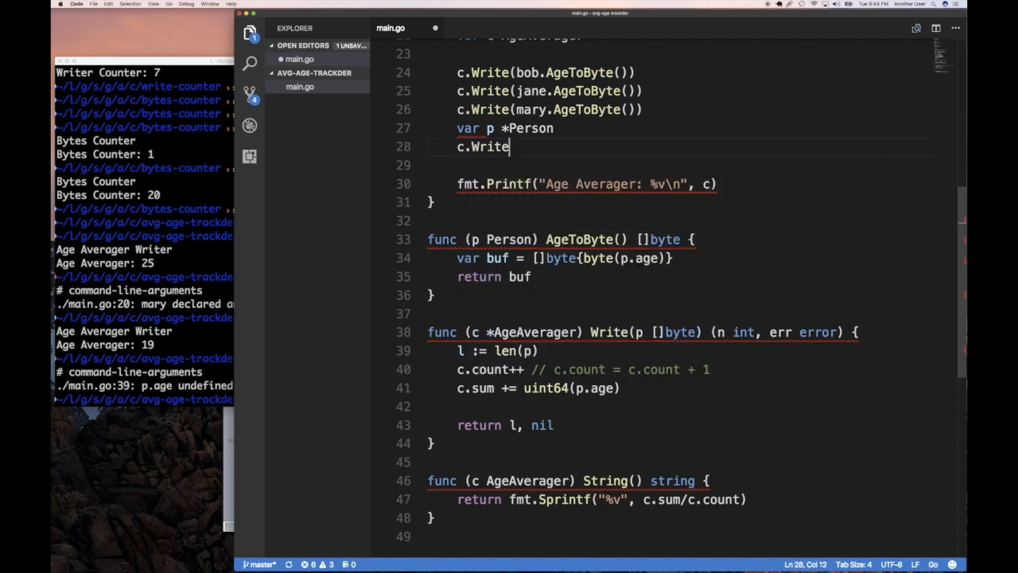
type("(p.AgeToByte(")
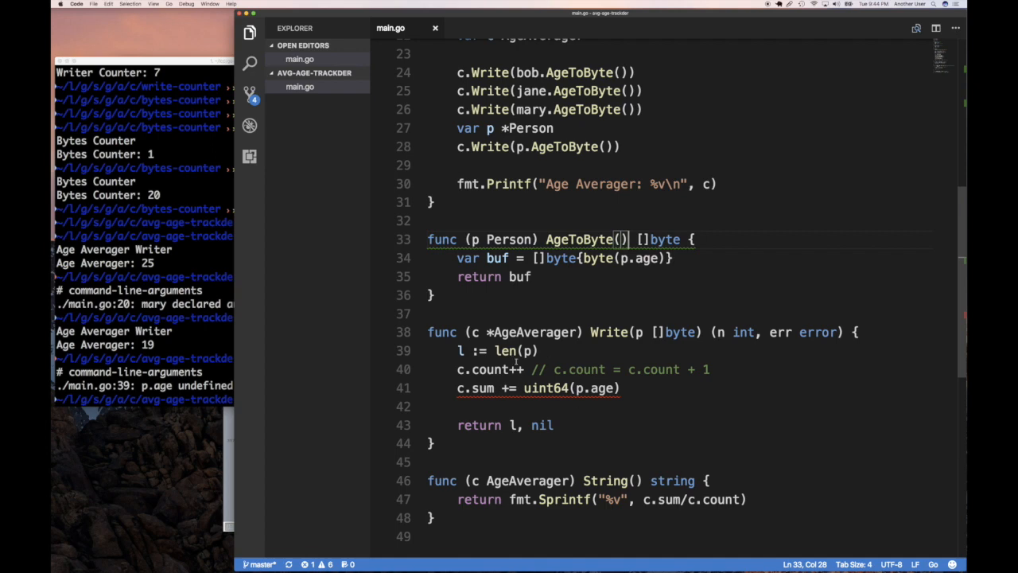
mouse_move(606, 337)
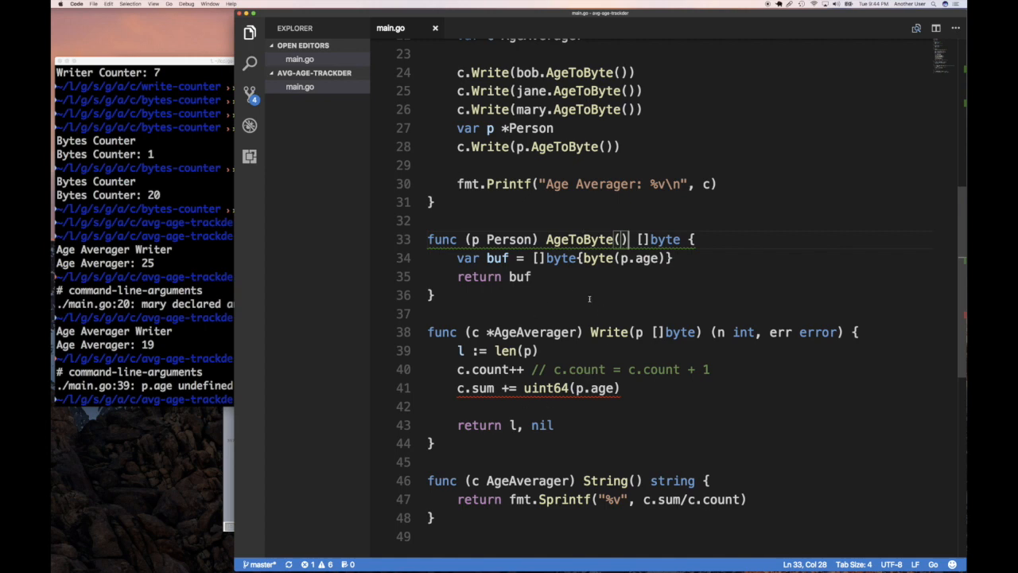
mouse_move(587, 404)
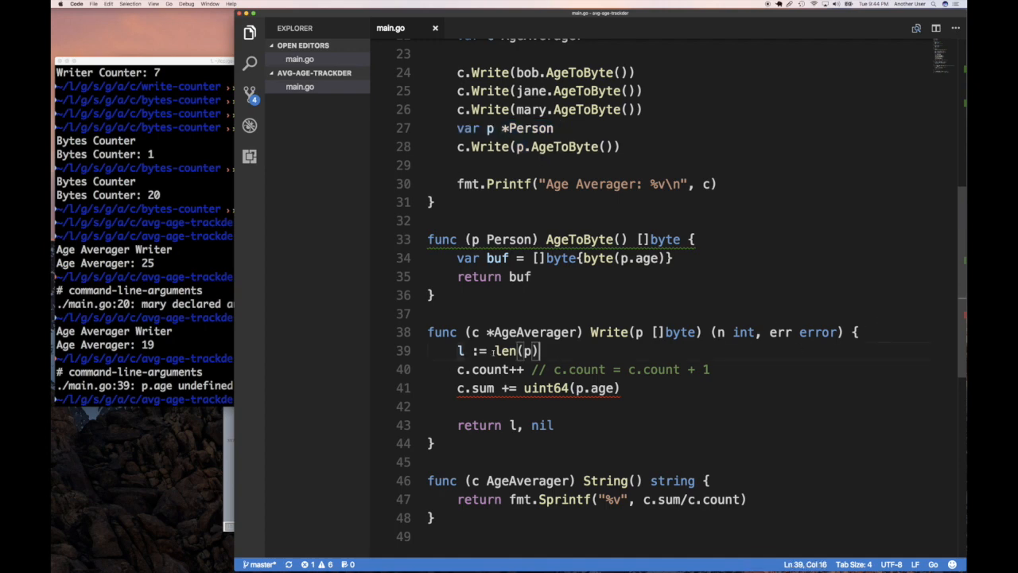
mouse_move(668, 347)
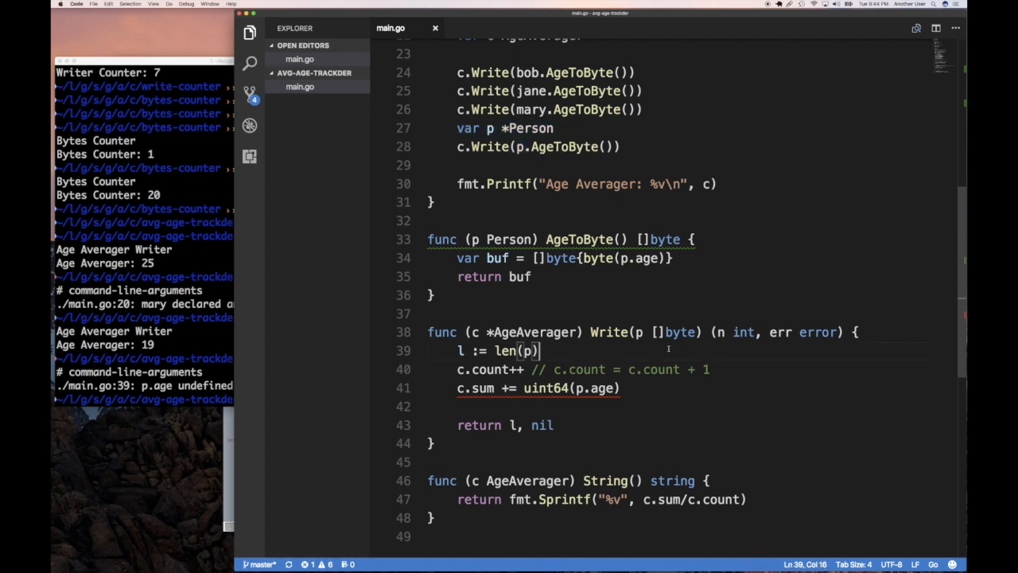
Make Write return 0, errors.New("Invalid parameter") when c == nil.
key("Enter")
type("if c")
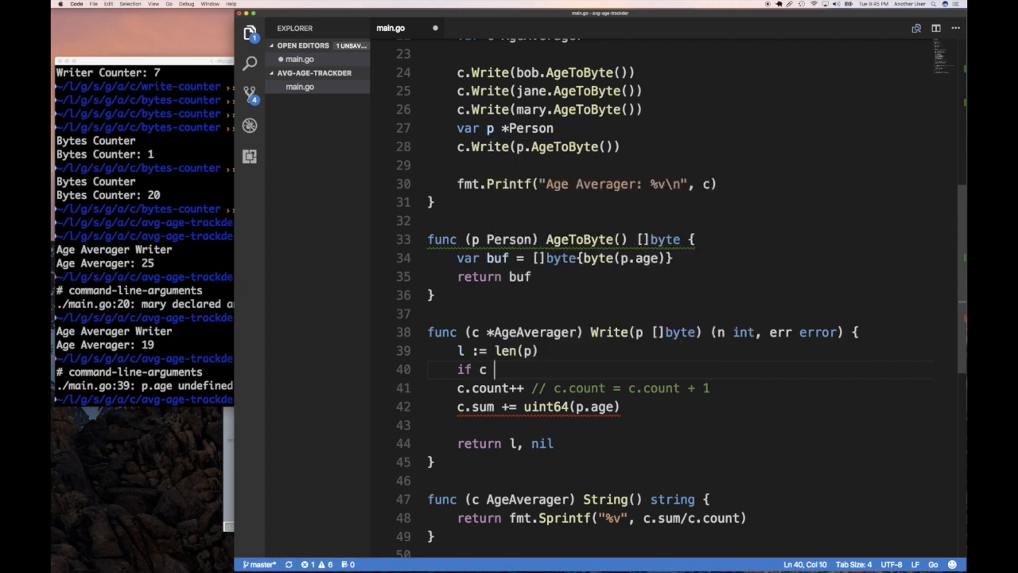
type("== nil {")
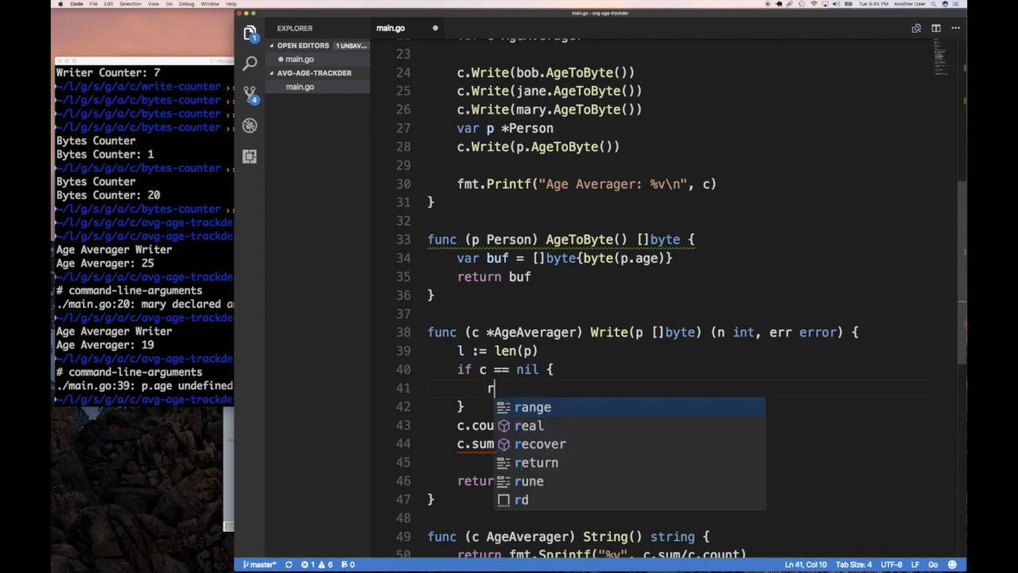
type("return 0")
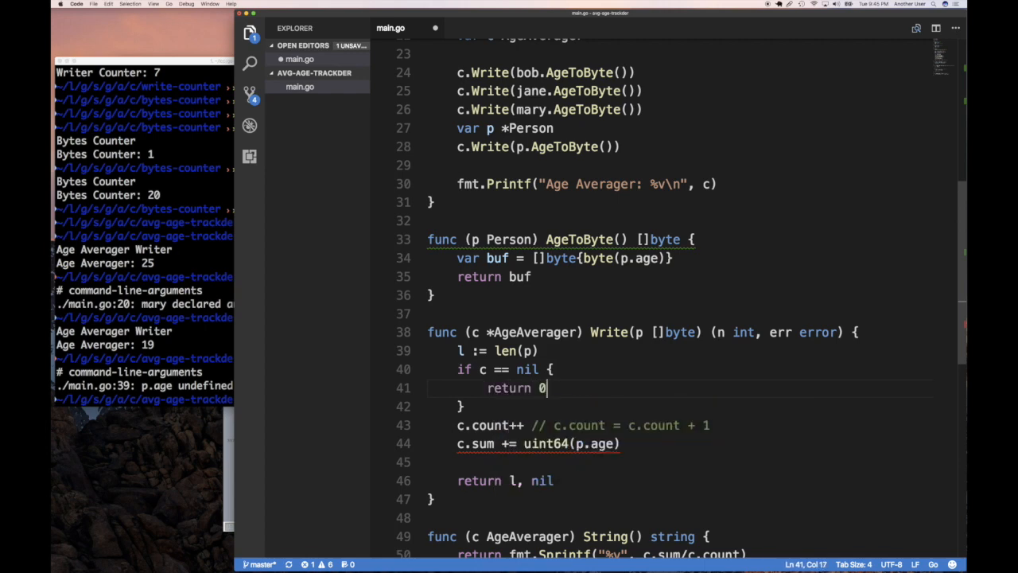
type(",")
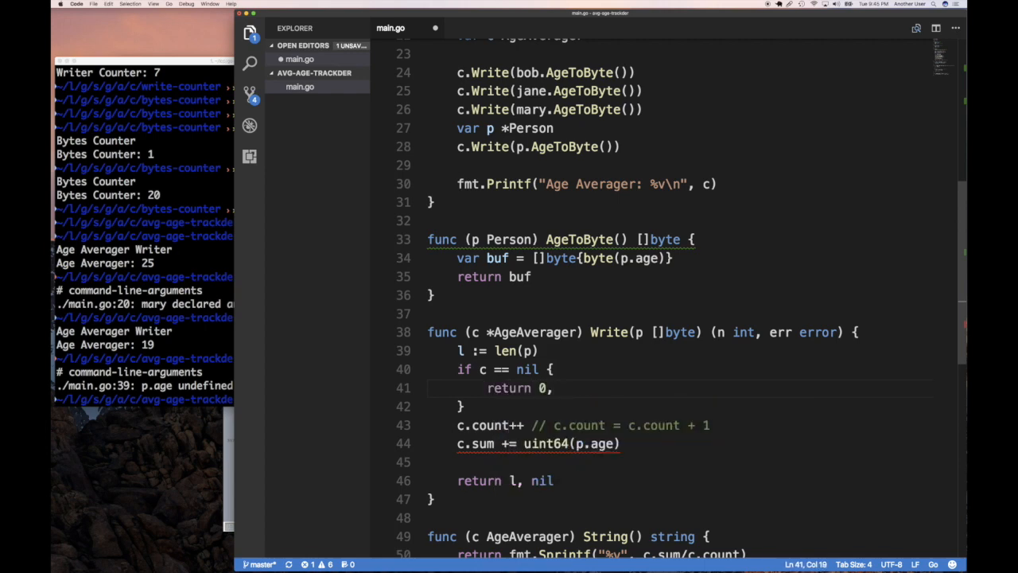
type("errors.")
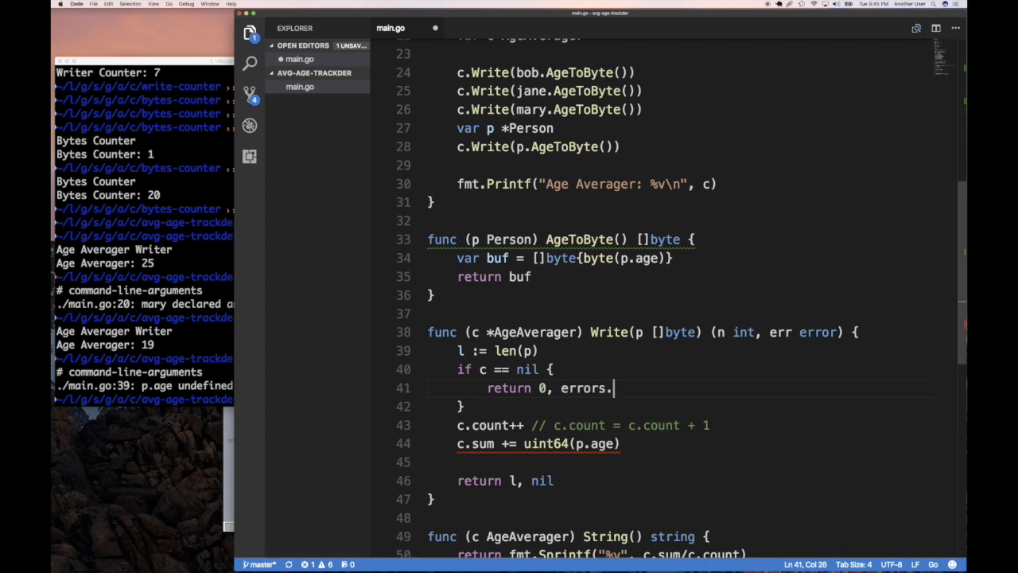
type("New(\"\")")
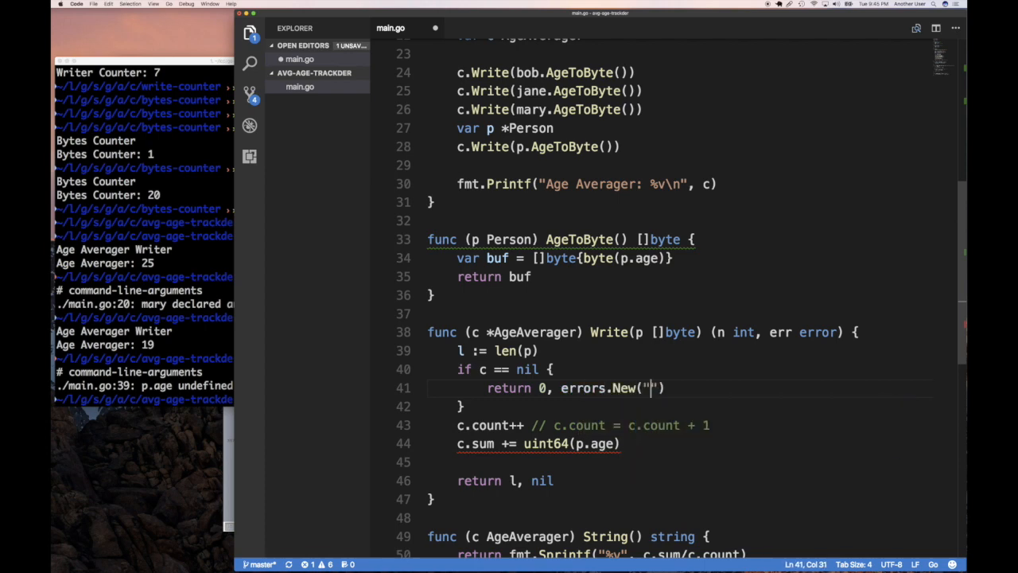
type("Invalid")
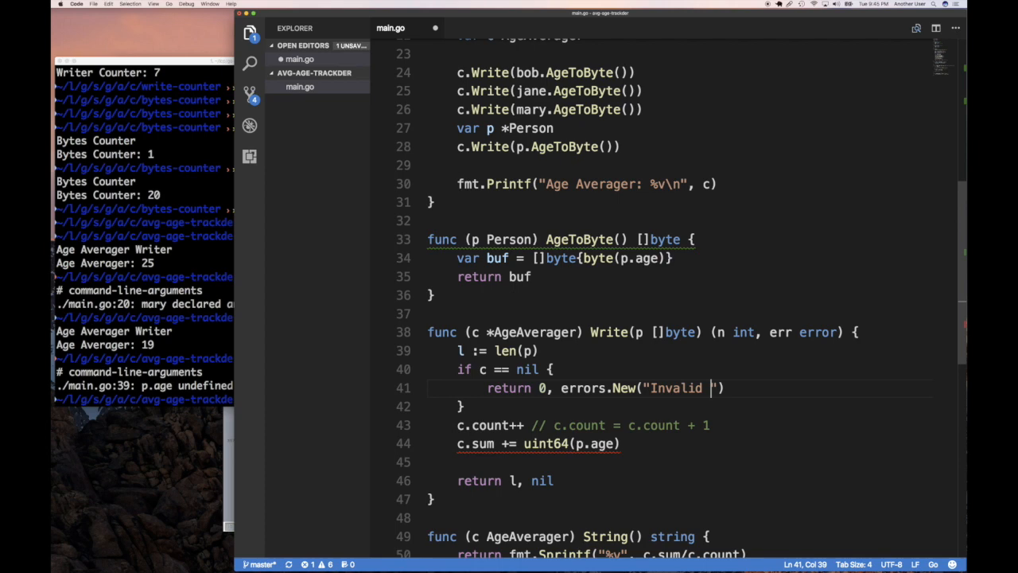
type("parameter")
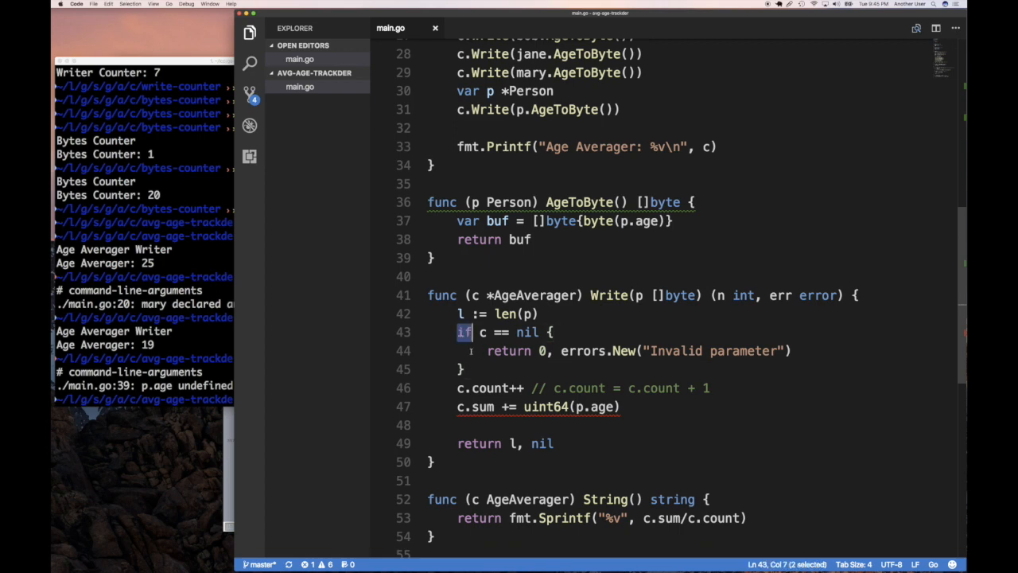
Add a switch with case p == nil and case 127 < p[0] returning 0 and an errors.New message.
type("switch")
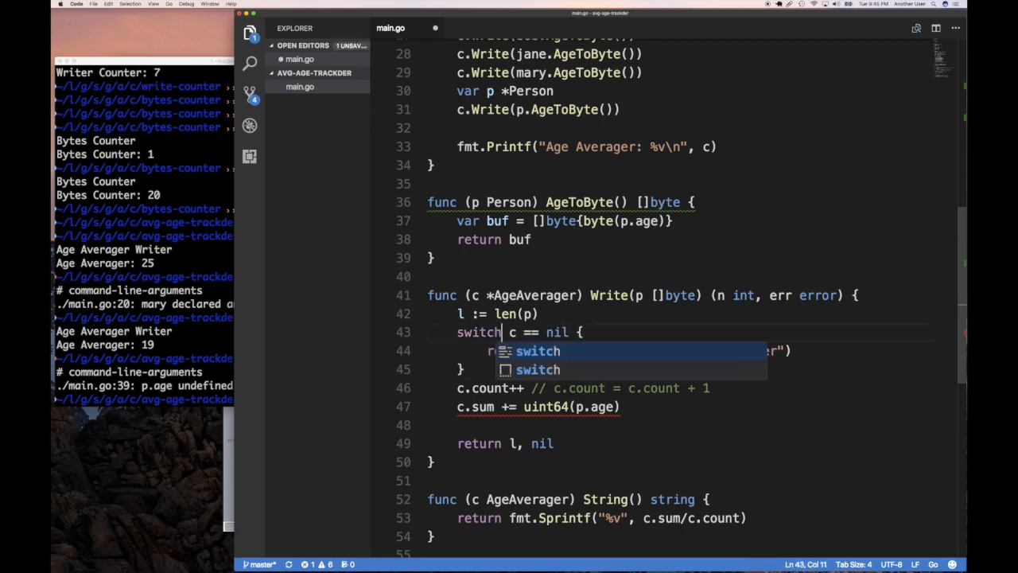
key("Enter")
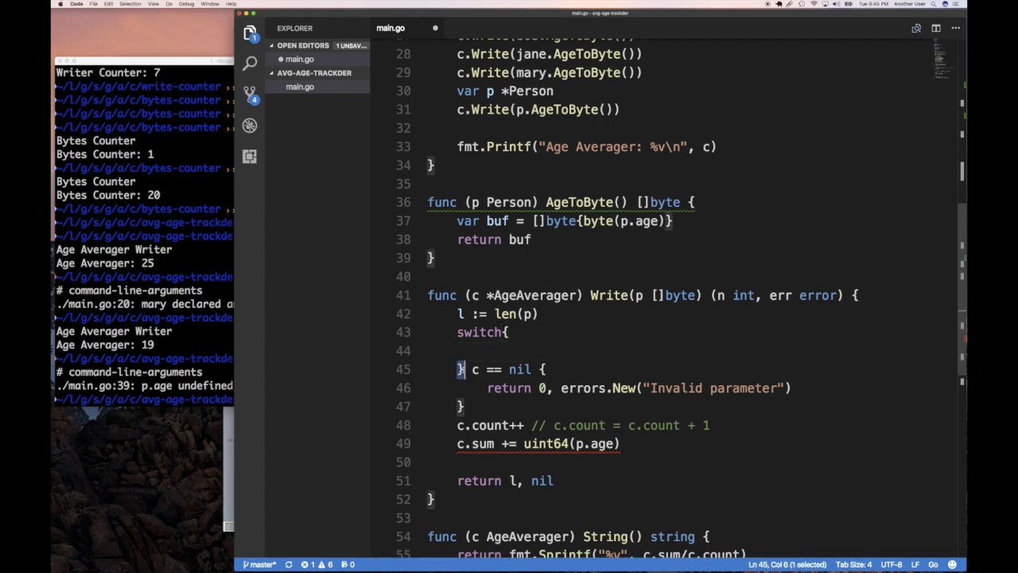
type("case")
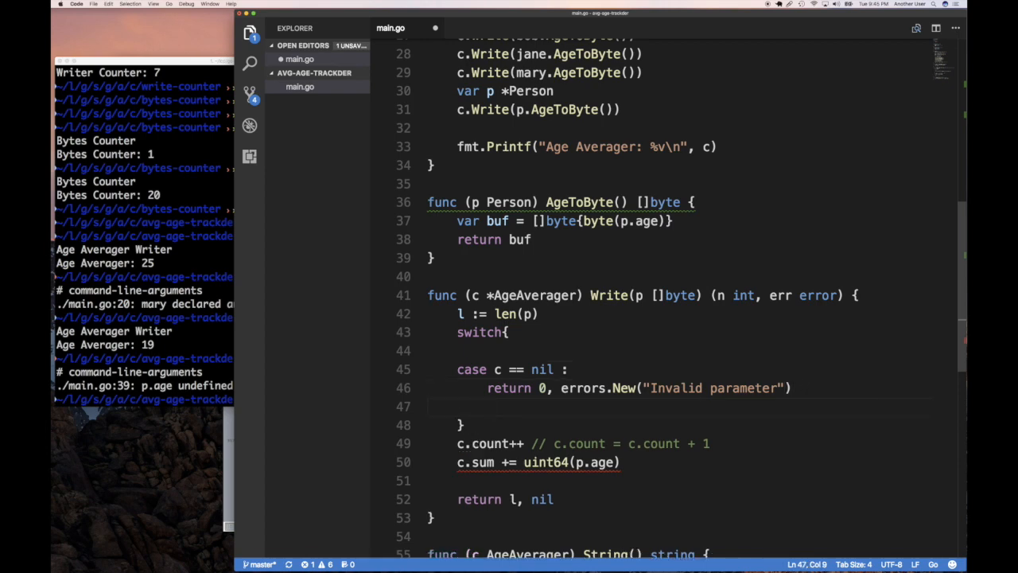
type("case")
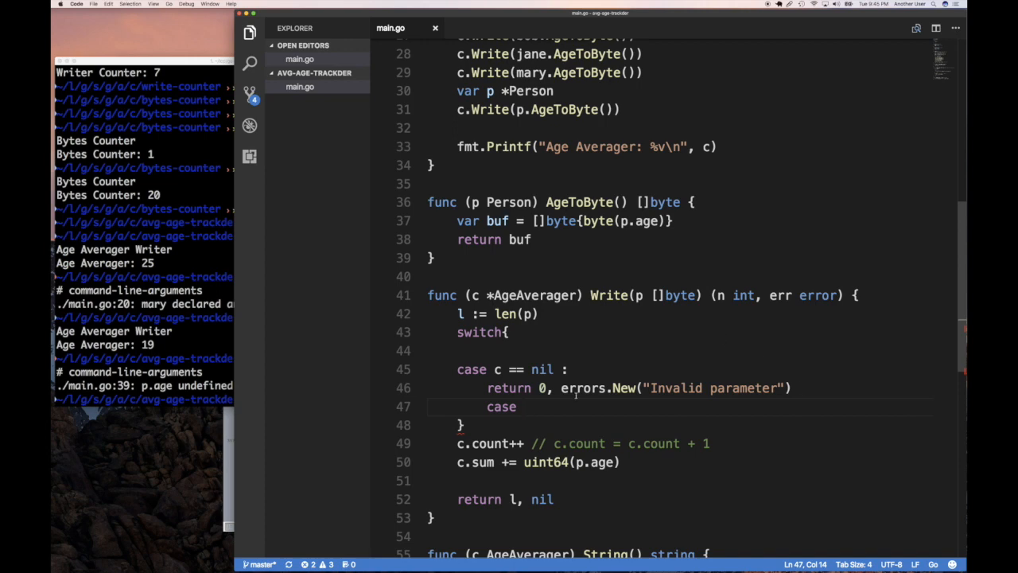
type("[]")
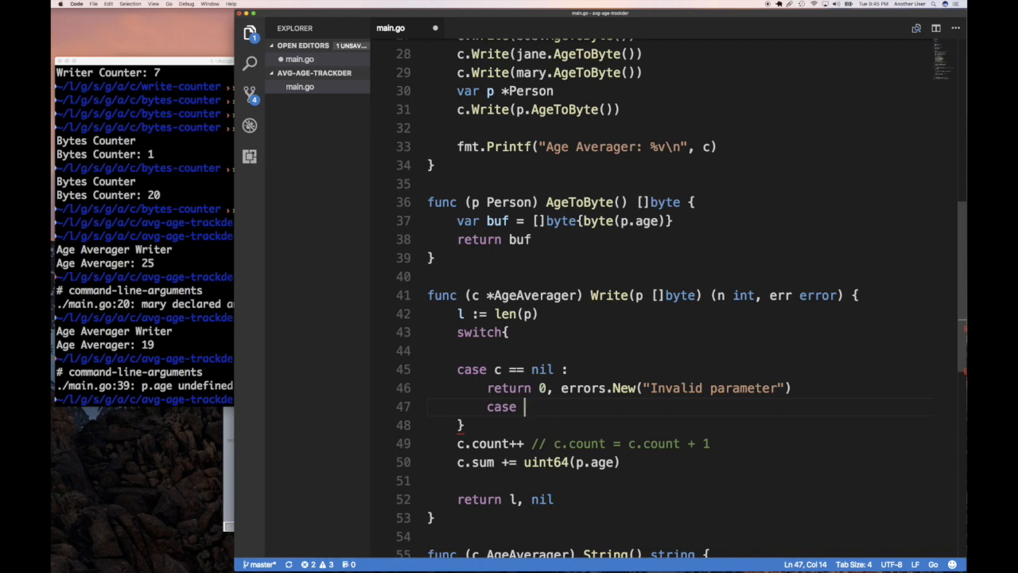
type("127 <")
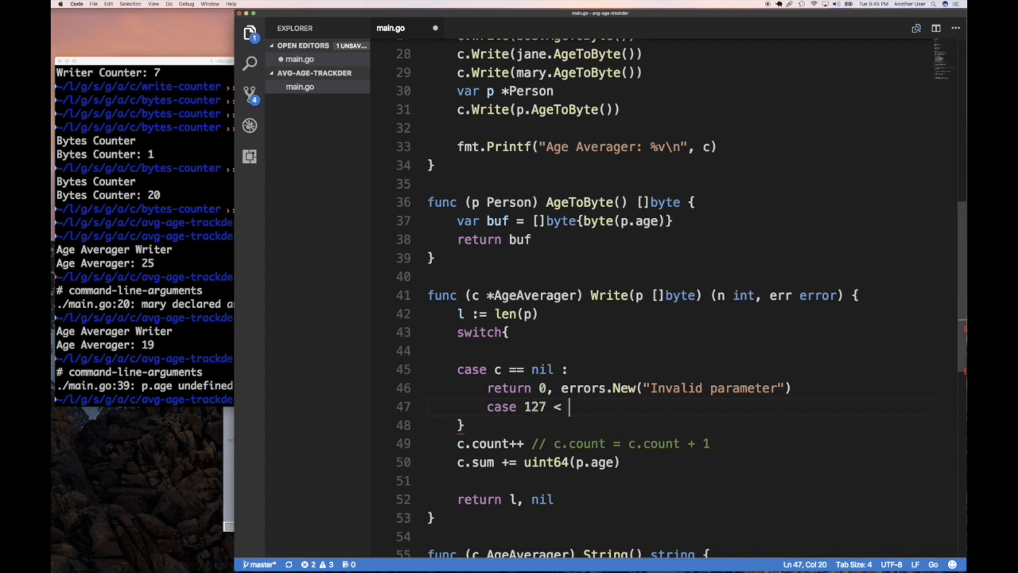
type("1")
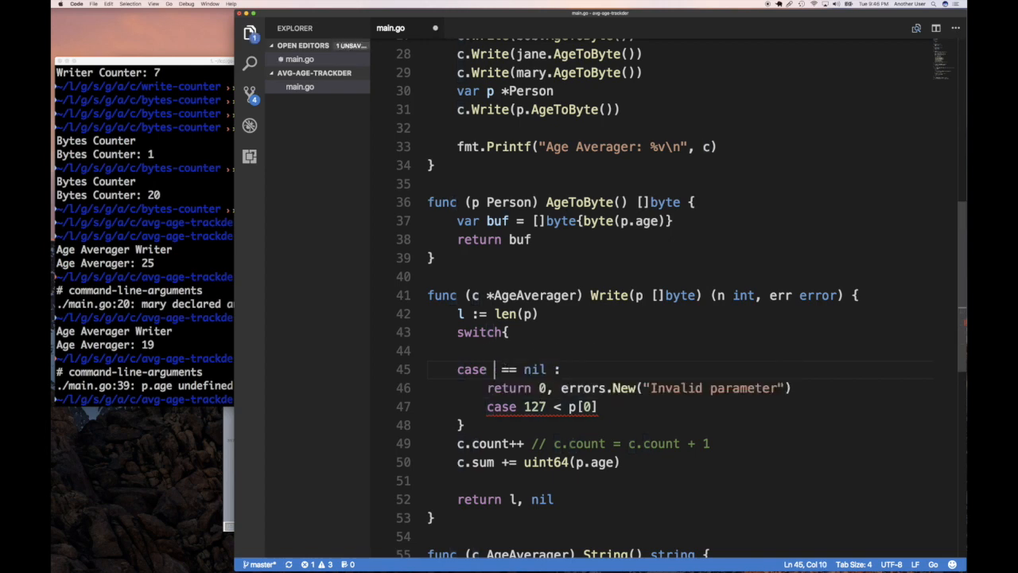
type("p")
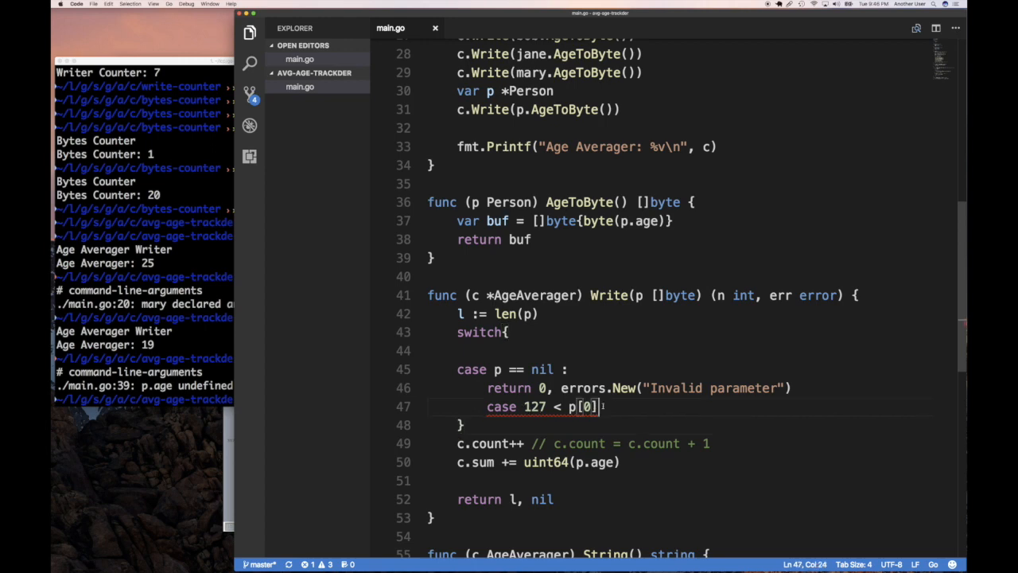
type(":")
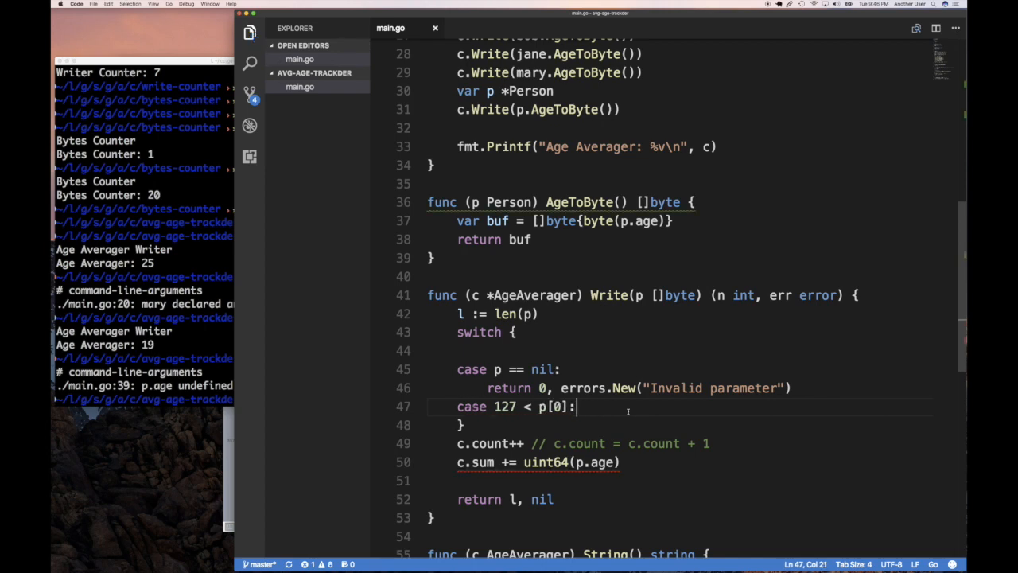
type("return 0,")
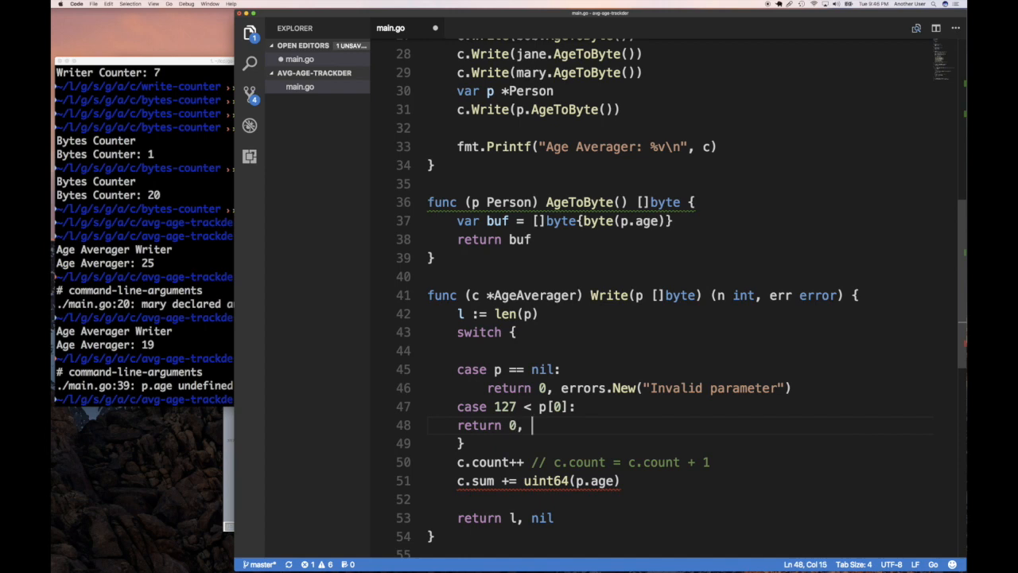
type("errors.New")
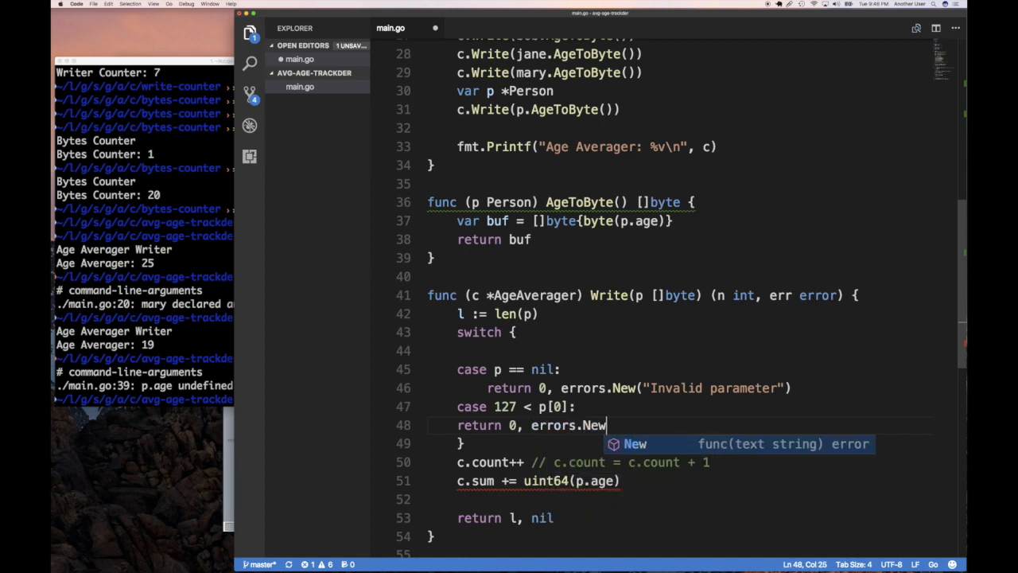
type("(\"\")")
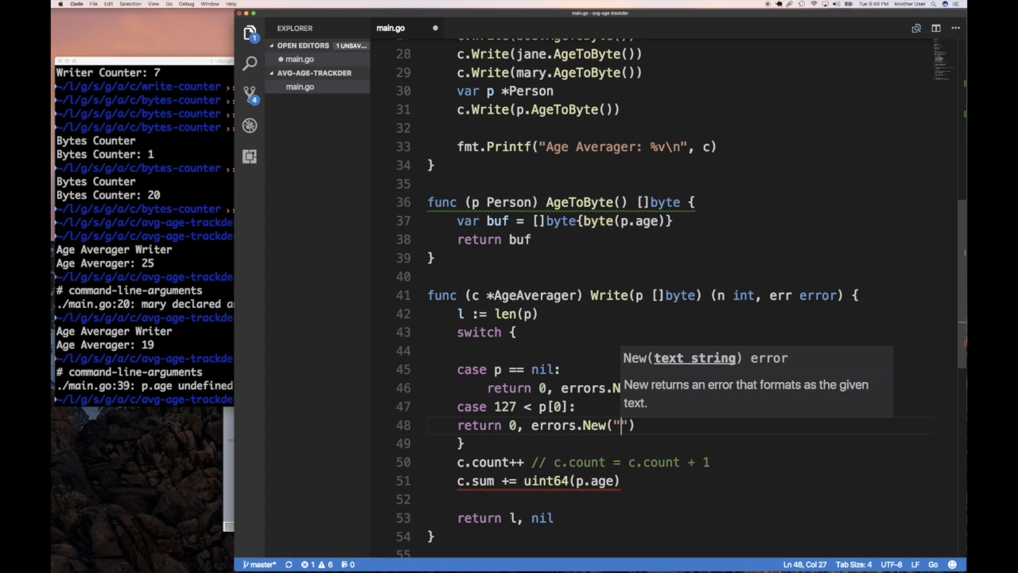
type("Age out of range")
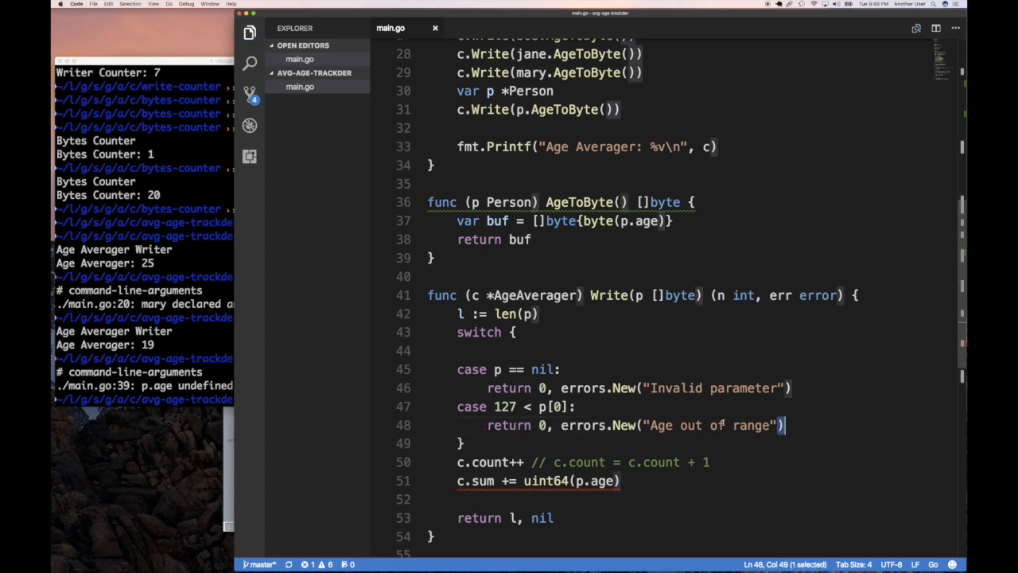
Reword the message to "Age must be less than or equal to 127" and add a default case.
left_click(679, 425)
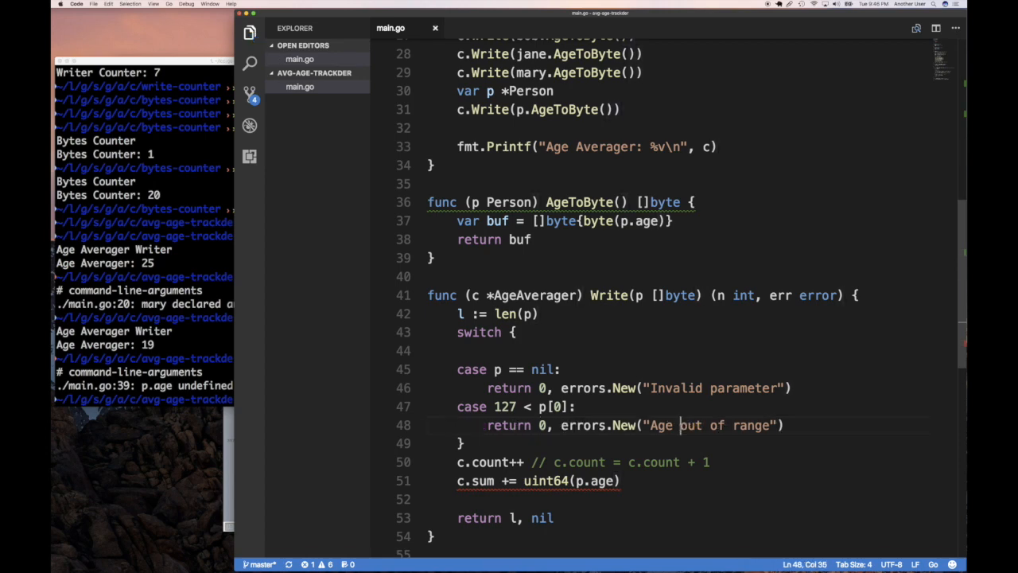
left_click_drag(680, 425, 727, 424)
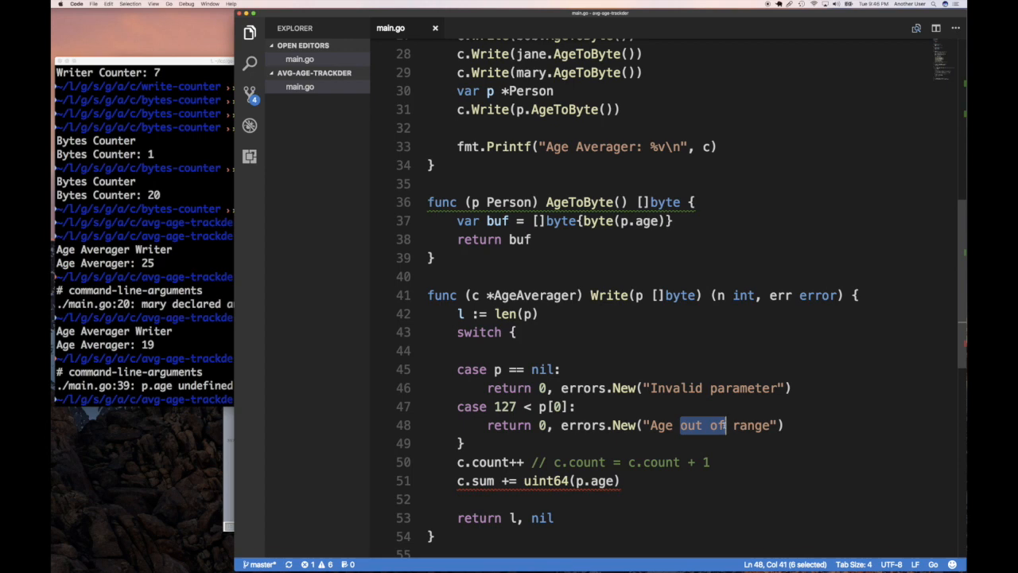
type("must be less than")
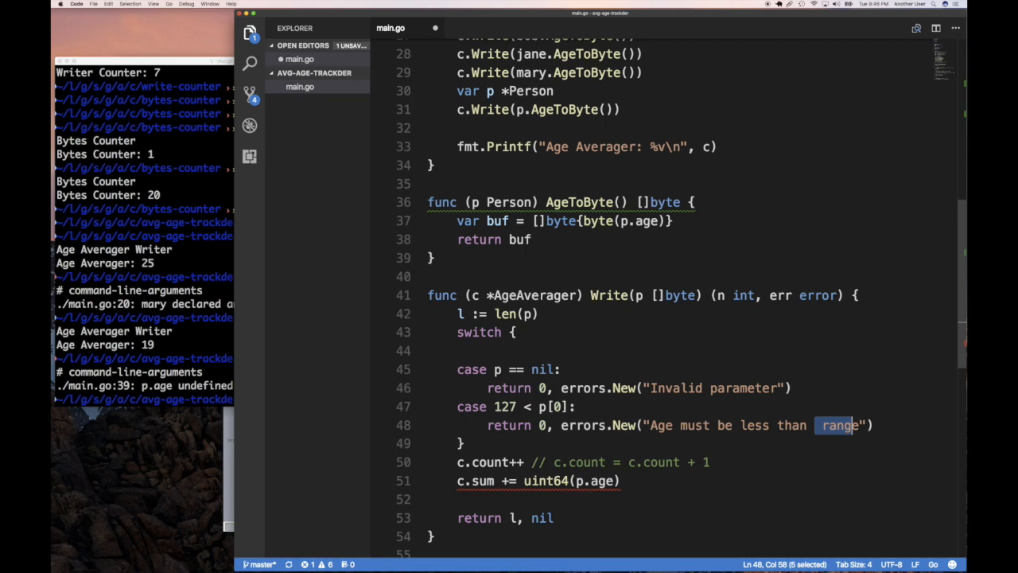
type("127")
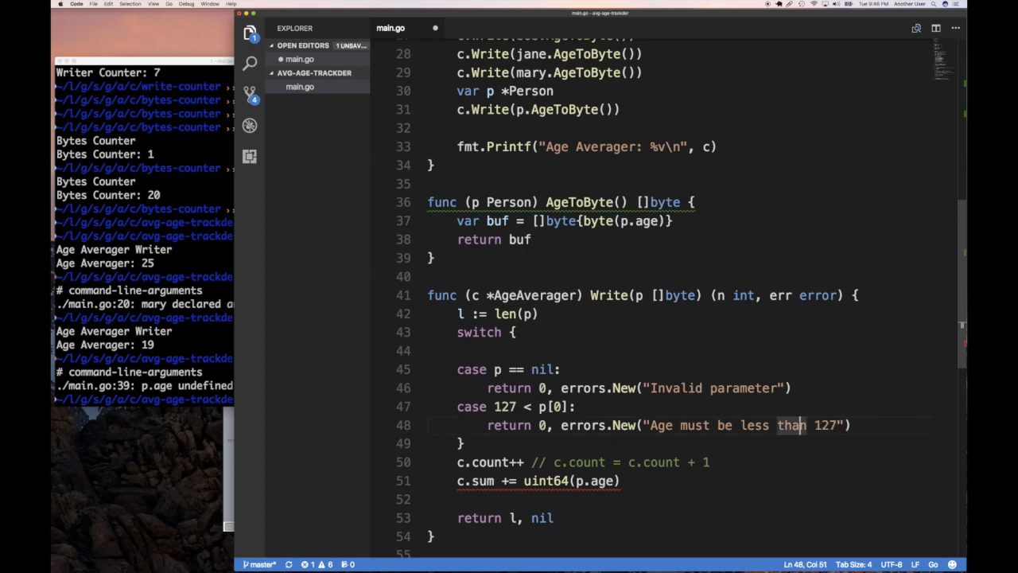
type("or ex")
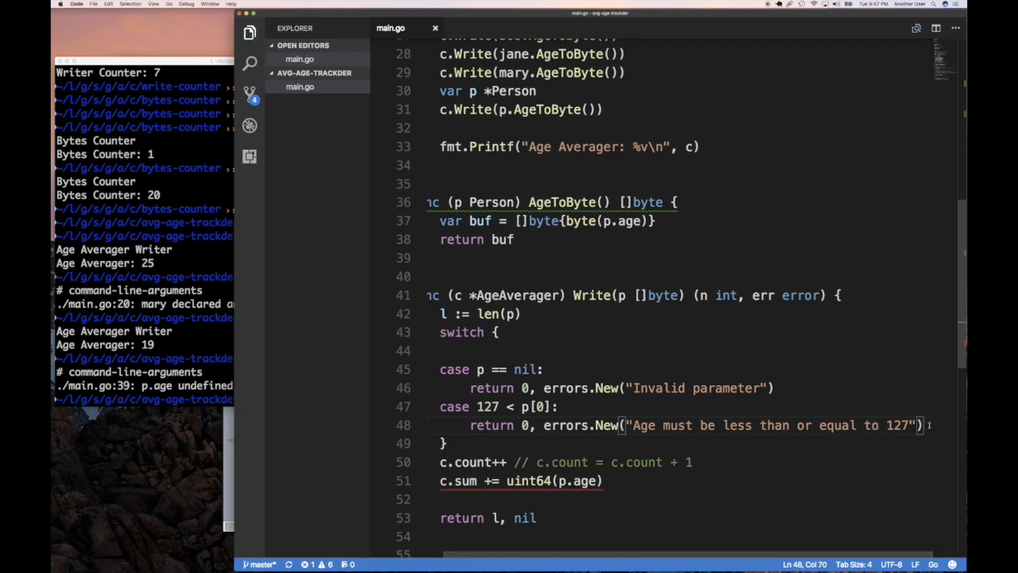
type("ca")
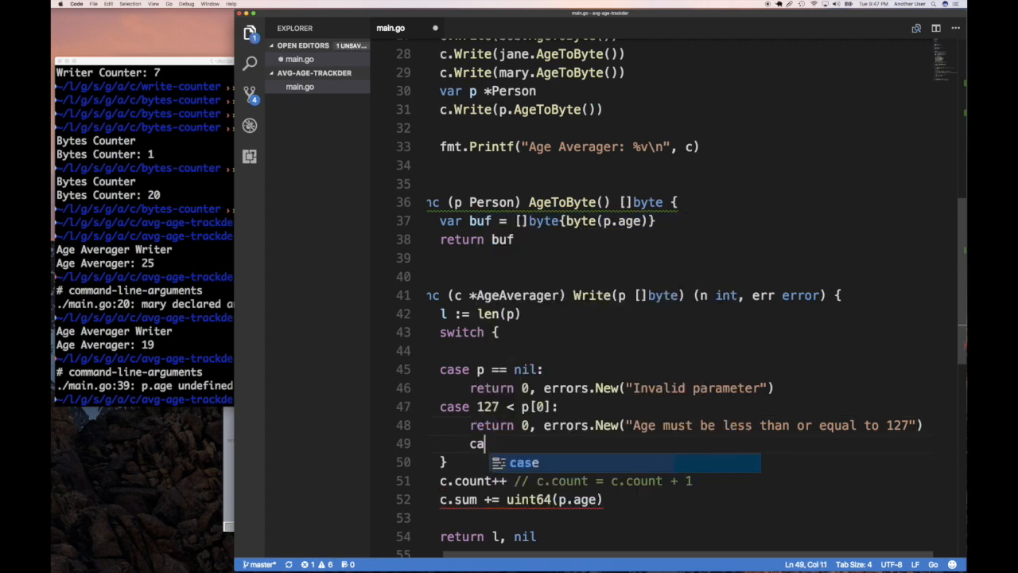
type("deafu")
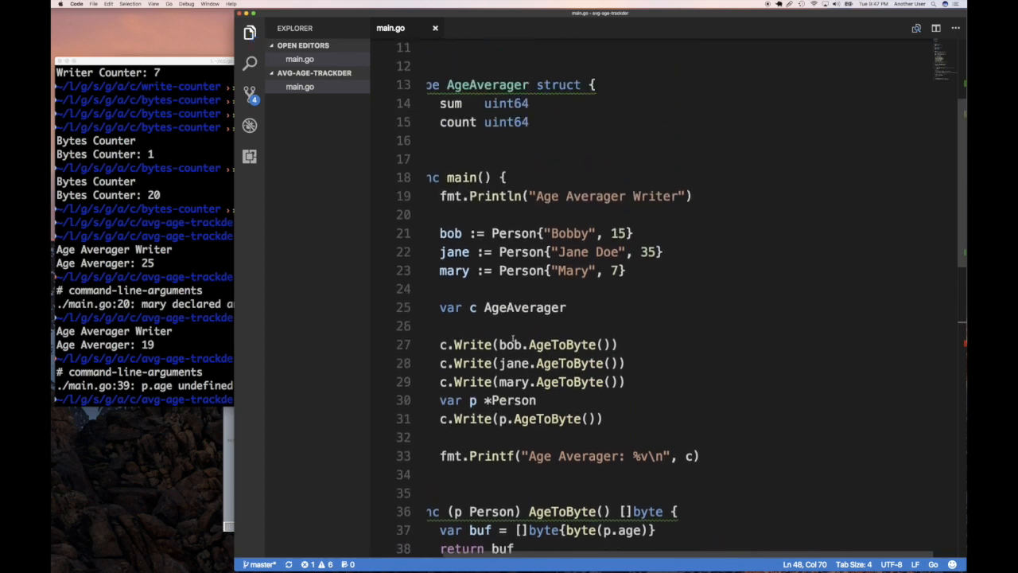
Reformat and save, then sum uint64(p[0]) instead of p.age in Write.
scroll("down", 3)
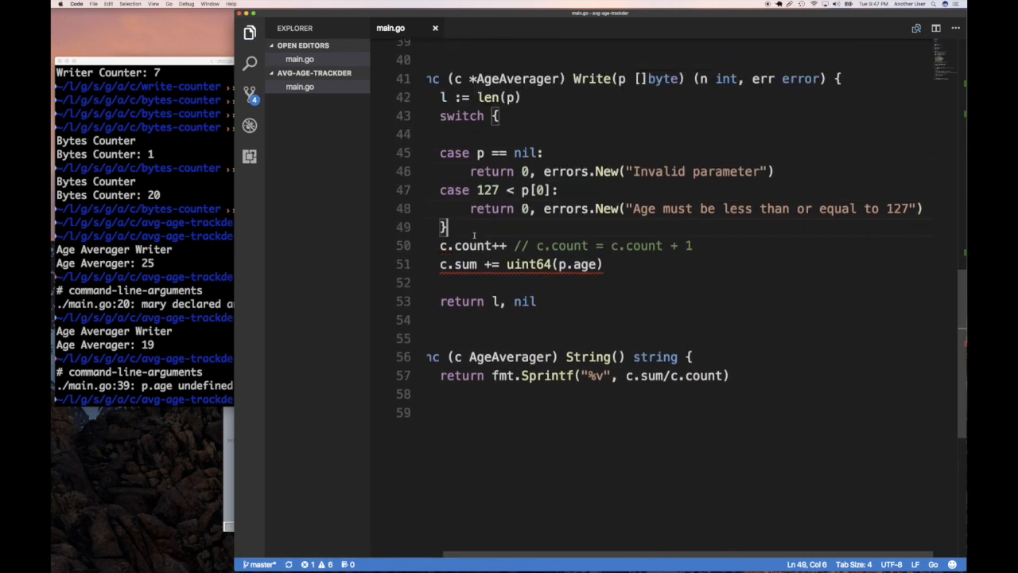
key("Enter")
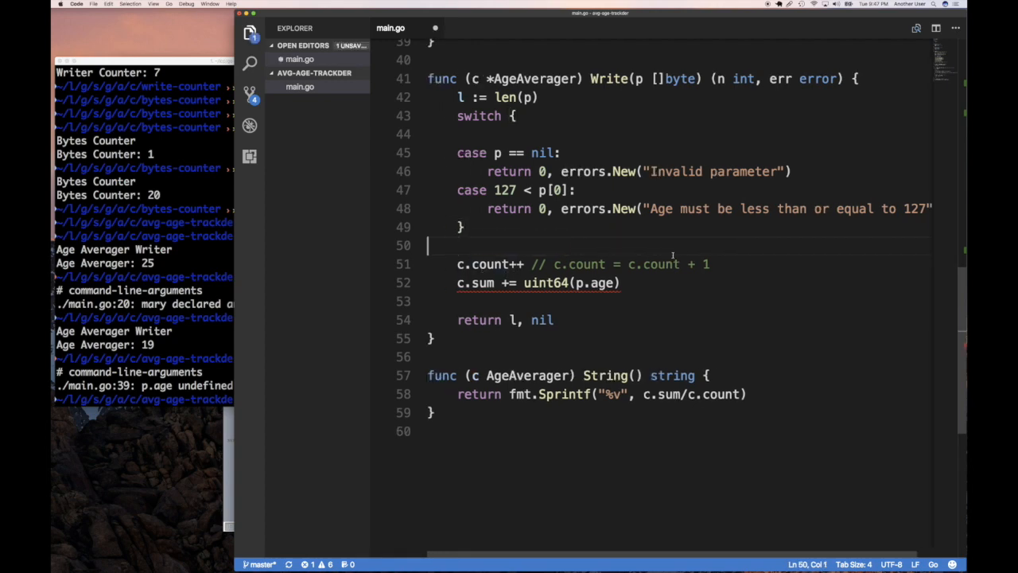
key("cmd+s")
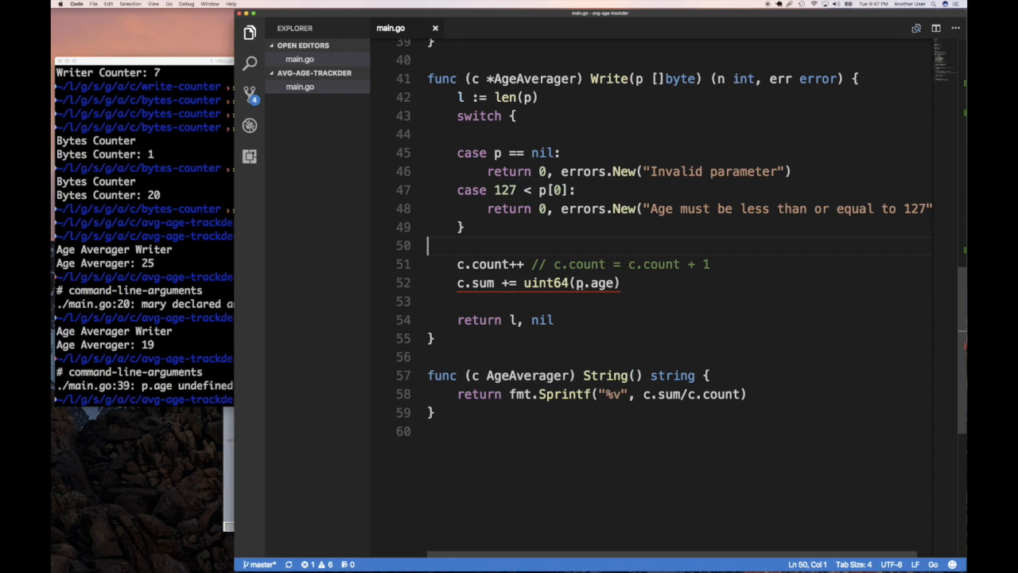
double_click(596, 283)
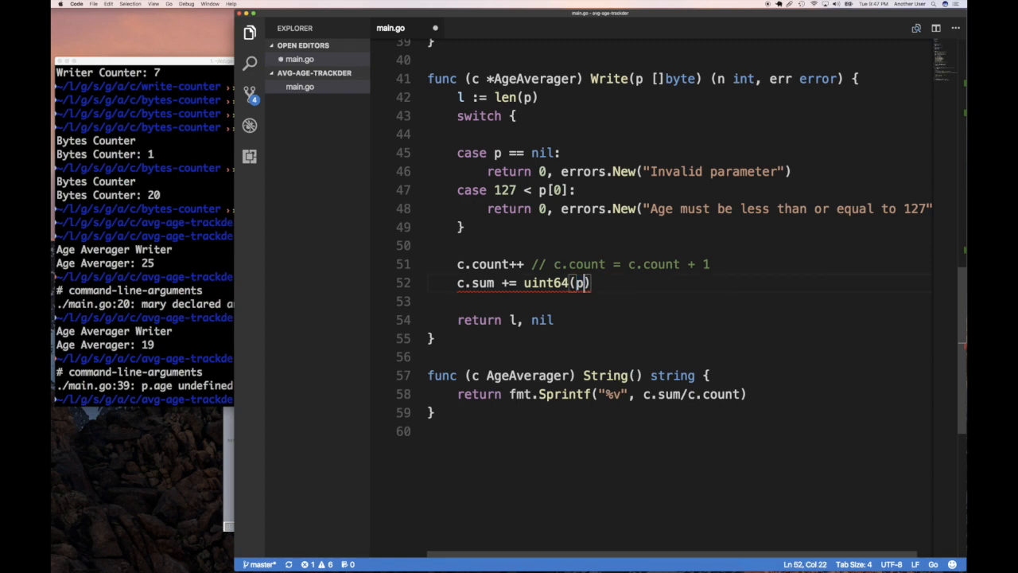
type("[0]")
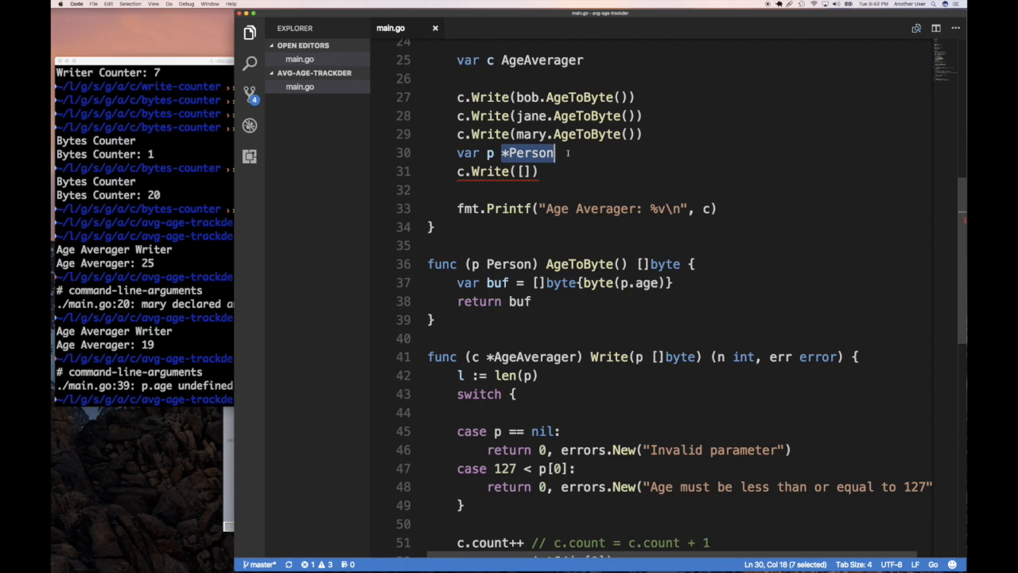
Declare p as []byte in main and write p followed by []byte{210}.
type("[]byt")
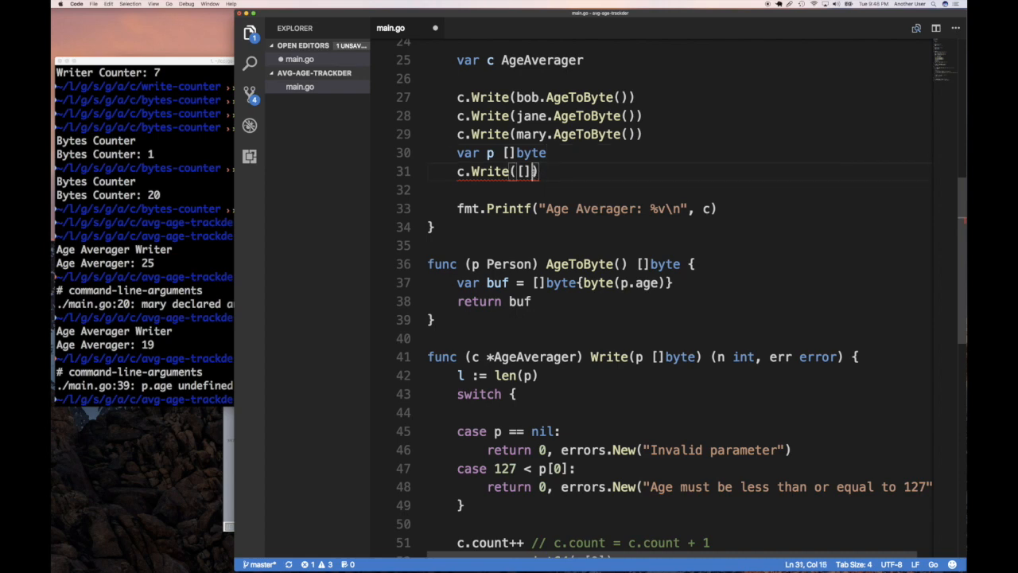
type("p")
left_click(677, 189)
type("c.Write(")
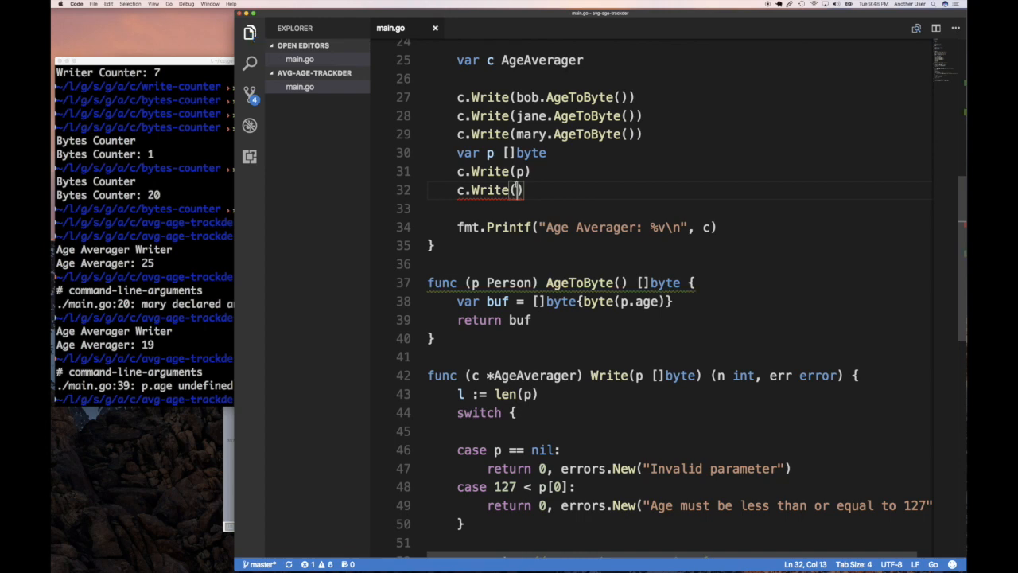
type("[]byte{")
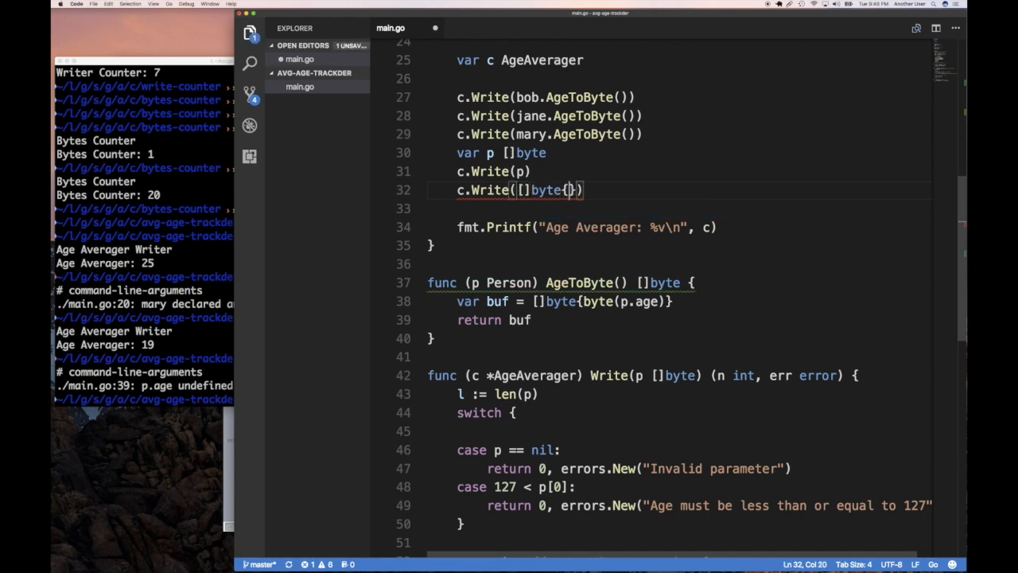
type("21")
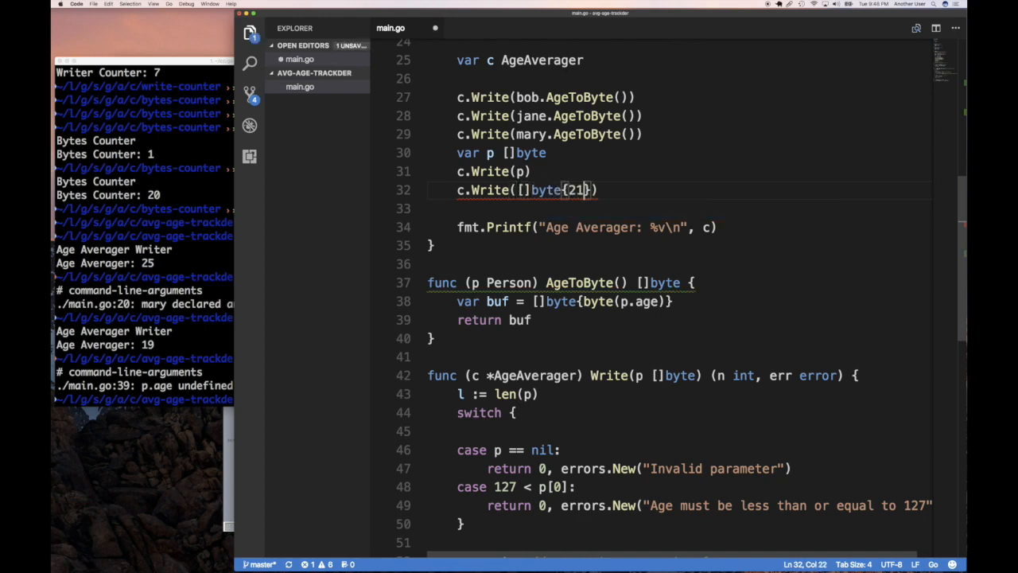
type("0")
left_click(143, 399)
type("go run main.go")
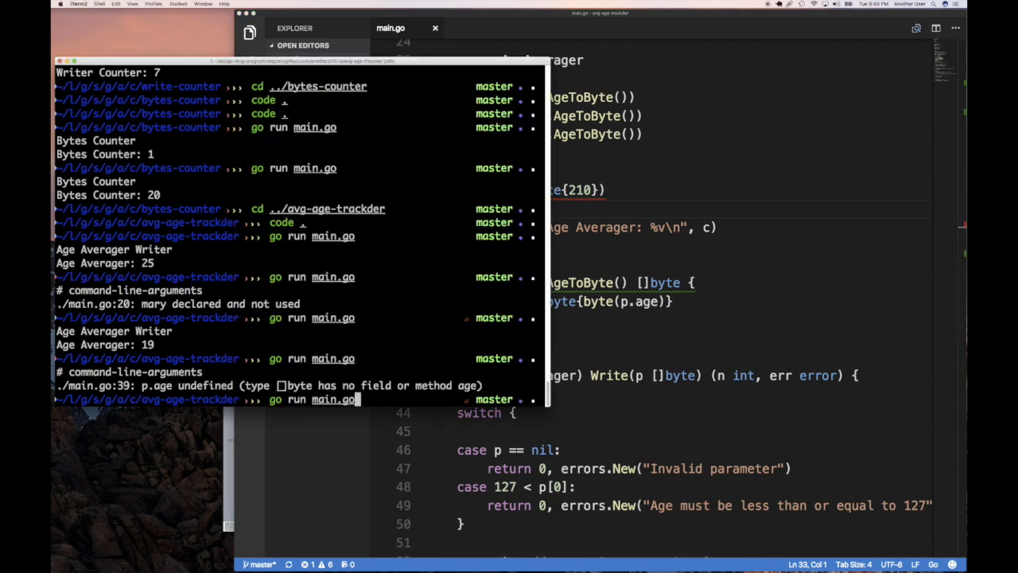
Run go run main.go so it prints Age Averager: 19.
key("Enter")
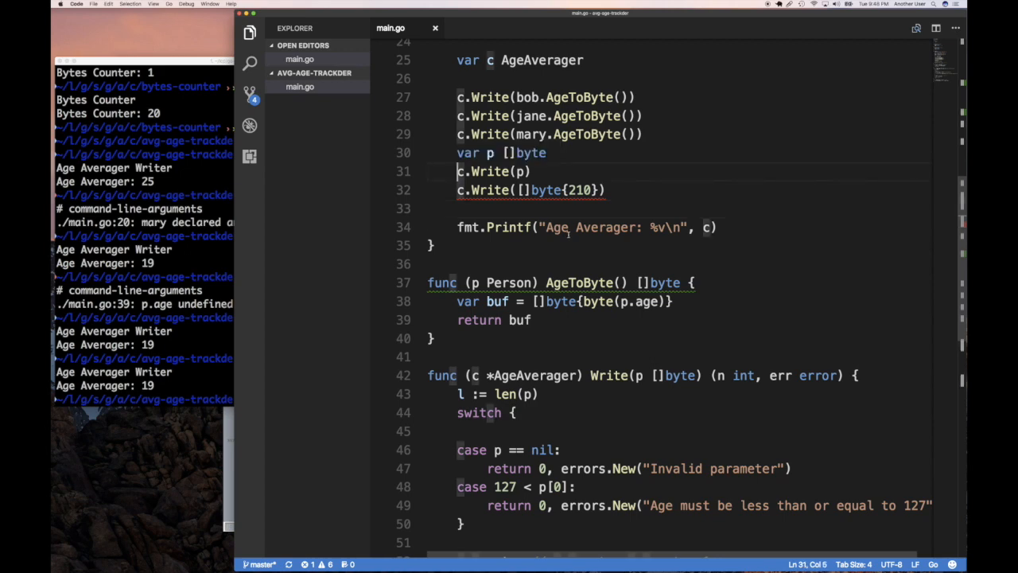
Assign n, err from both new Write calls and fmt.Println(n, err) after each.
type("err")
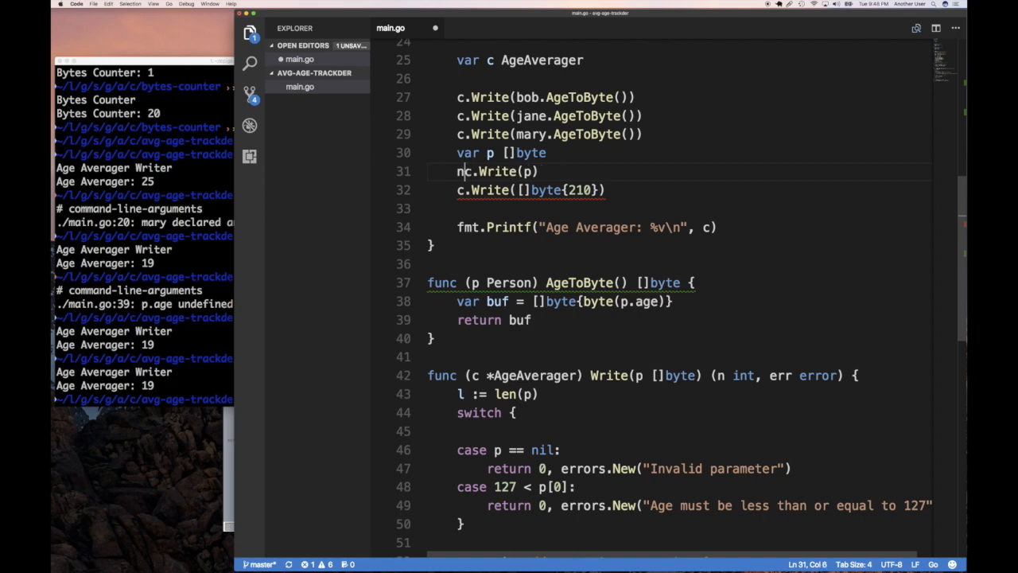
type(", err:=")
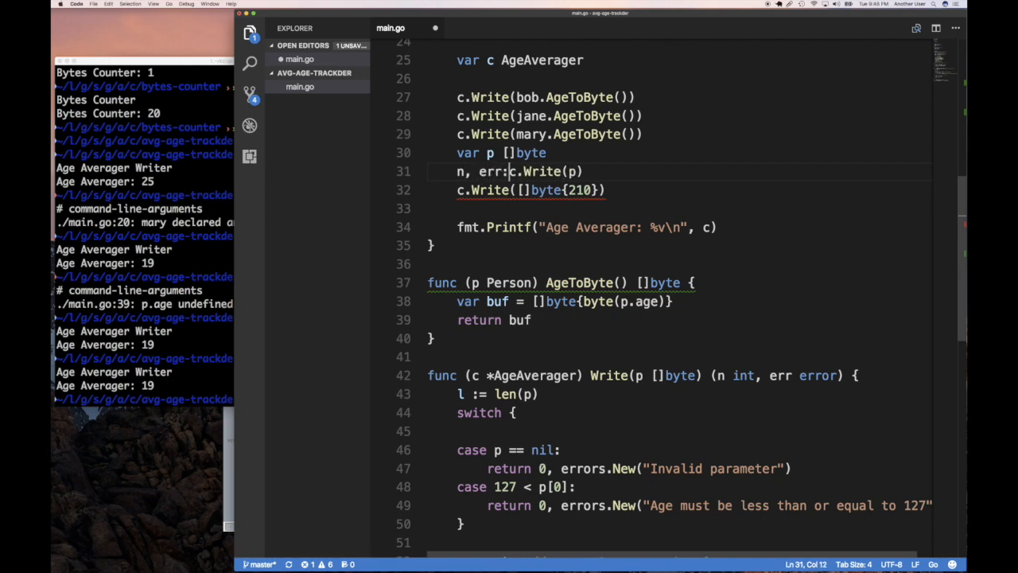
type("=")
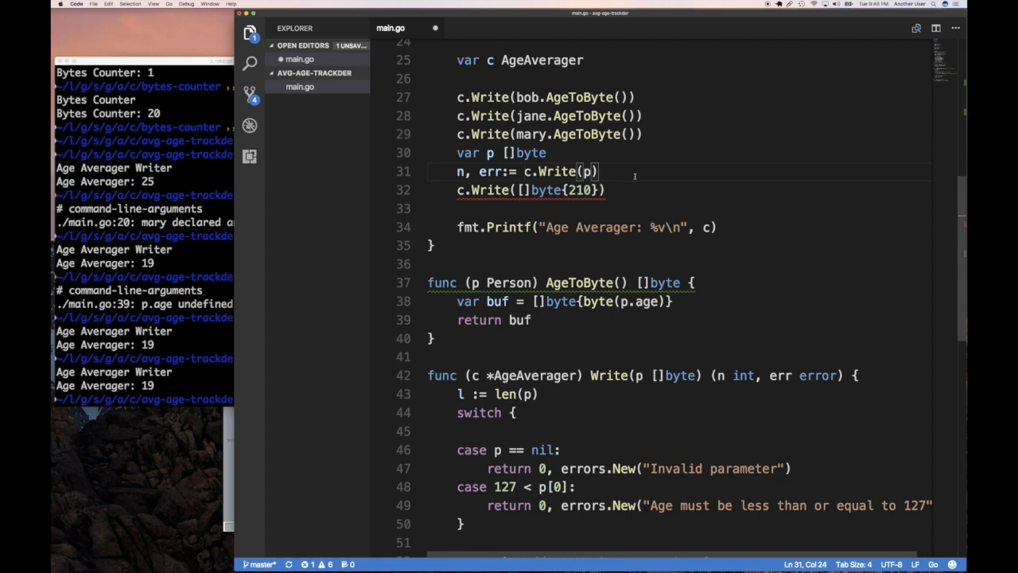
type("fmt.Println(")
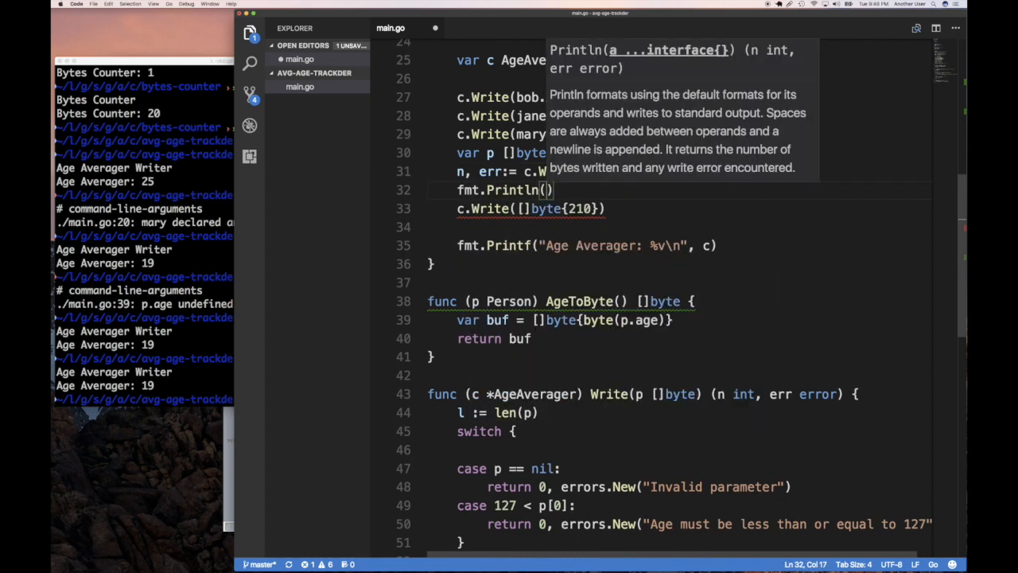
type("n, err")
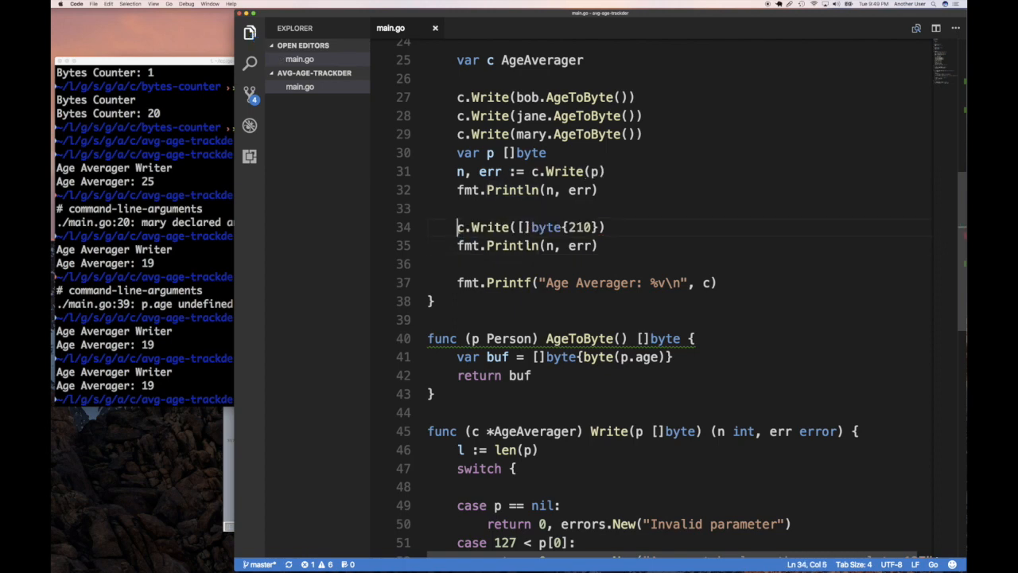
type("n, err")
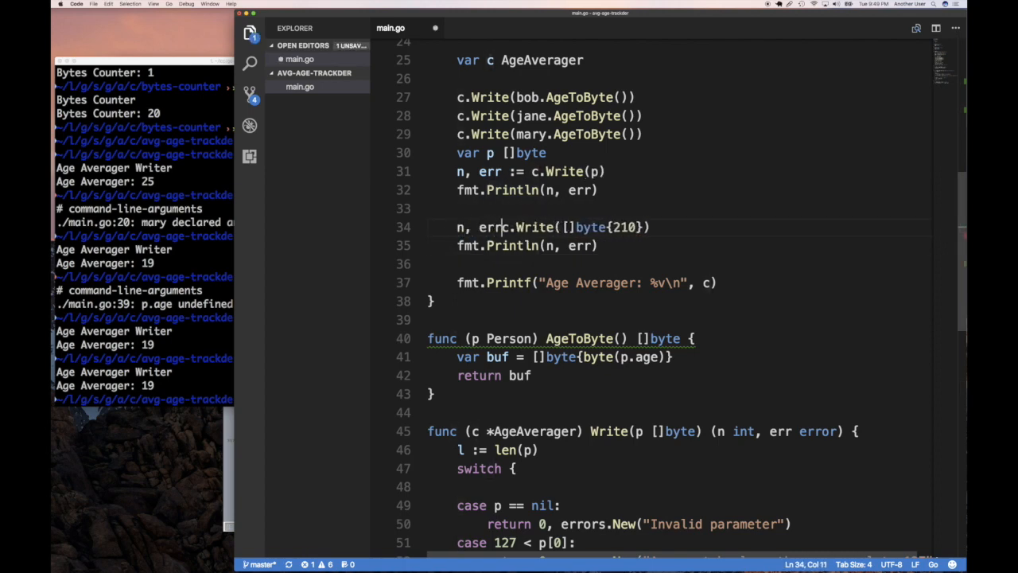
type("=")
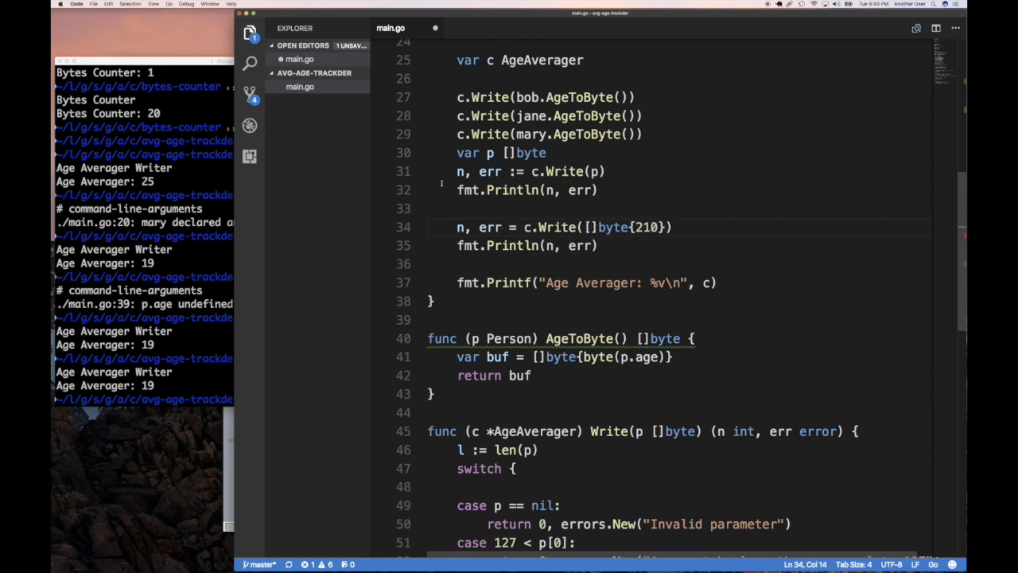